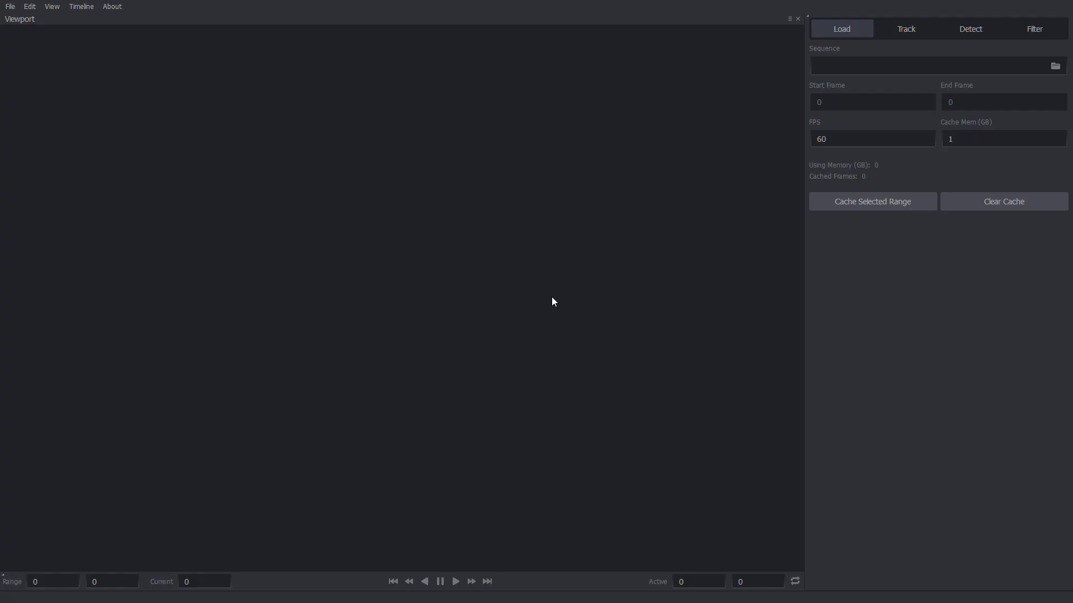
mouse_move(565, 296)
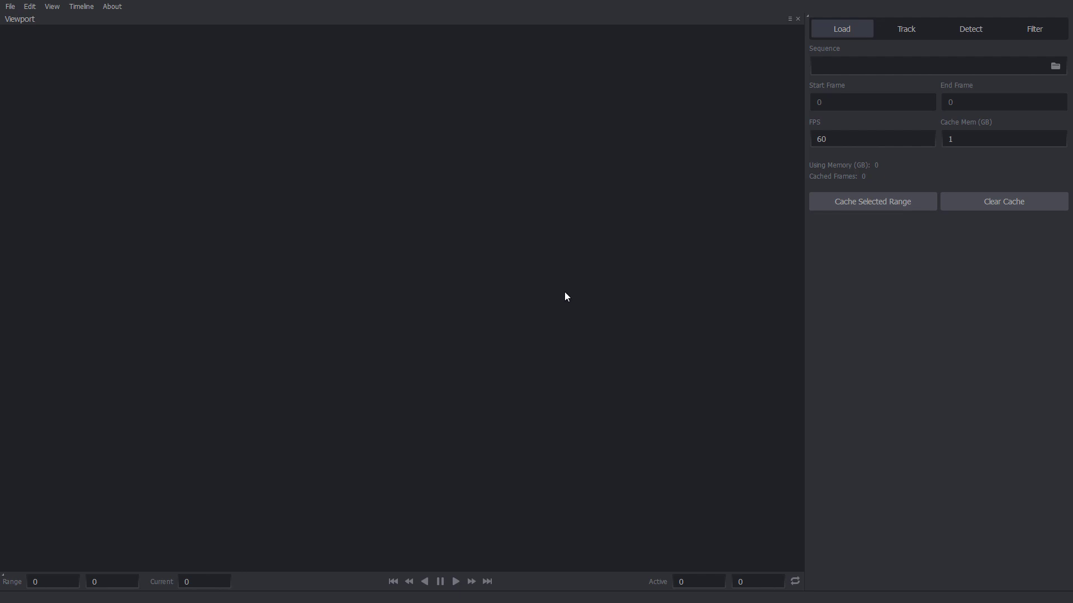
mouse_move(534, 260)
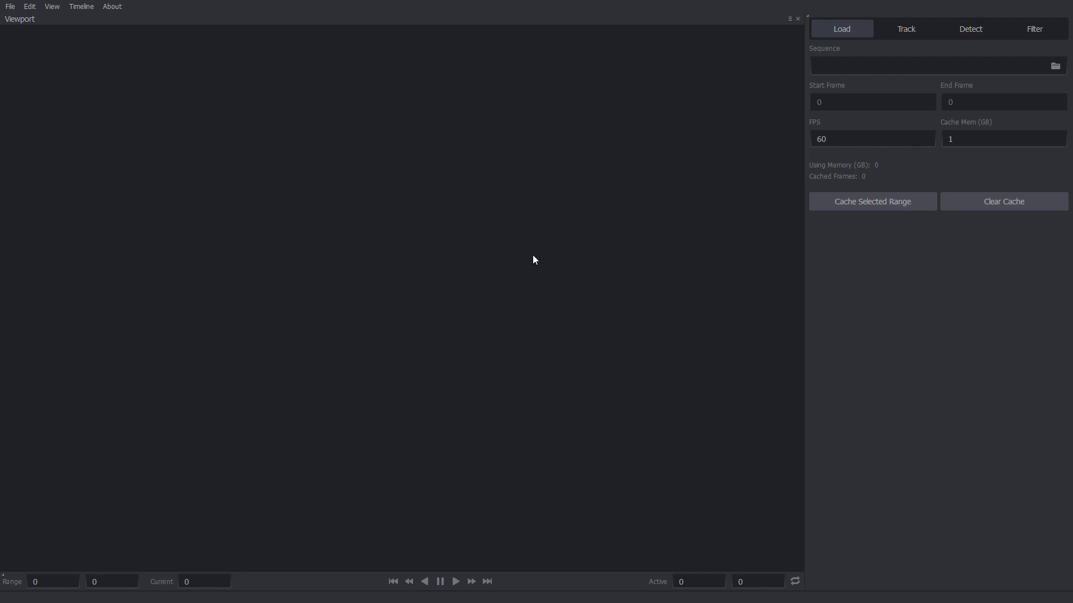
mouse_move(620, 314)
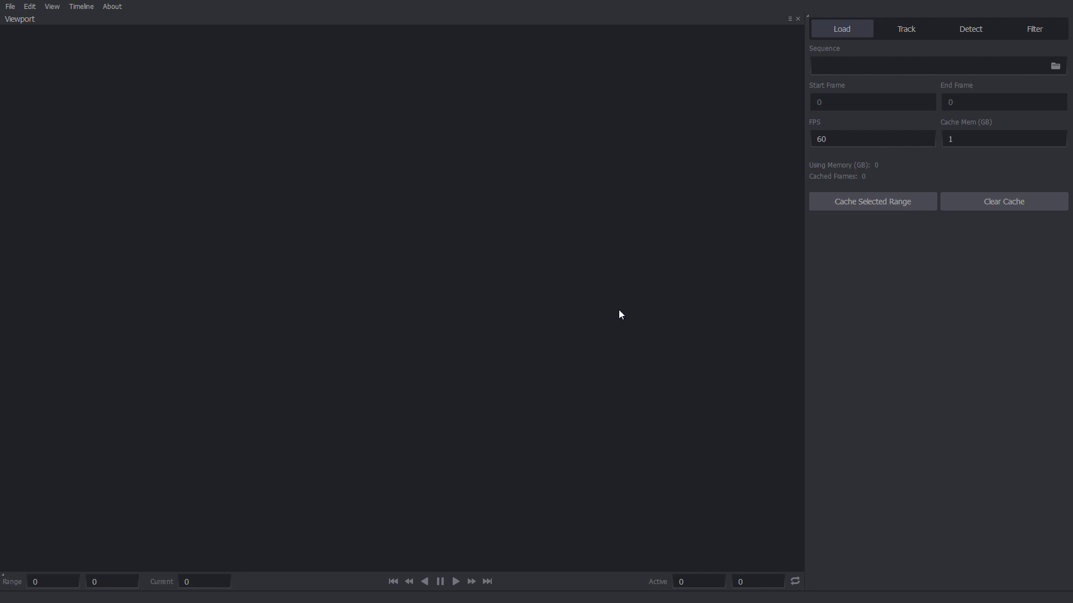
mouse_move(1055, 68)
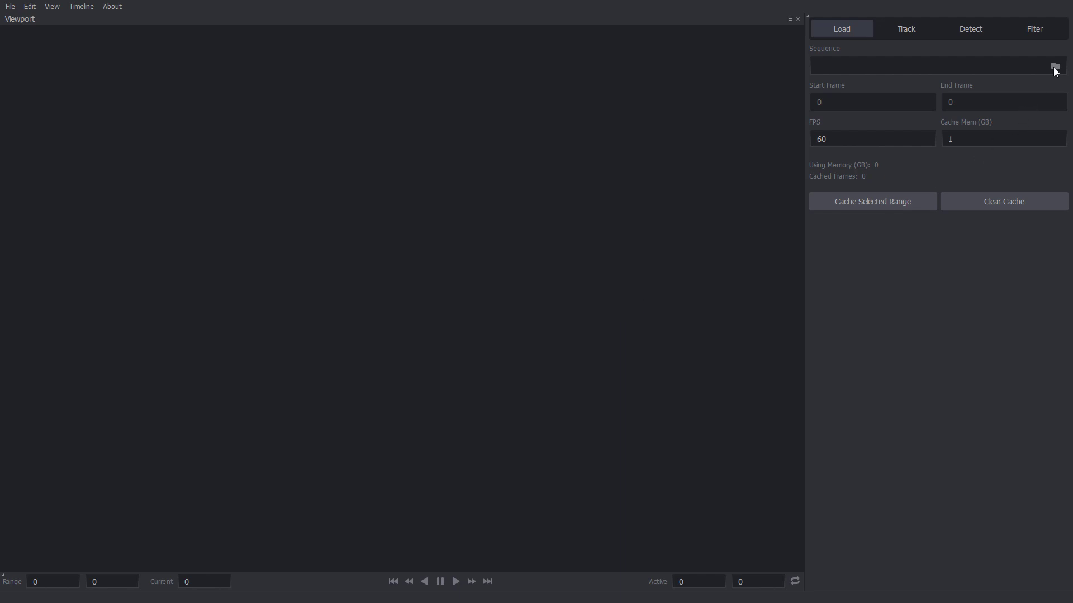
Load the Take01/top image sequence from frame000000.jpg, spanning frames 0–985
left_click(1054, 66)
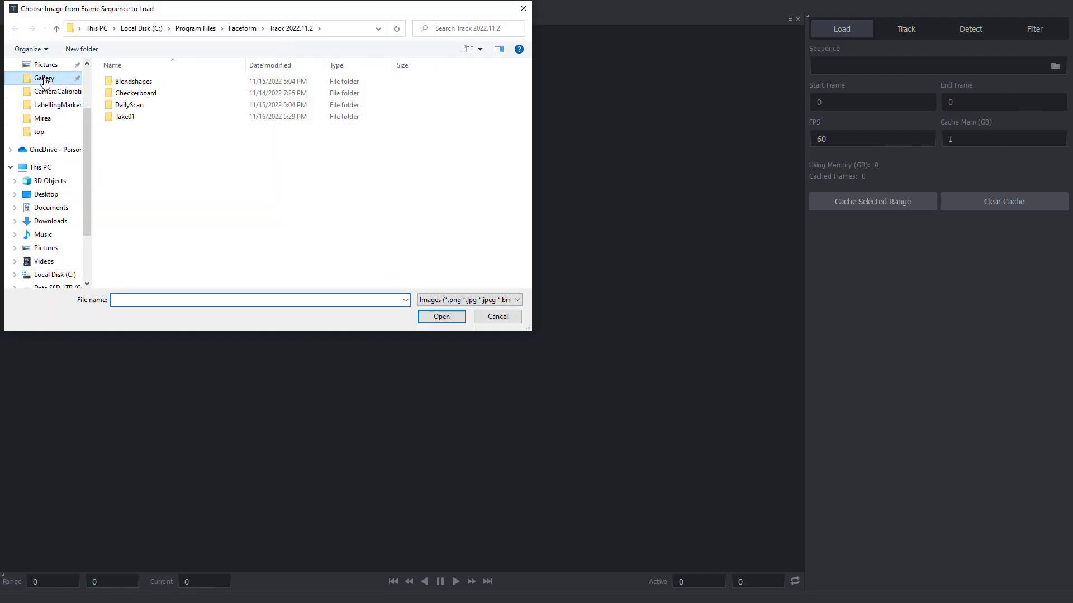
double_click(126, 116)
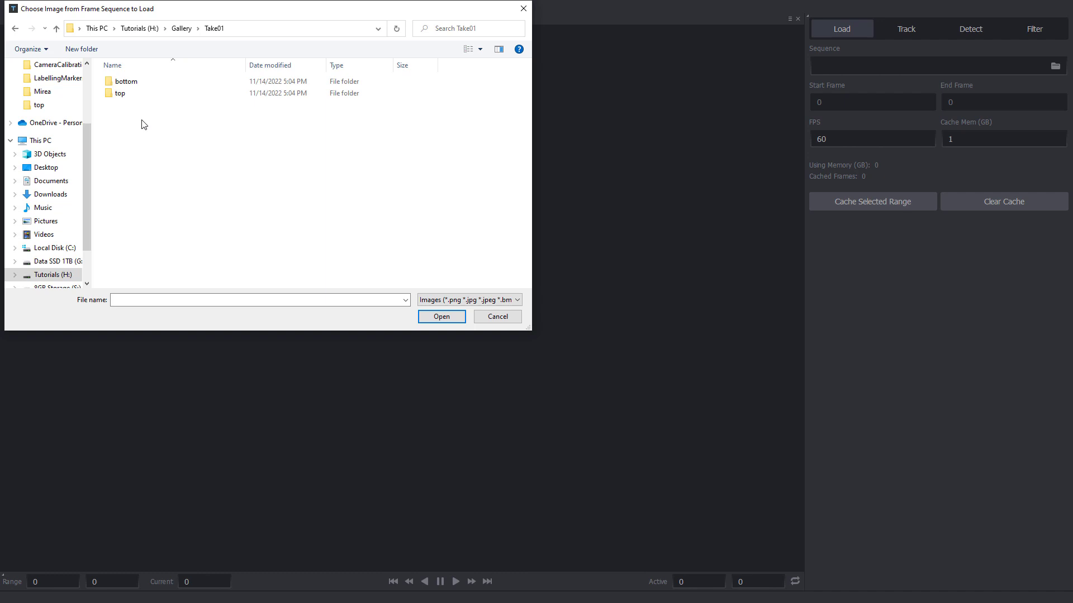
left_click(120, 93)
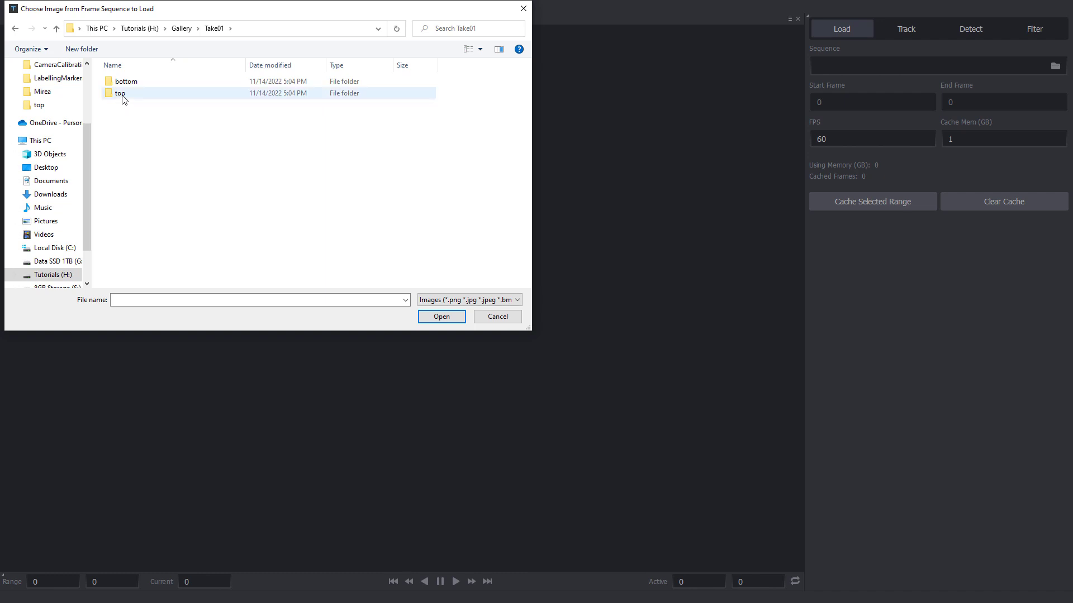
mouse_move(107, 95)
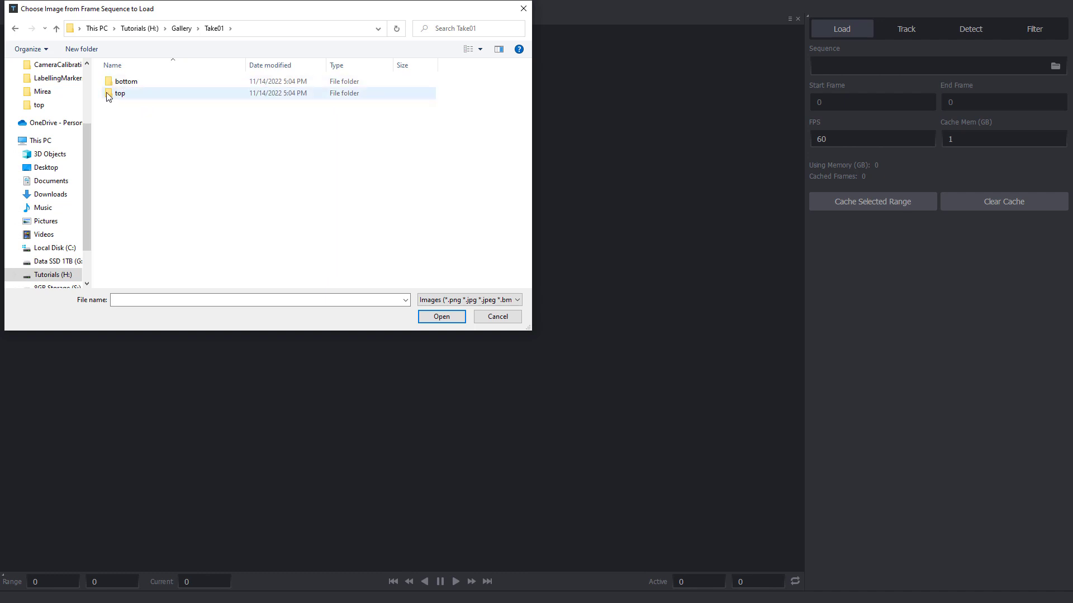
double_click(120, 93)
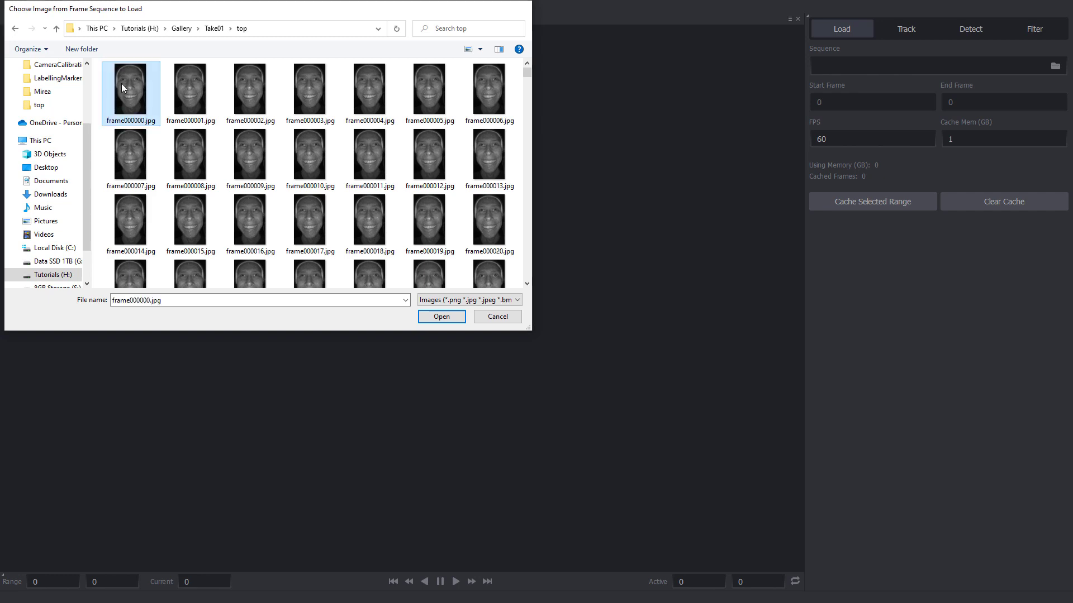
left_click(441, 316)
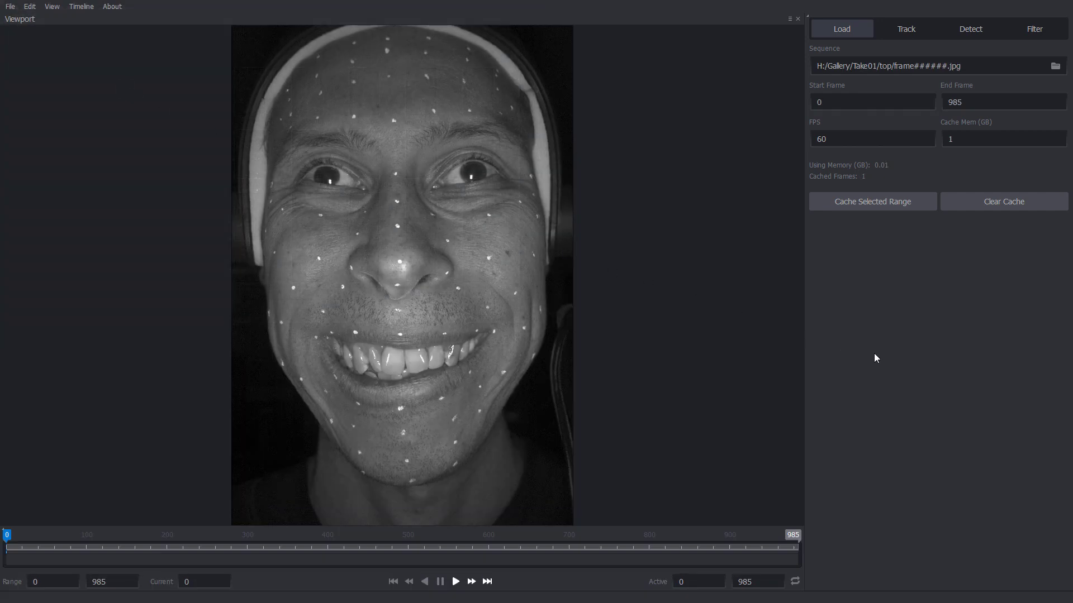
Set Cache Mem to 10 GB and cache all 986 frames of the selected range
left_click(871, 201)
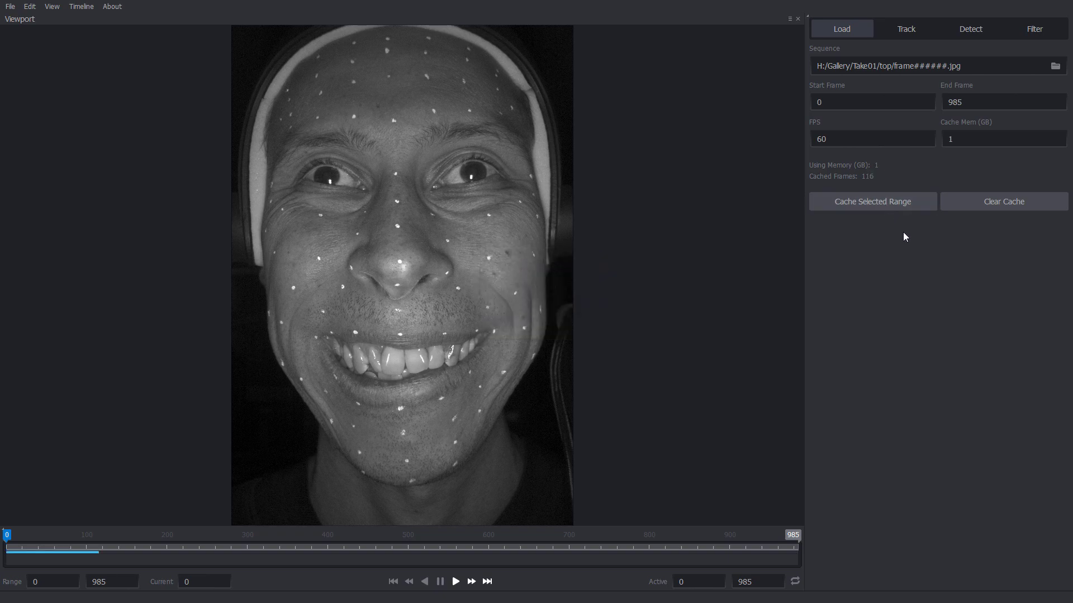
mouse_move(122, 522)
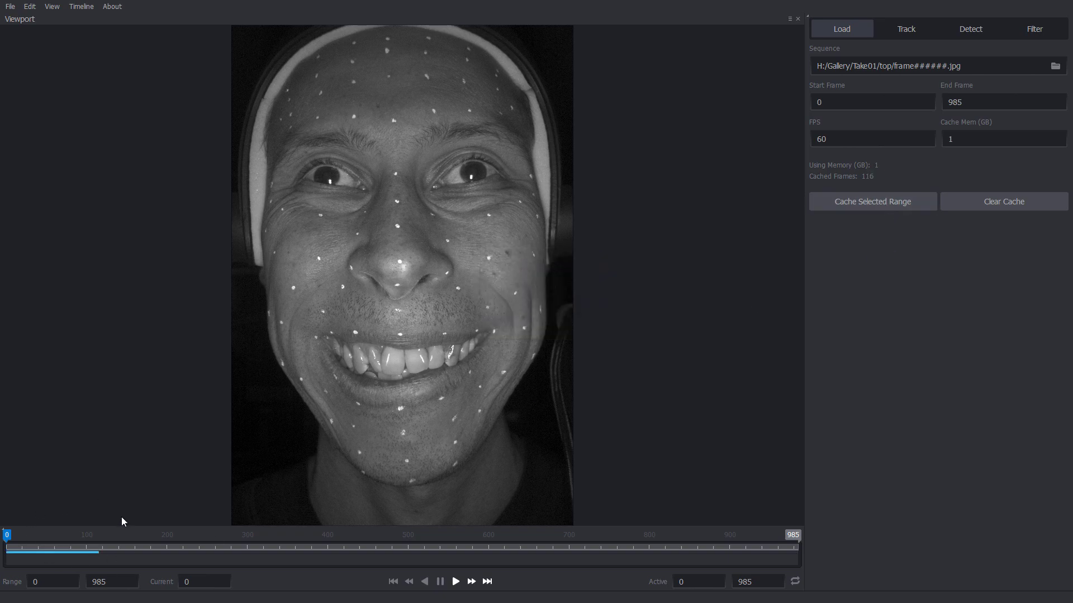
mouse_move(120, 572)
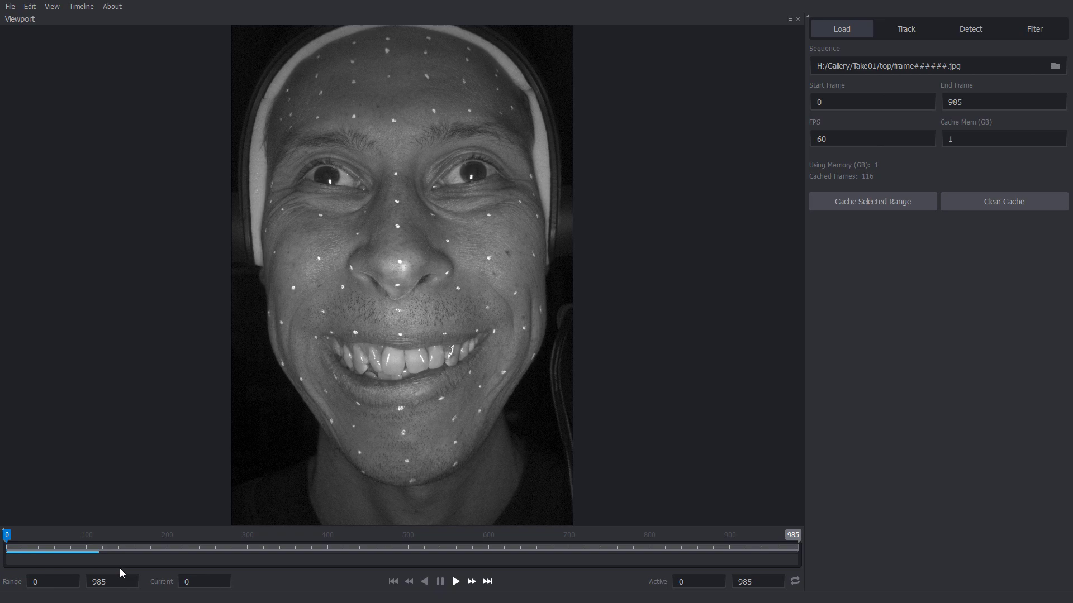
mouse_move(963, 155)
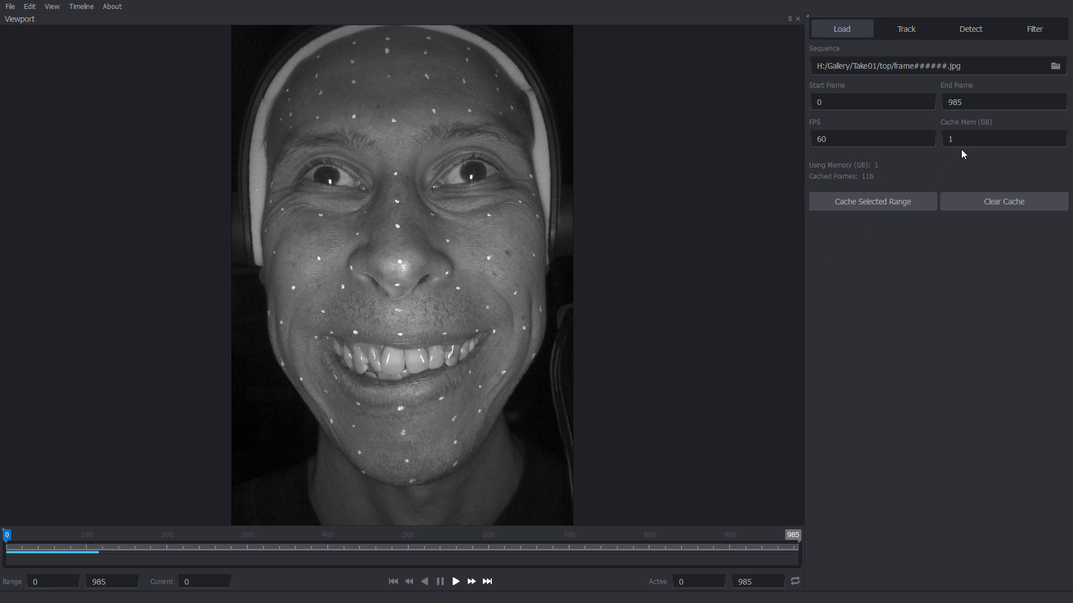
left_click(1003, 139)
type("0")
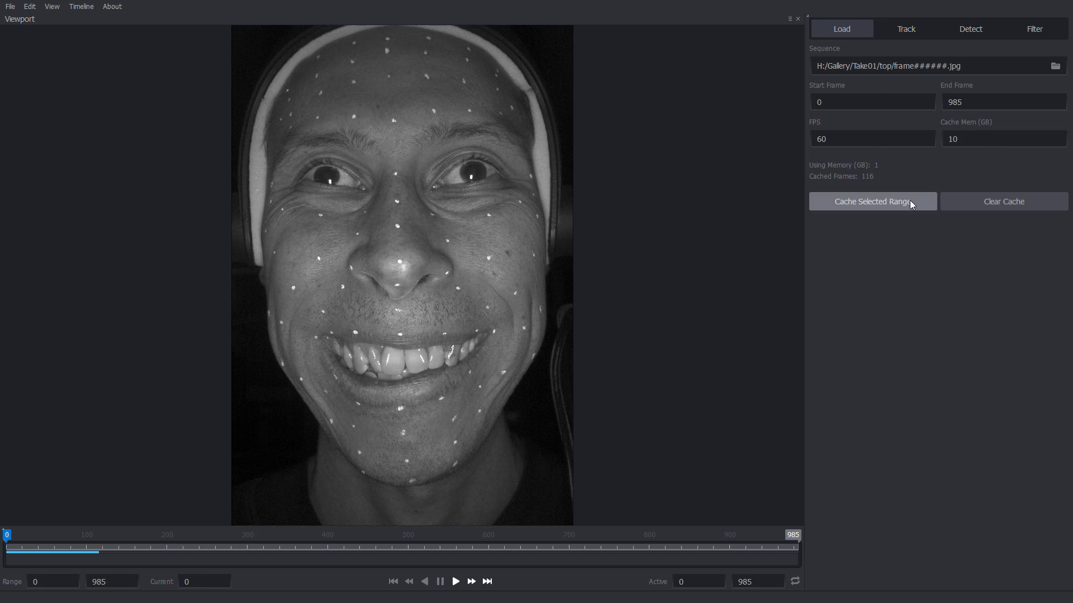
left_click(871, 201)
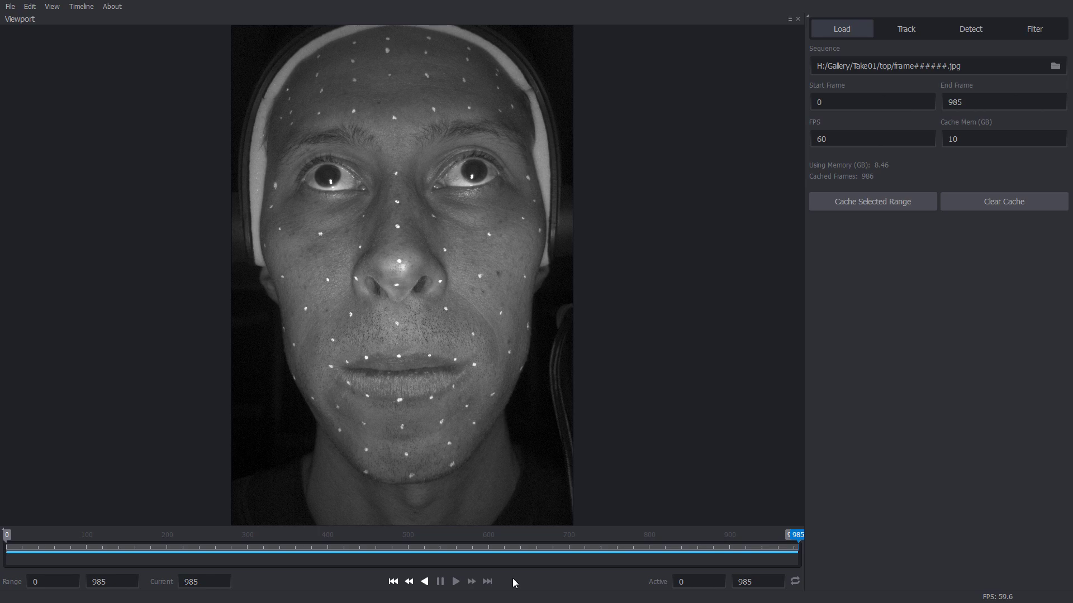
mouse_move(820, 564)
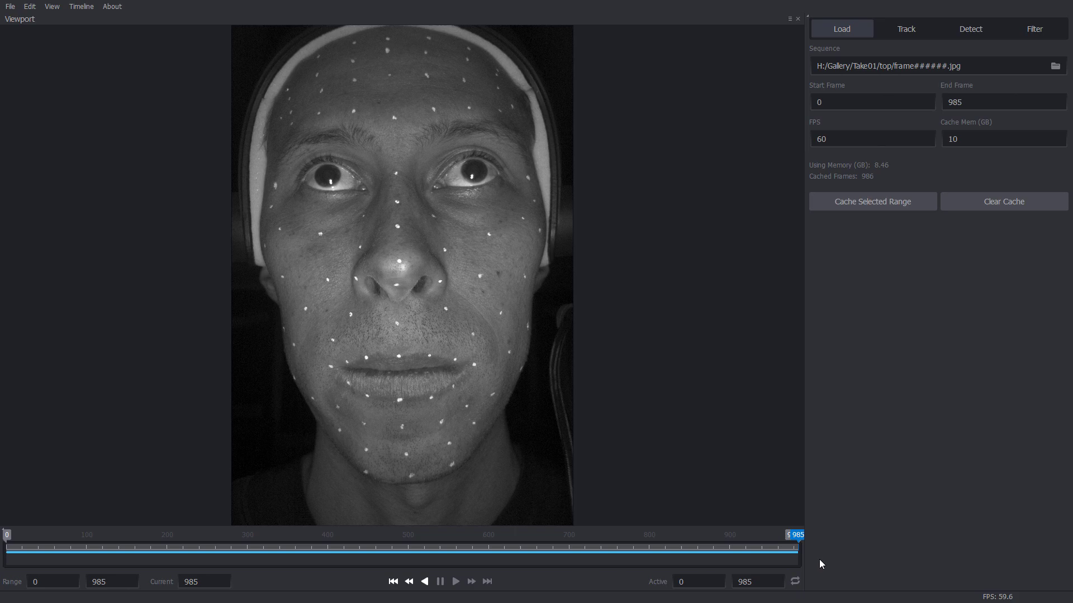
mouse_move(835, 563)
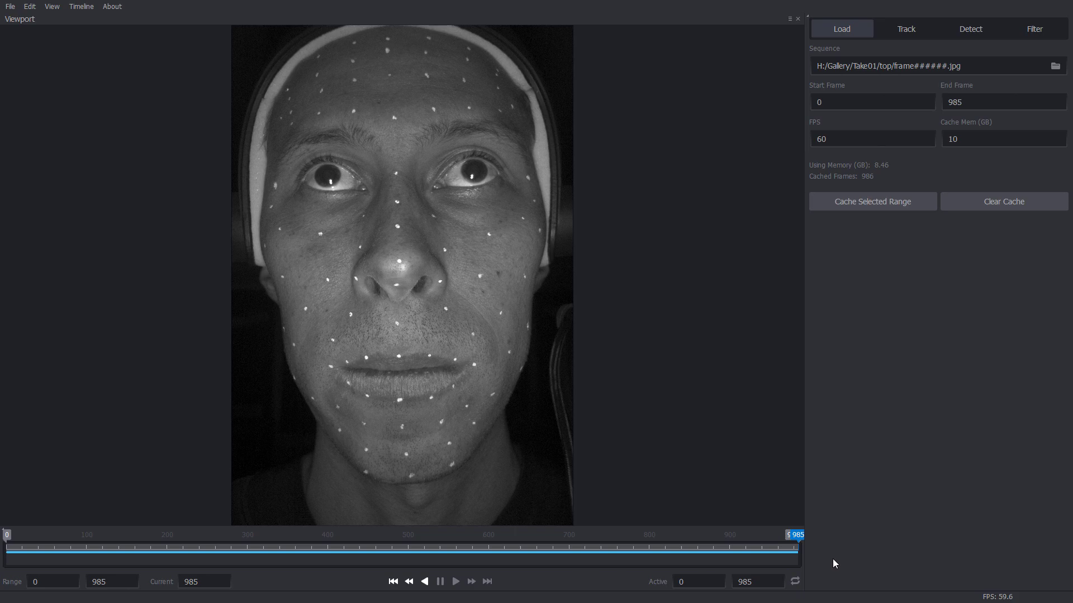
mouse_move(327, 325)
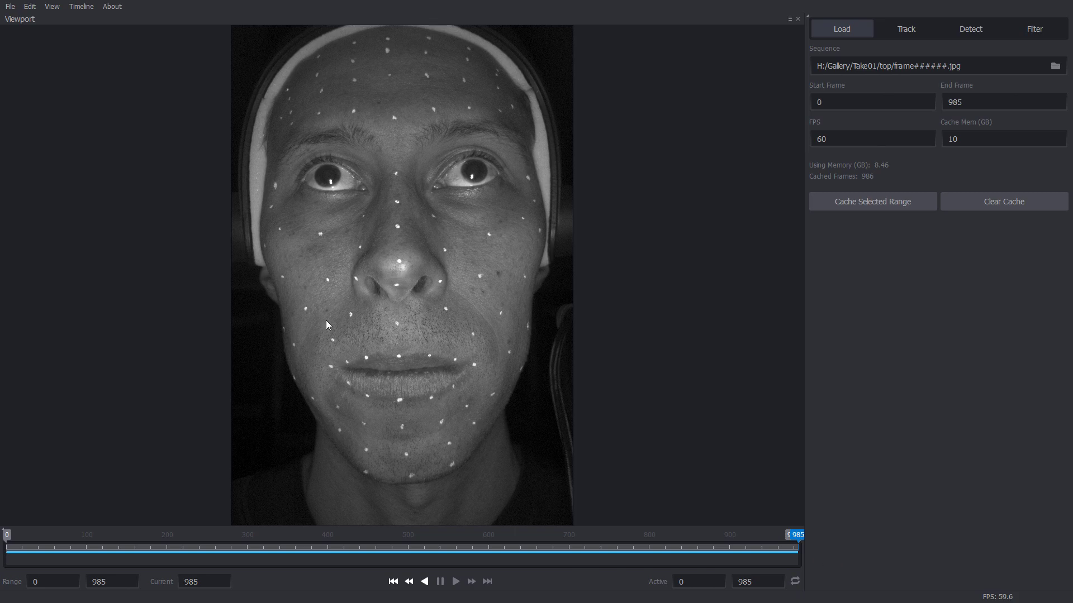
mouse_move(695, 429)
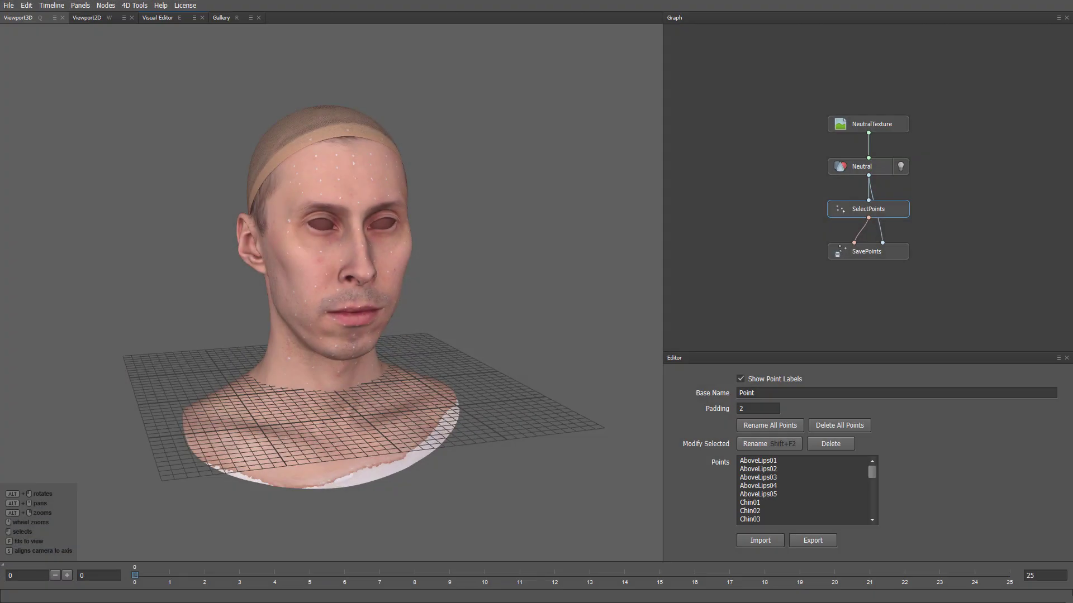
mouse_move(173, 23)
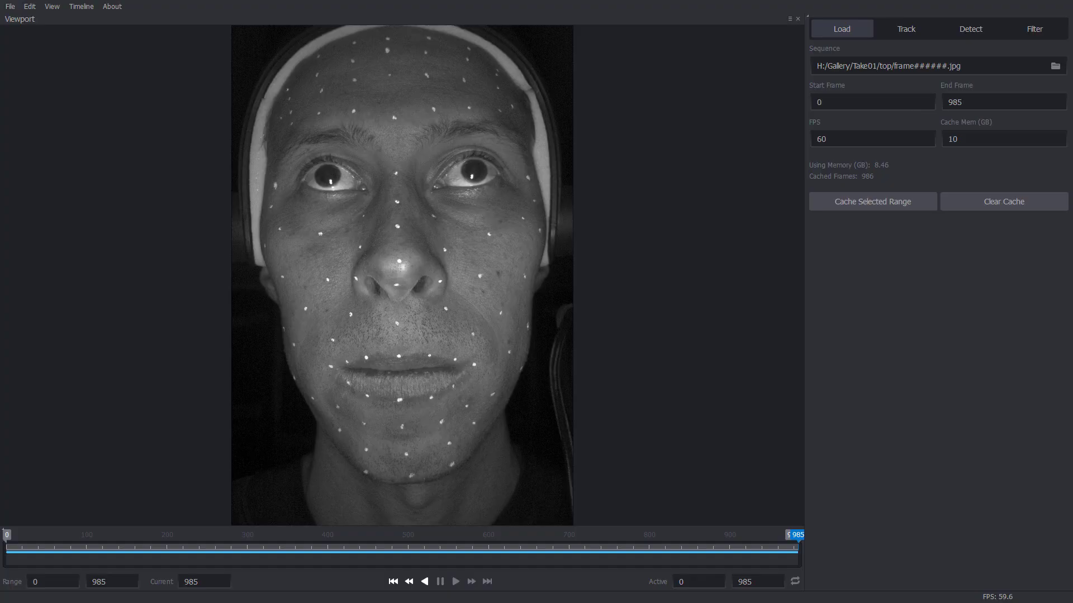
mouse_move(654, 383)
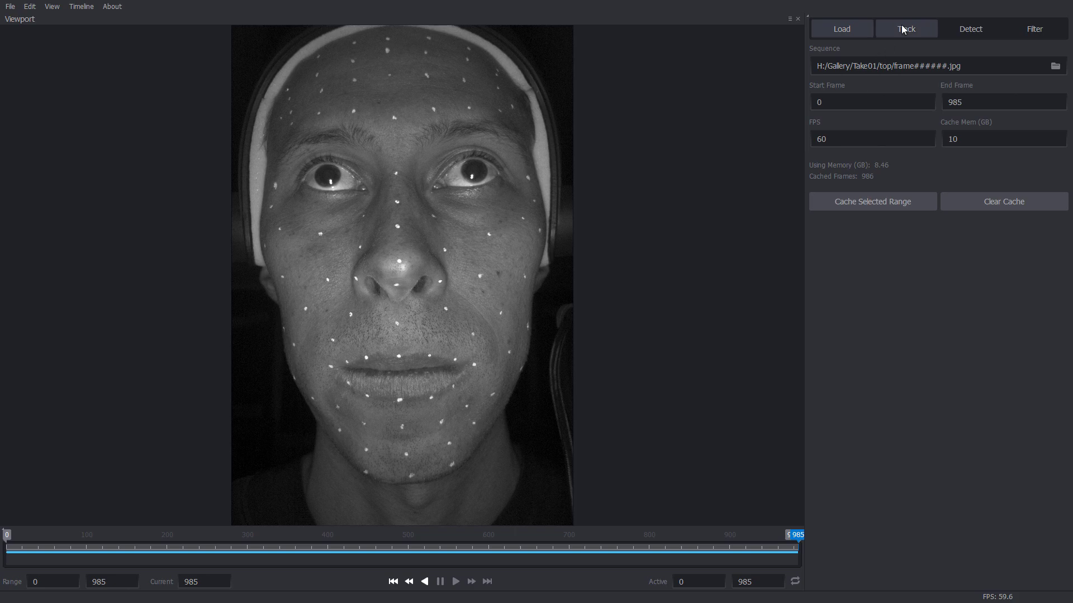
Set the marker base name to Nose and place Nose01–Nose04 down the nose bridge
left_click(905, 28)
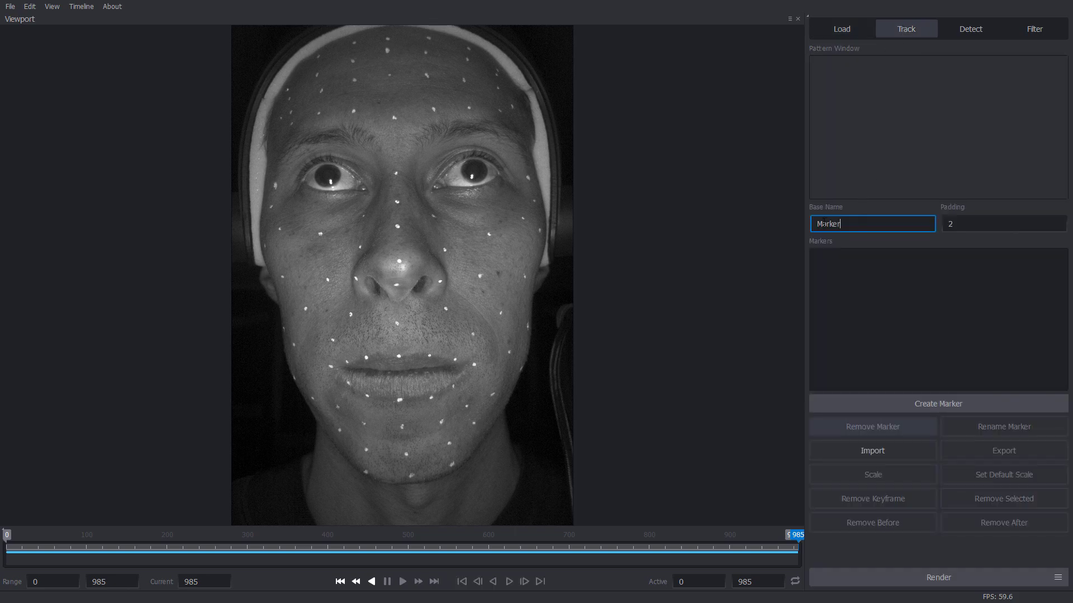
type("Nose")
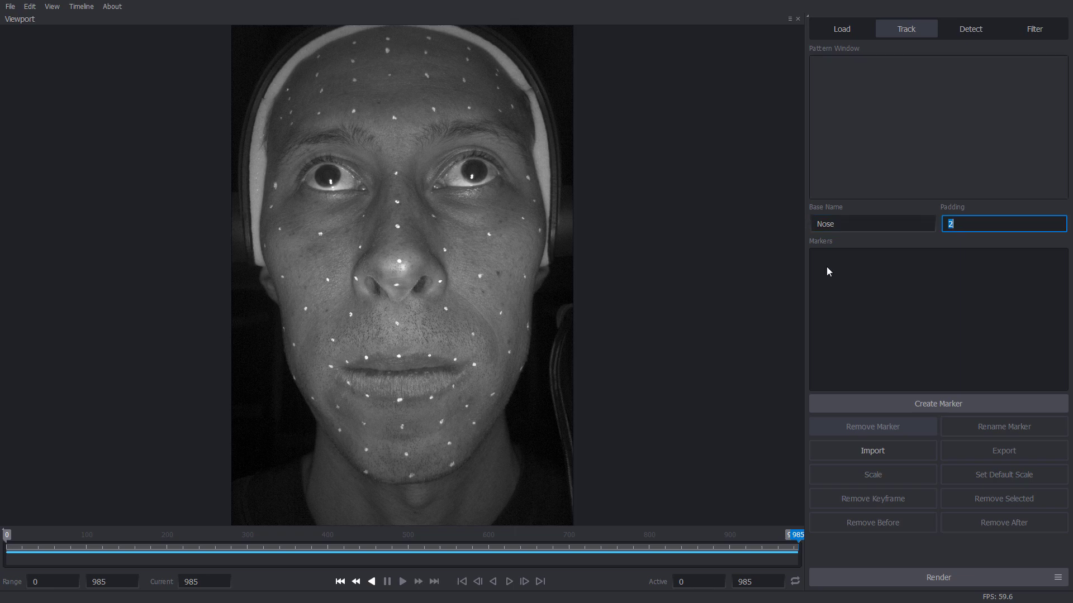
mouse_move(405, 204)
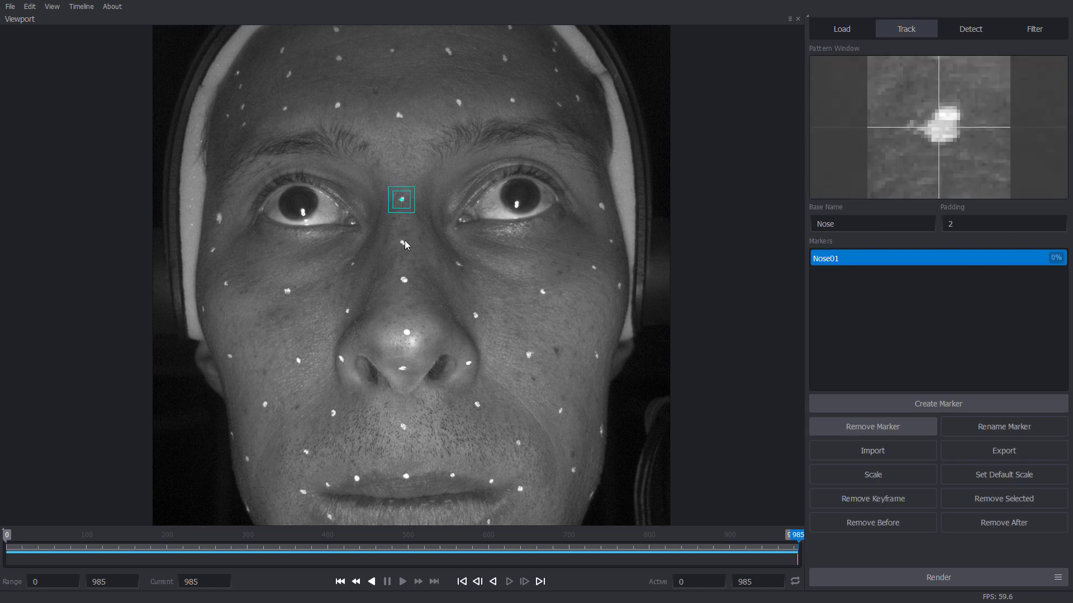
left_click(938, 404)
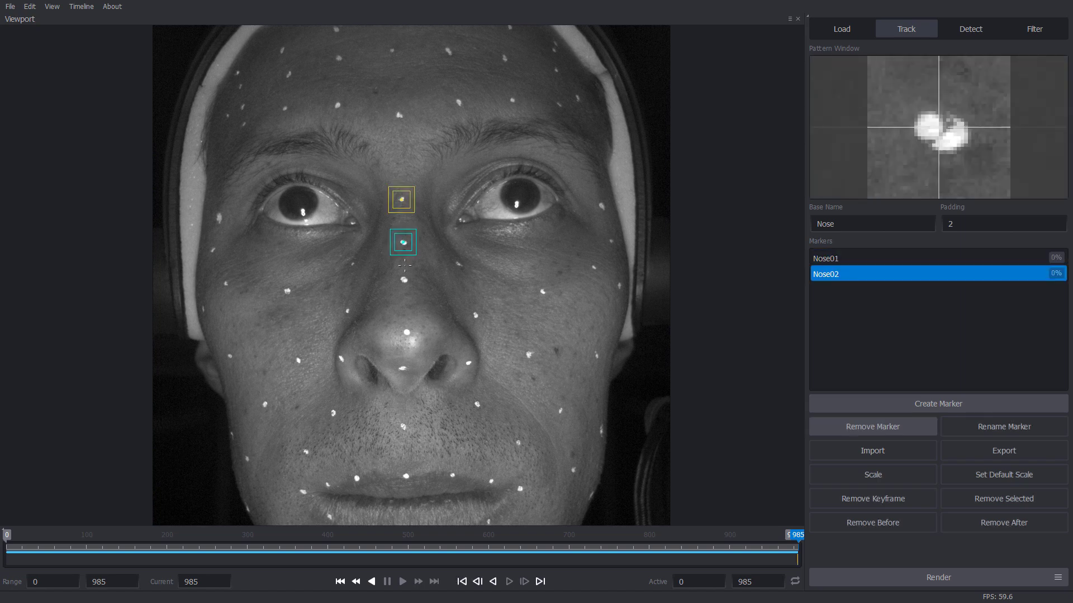
left_click(937, 404)
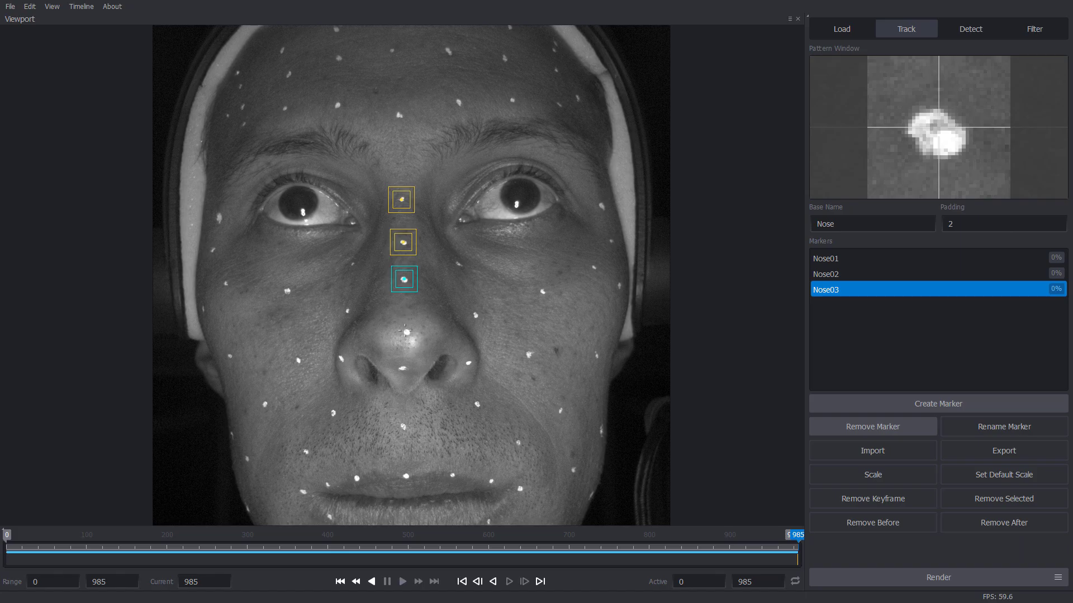
left_click(938, 404)
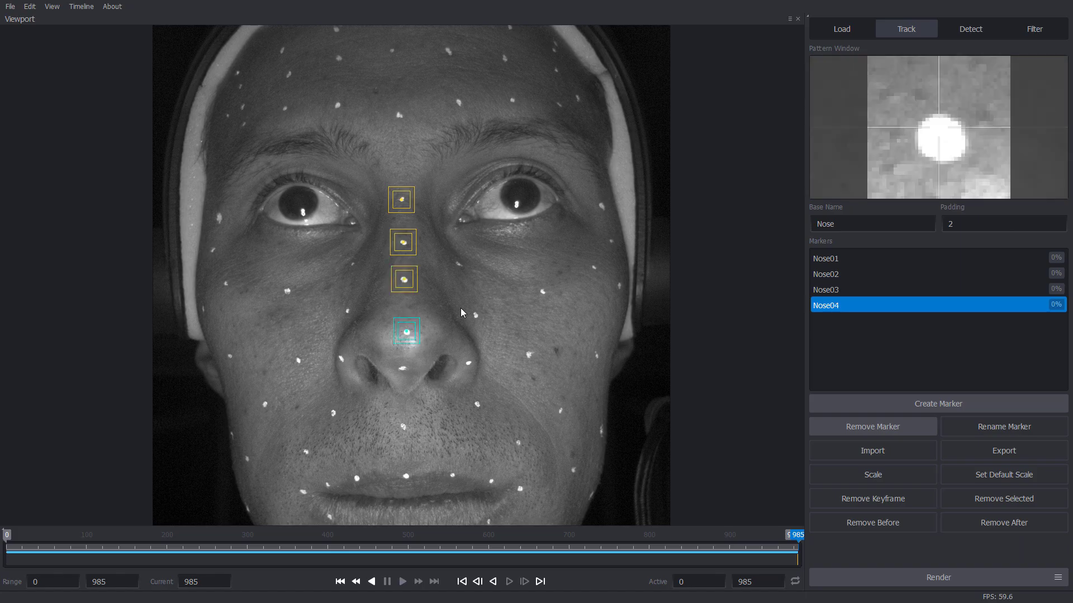
mouse_move(871, 268)
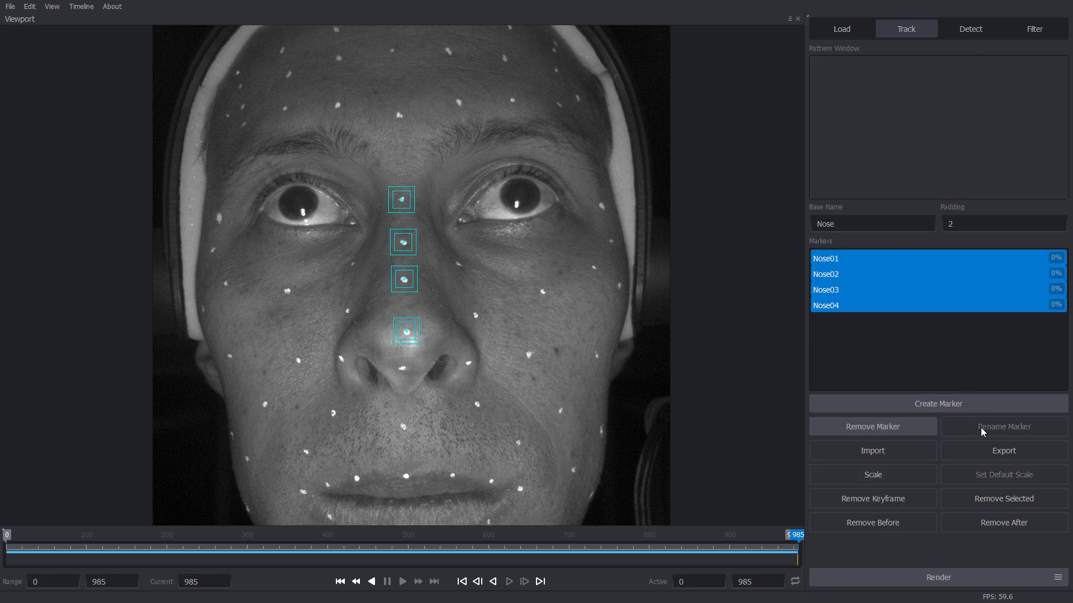
Hide point labels and add a LoadCamera node, browsing for the top calibration file
left_click(872, 426)
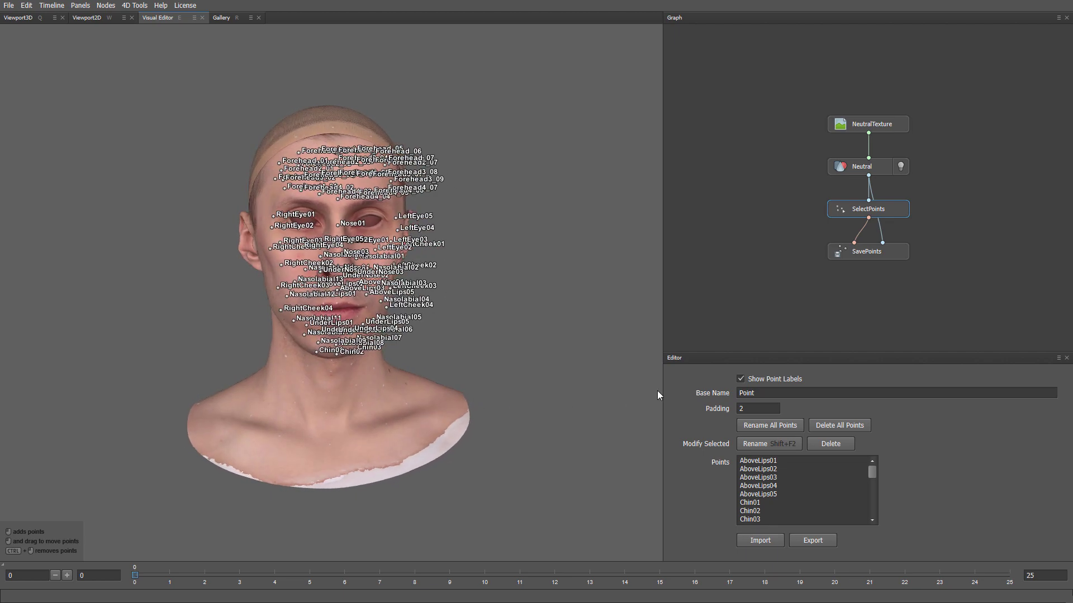
left_click(741, 378)
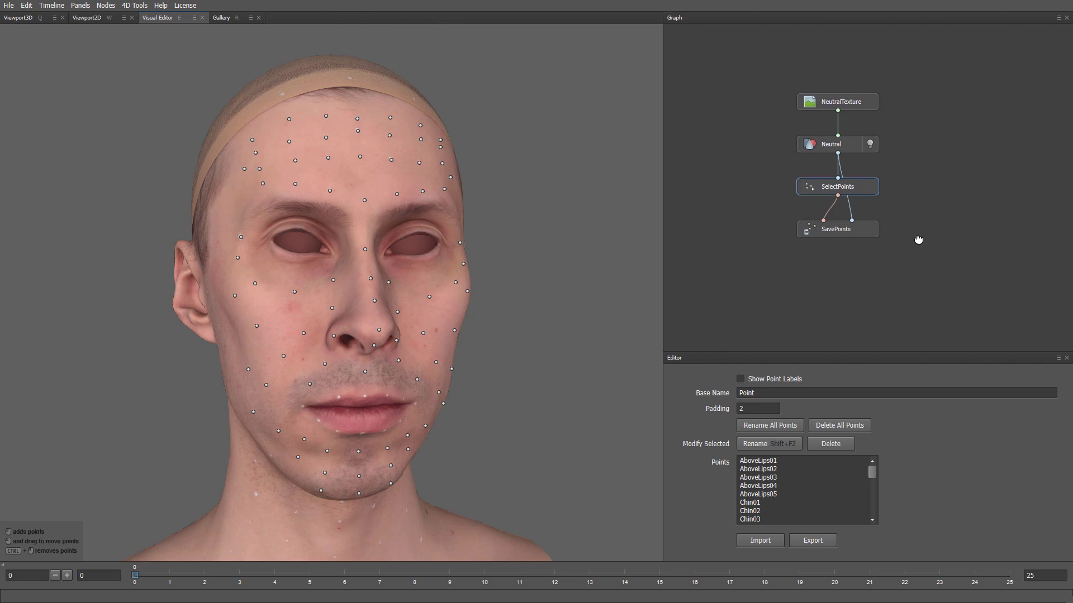
right_click(919, 239)
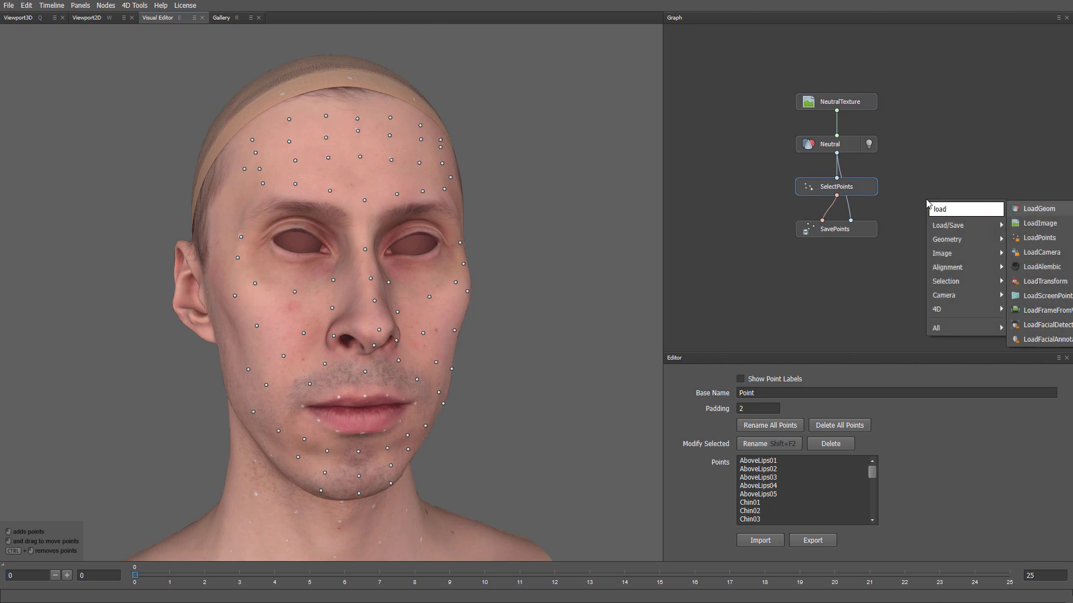
left_click(1037, 252)
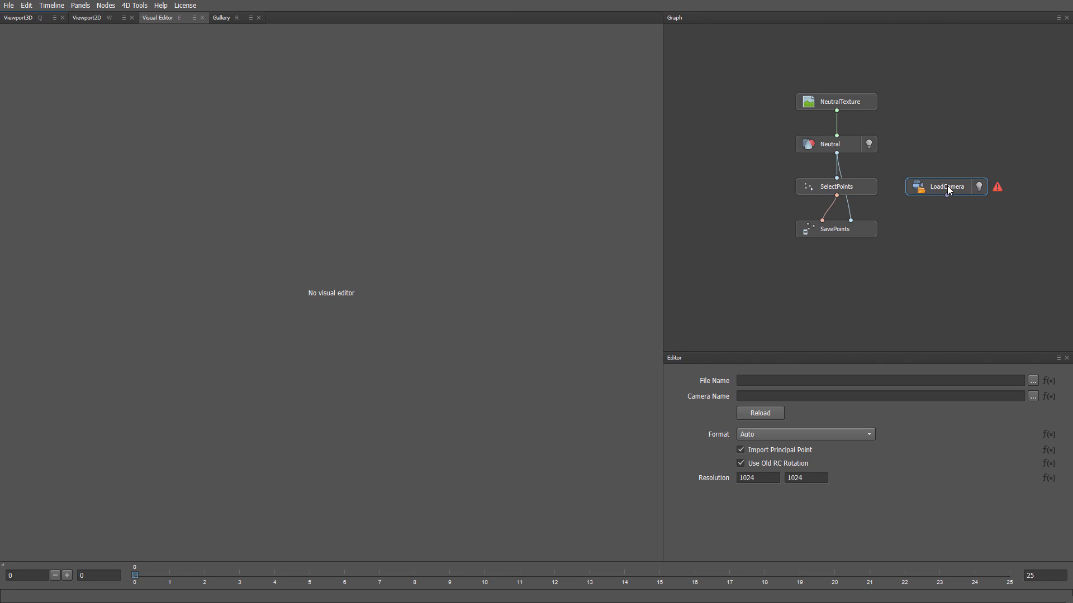
mouse_move(923, 232)
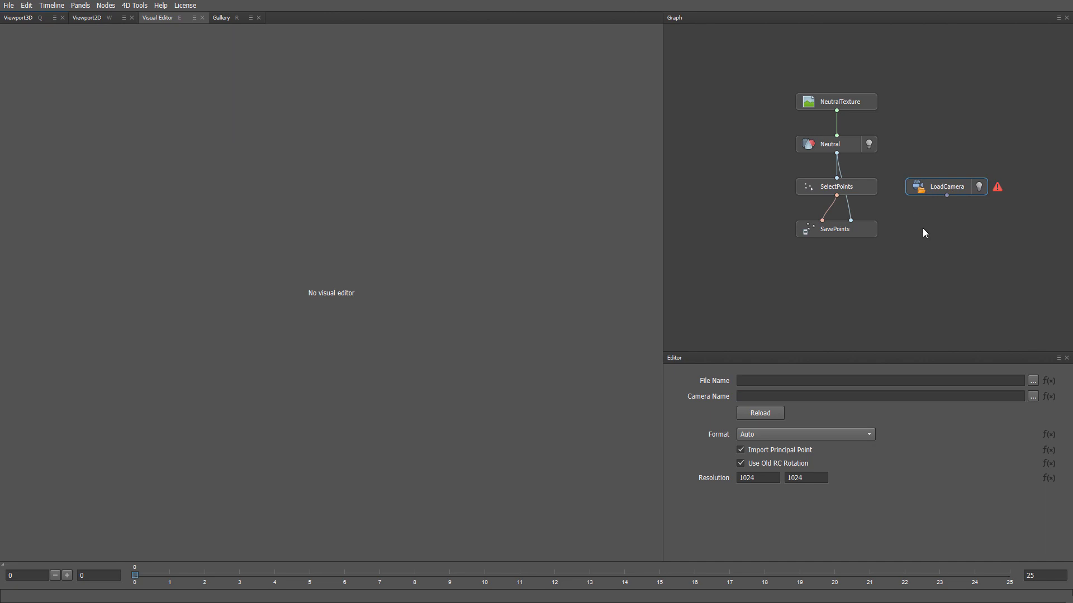
mouse_move(1024, 371)
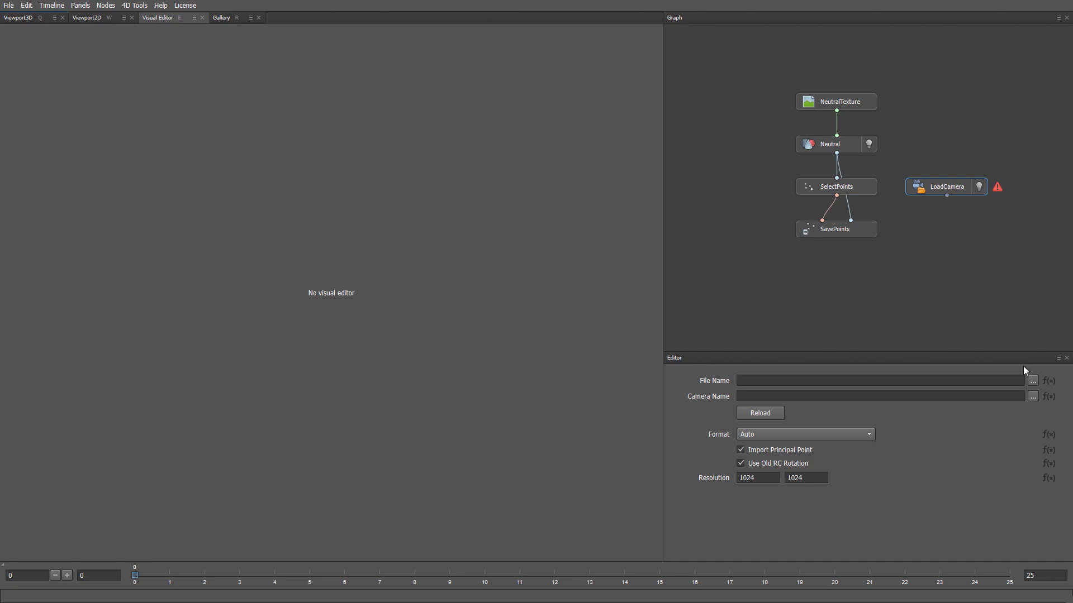
left_click(1032, 380)
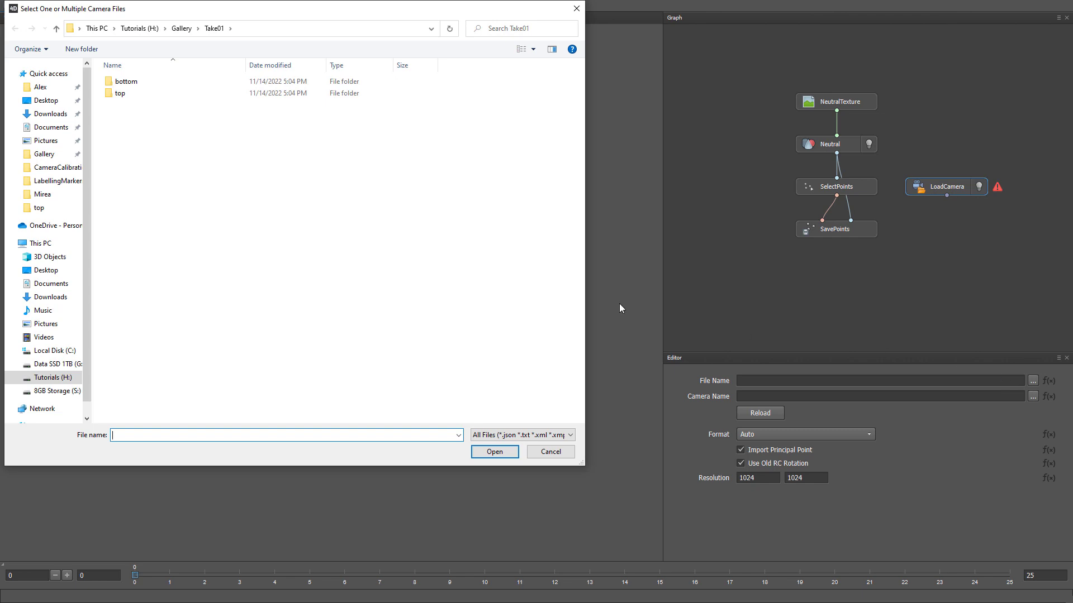
mouse_move(186, 40)
type("l")
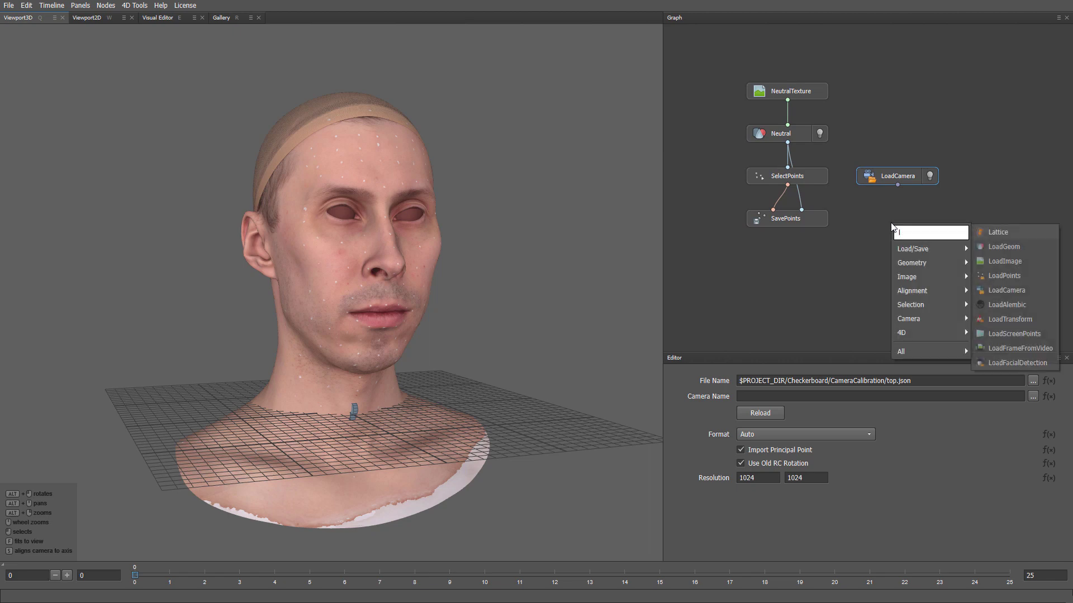
Add a LoadTransform node and browse for TransformToHmc.json
left_click(1010, 319)
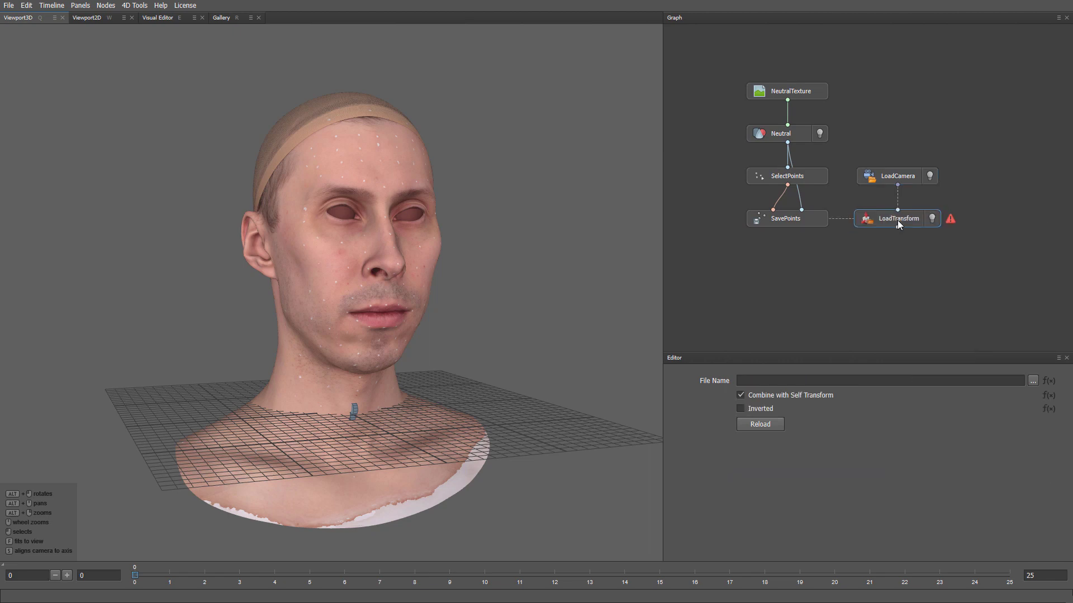
left_click(1033, 382)
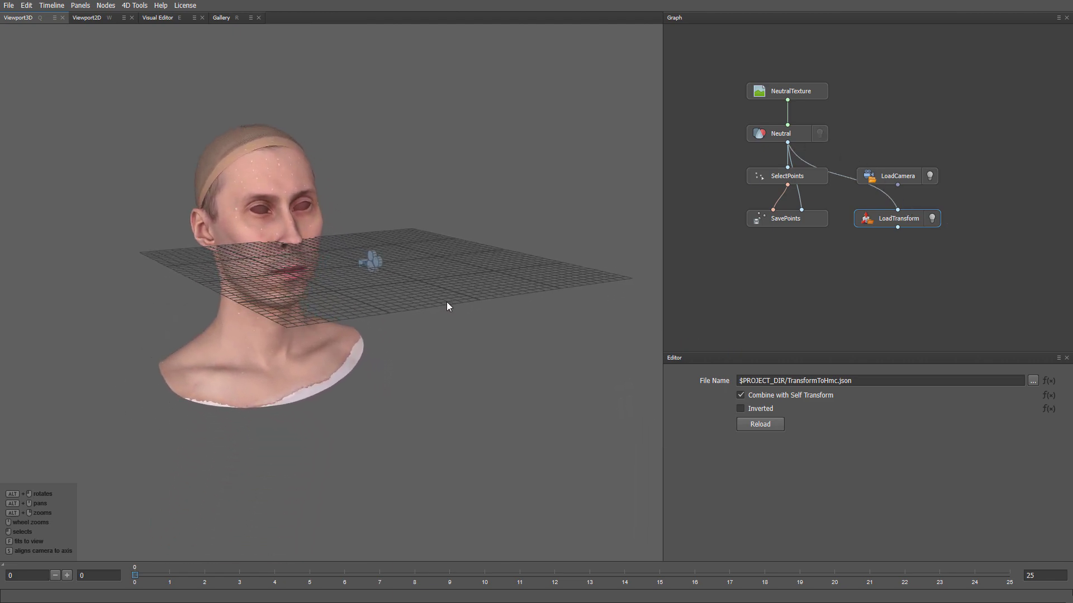
Add a PointsToScreenPoints node by searching 'pointsto' in the node menu
right_click(894, 256)
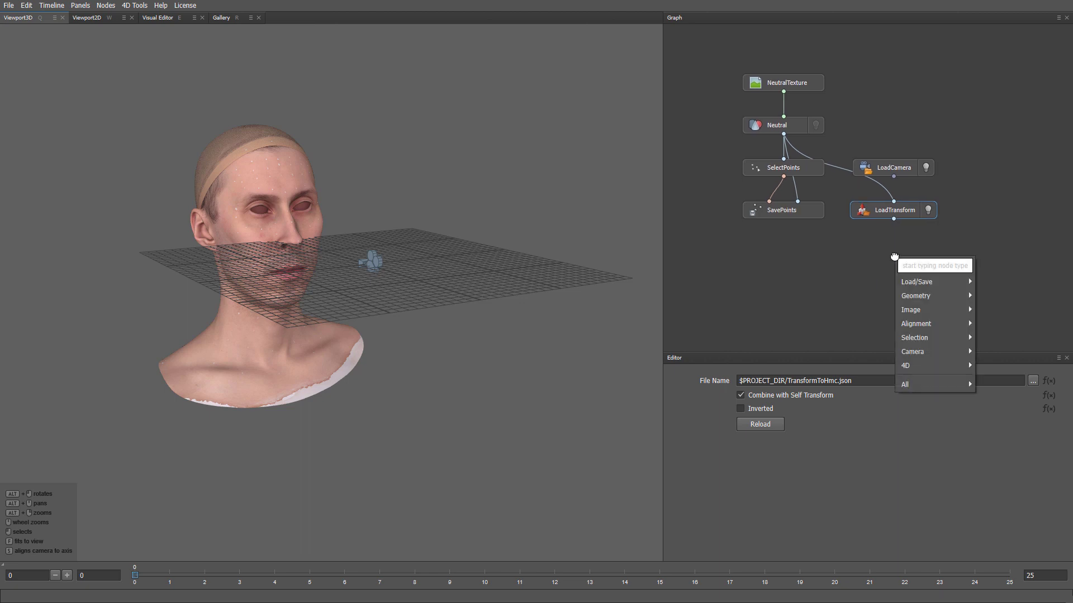
type("pointsto")
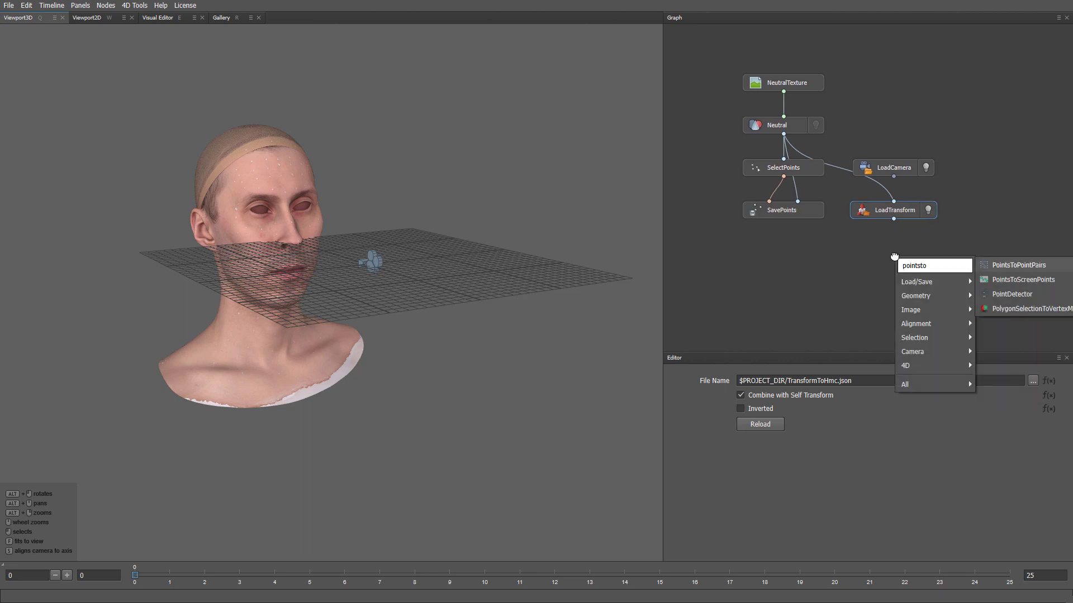
left_click(1022, 279)
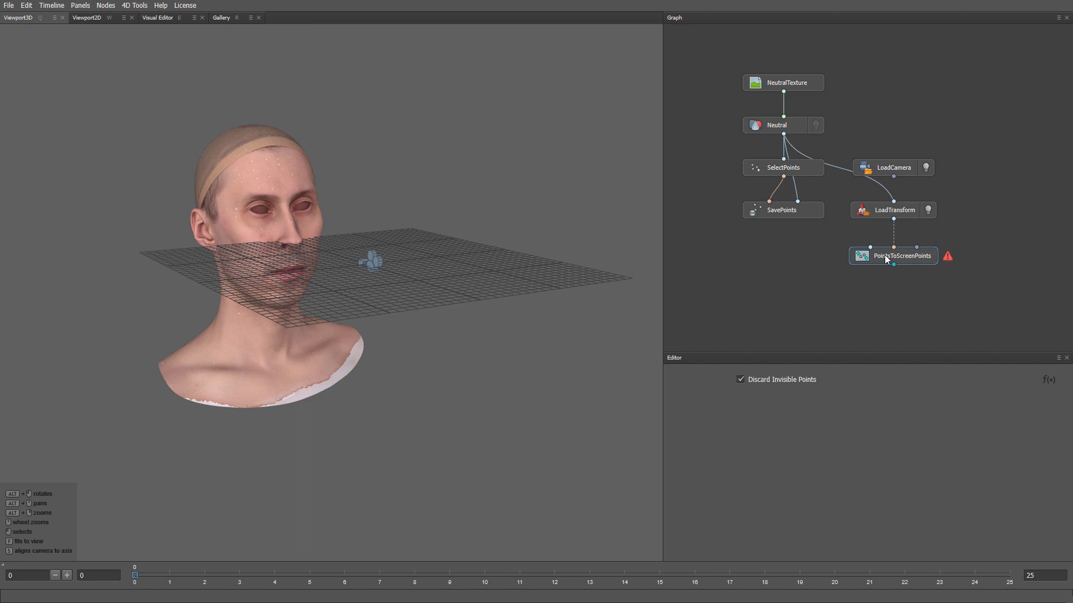
mouse_move(872, 283)
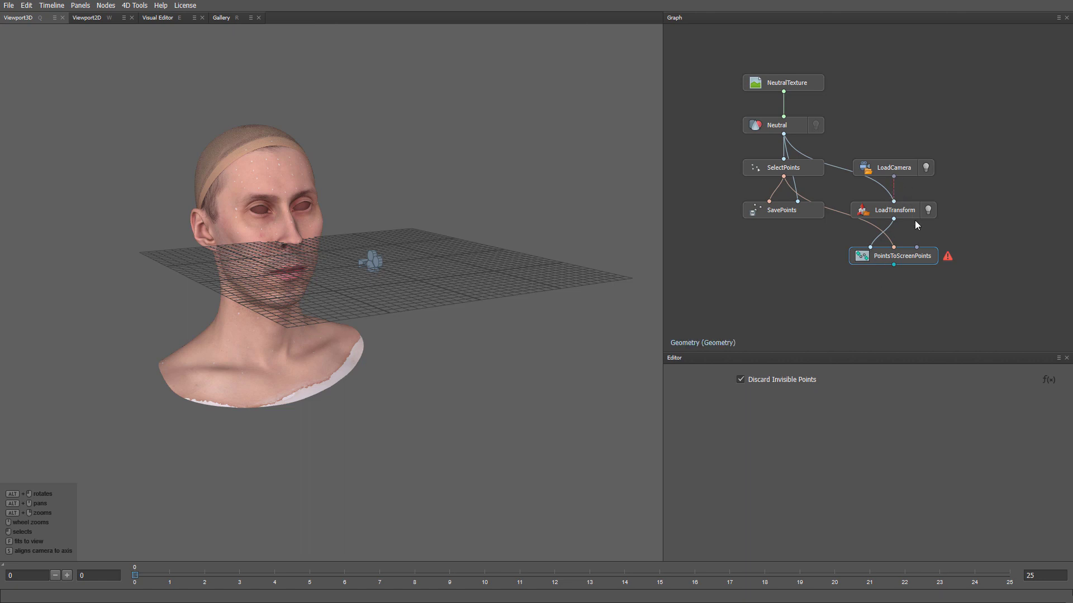
Save the node's screen points as TopScreenMarkers.json in the Take01 folder
right_click(902, 255)
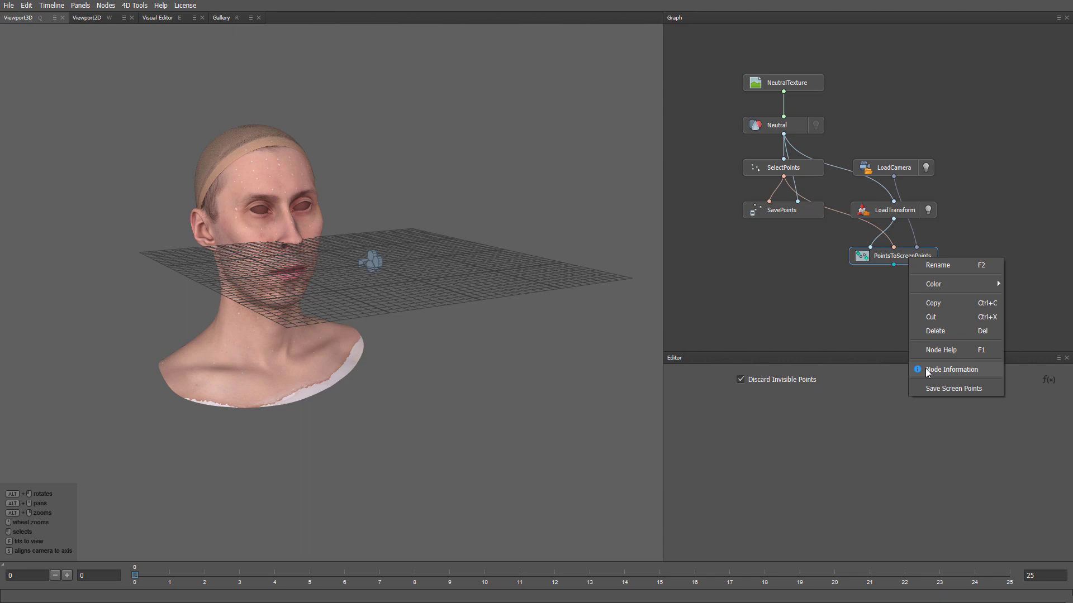
left_click(953, 388)
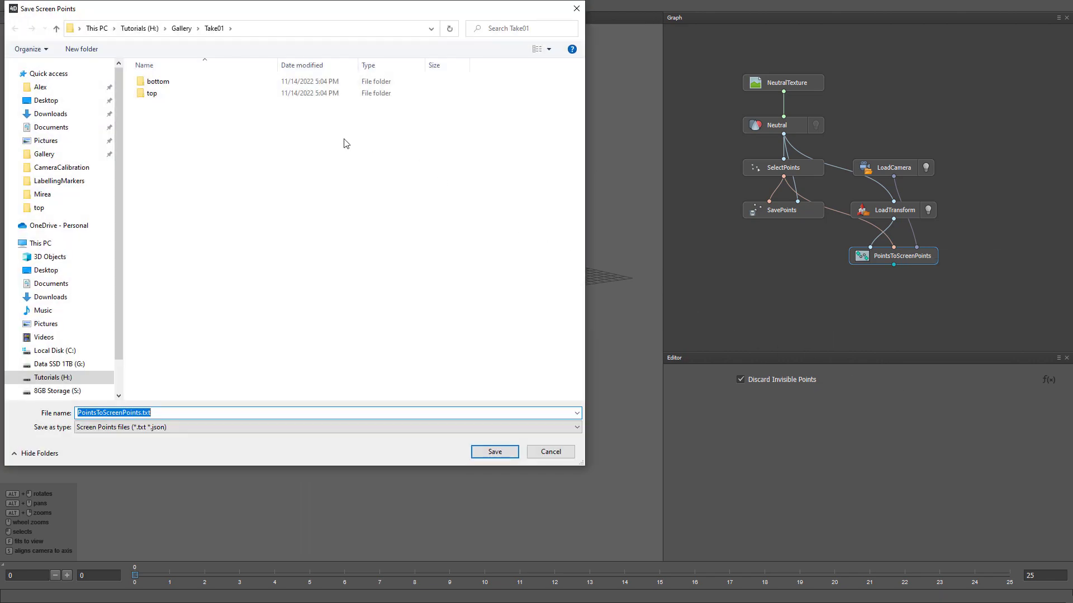
mouse_move(207, 402)
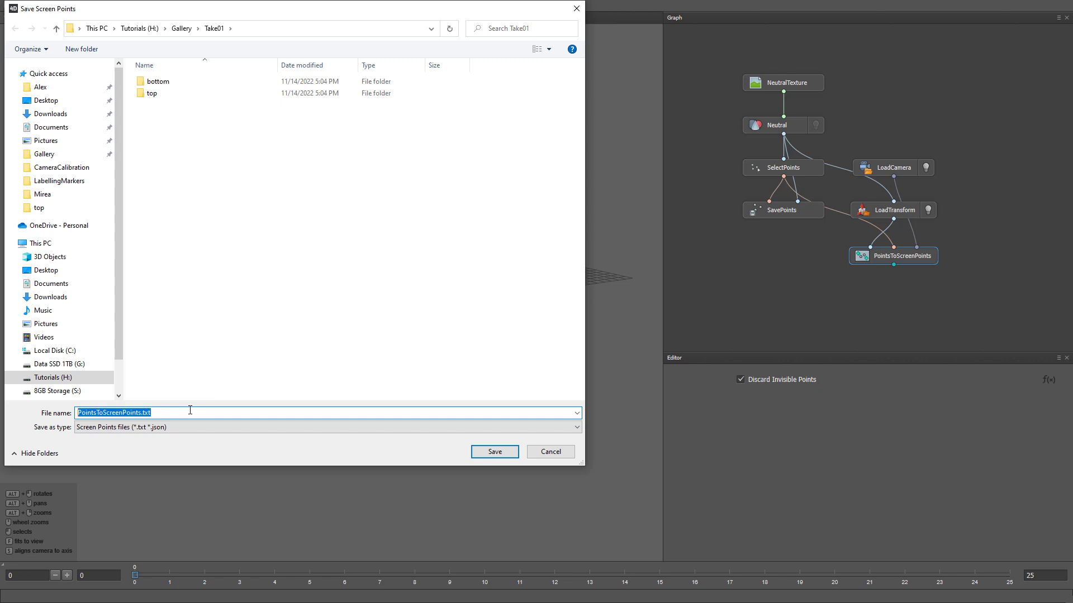
type("TopScreenMarkers.j")
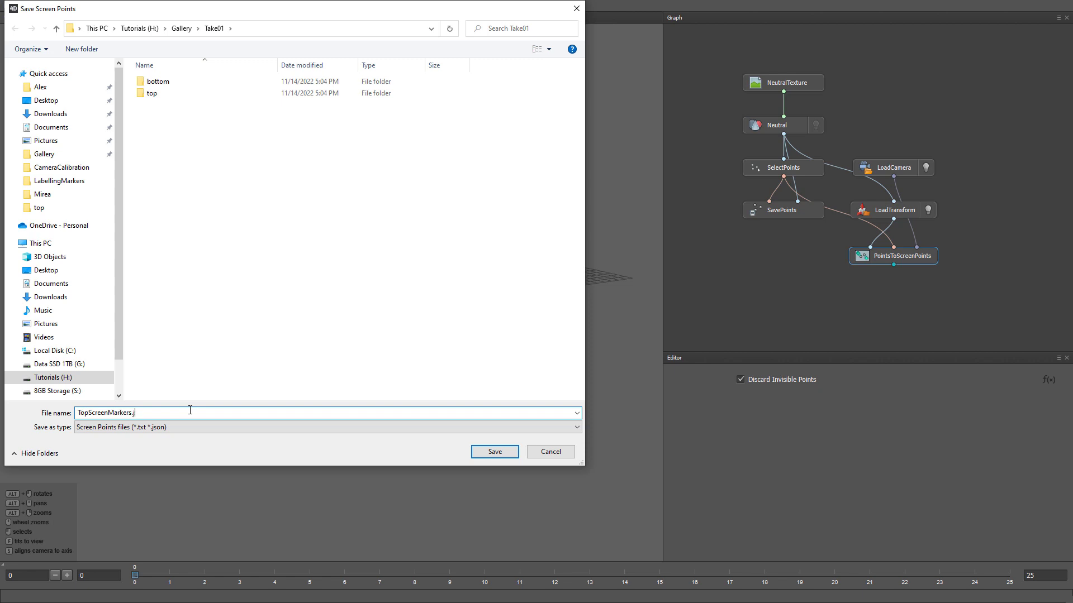
left_click(493, 452)
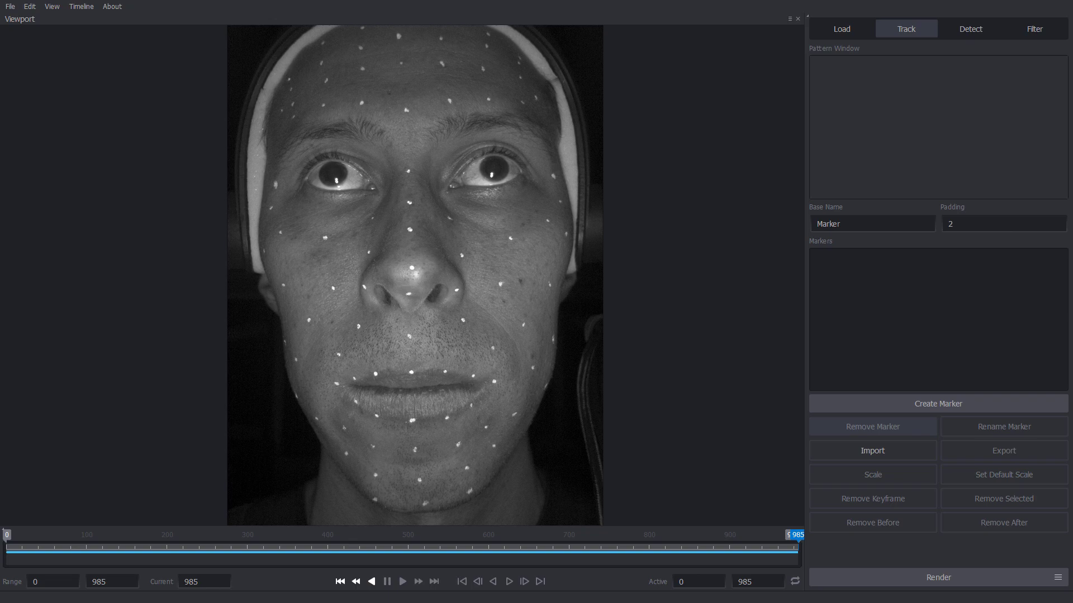
mouse_move(801, 462)
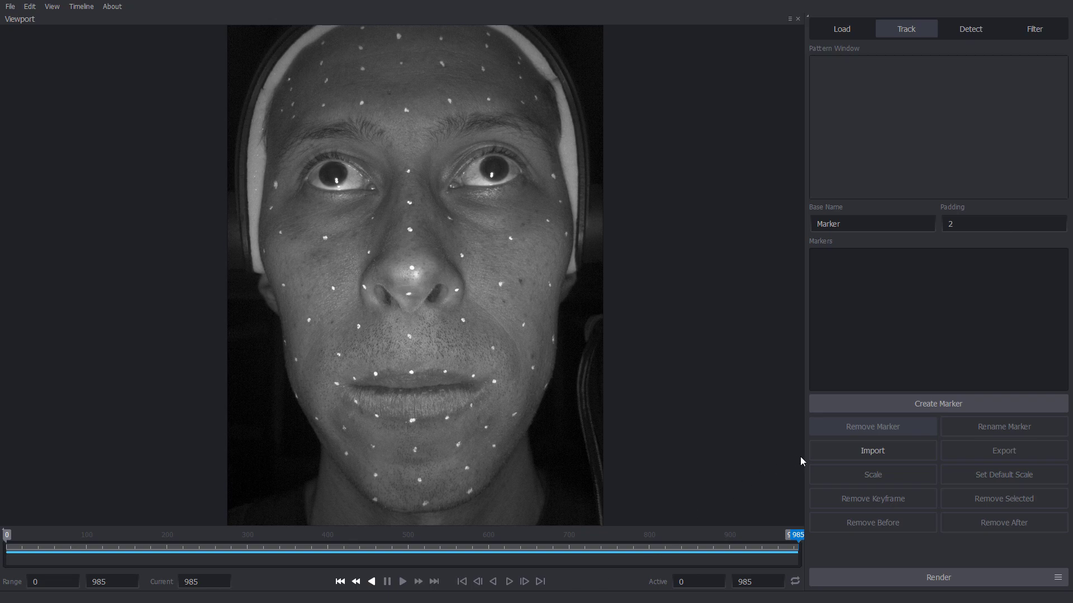
Import TopScreenMarkers.json as tracking markers onto the current frame
left_click(872, 451)
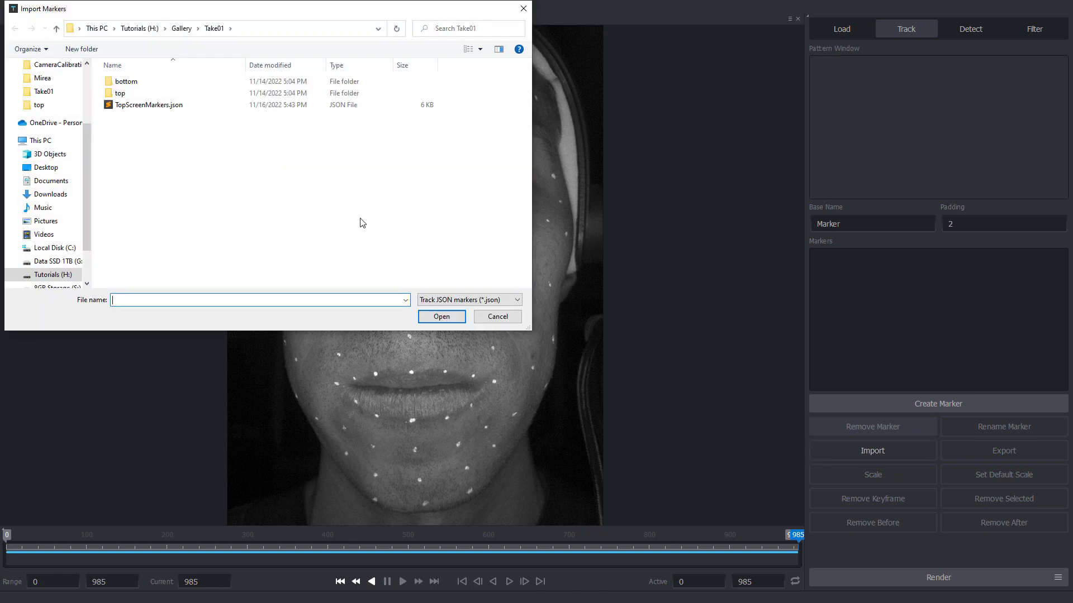
left_click(148, 105)
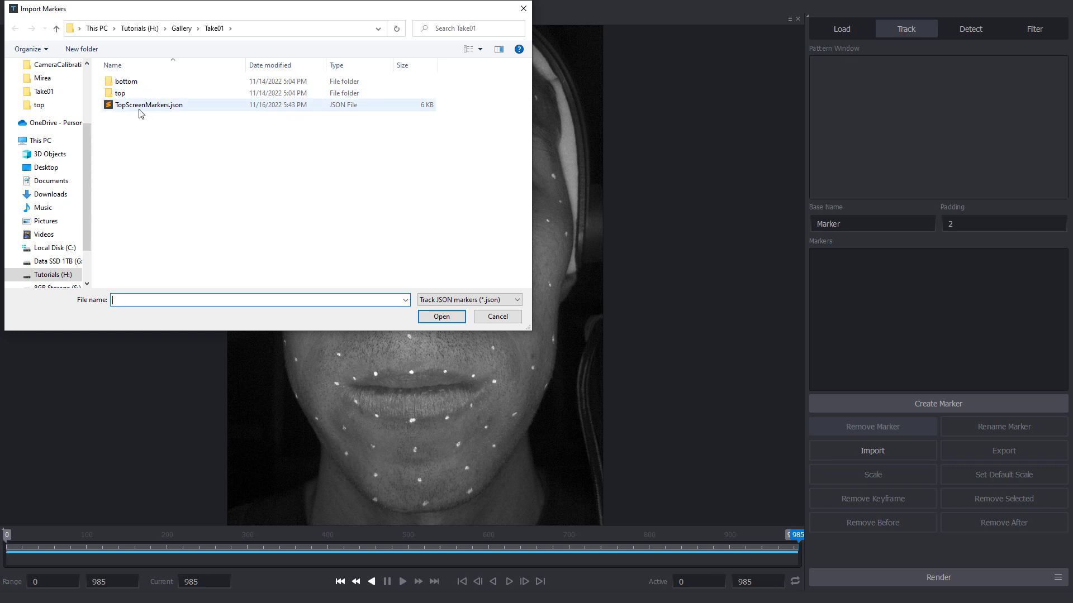
left_click(441, 316)
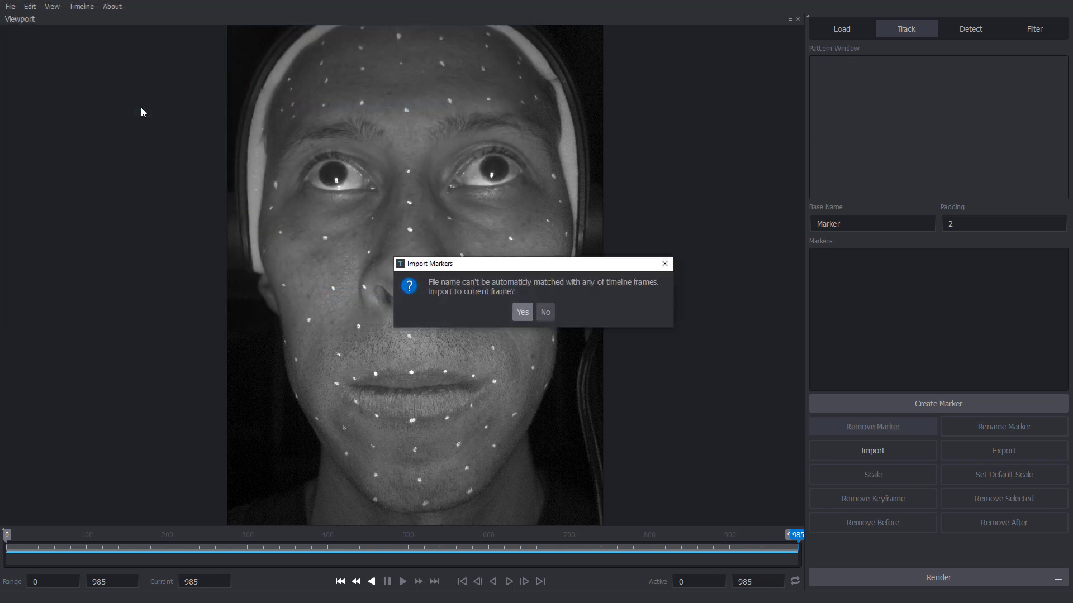
mouse_move(483, 316)
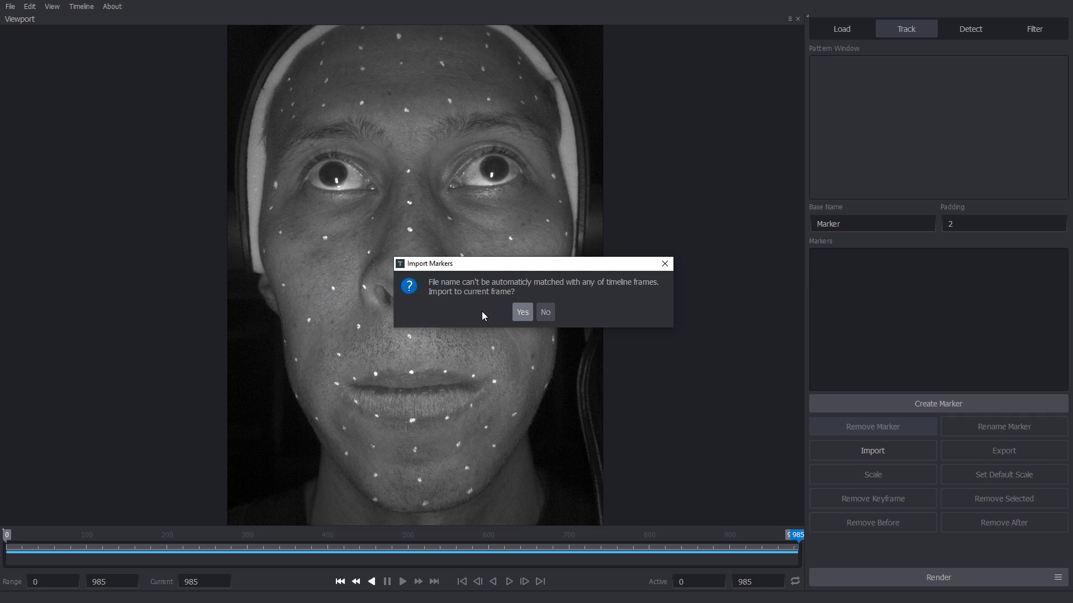
left_click(522, 312)
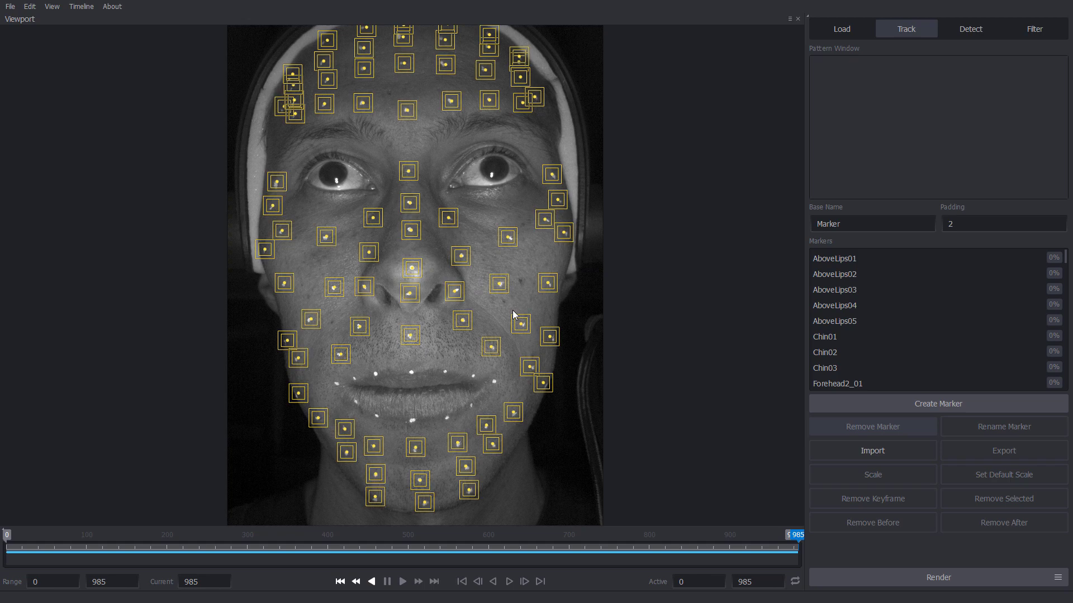
mouse_move(315, 217)
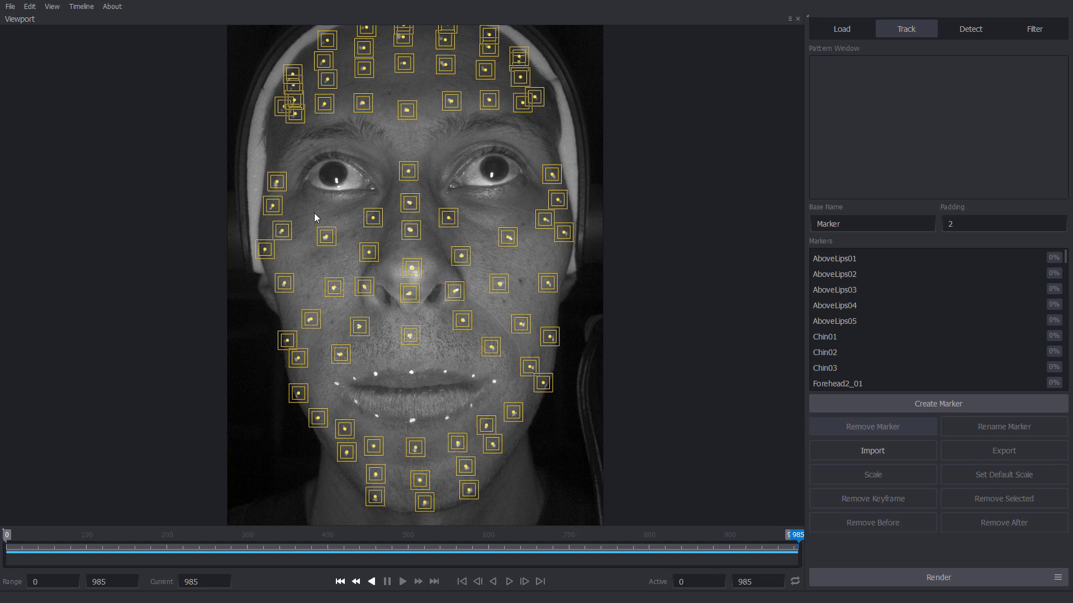
mouse_move(432, 308)
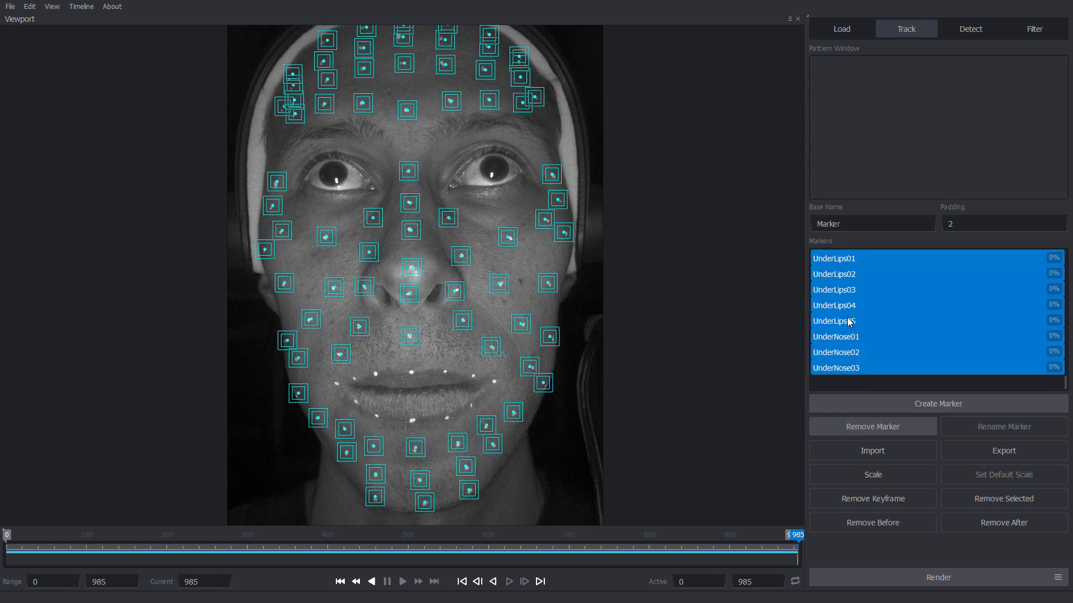
Give the selected markers 40 px pattern and 120 px search windows, centered
left_click(872, 475)
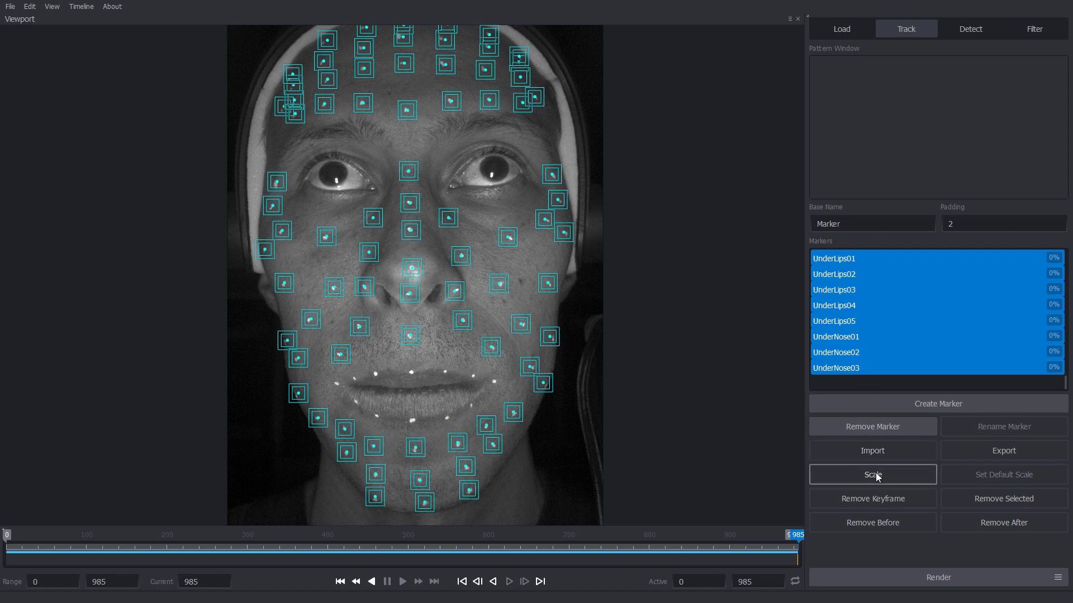
left_click(873, 475)
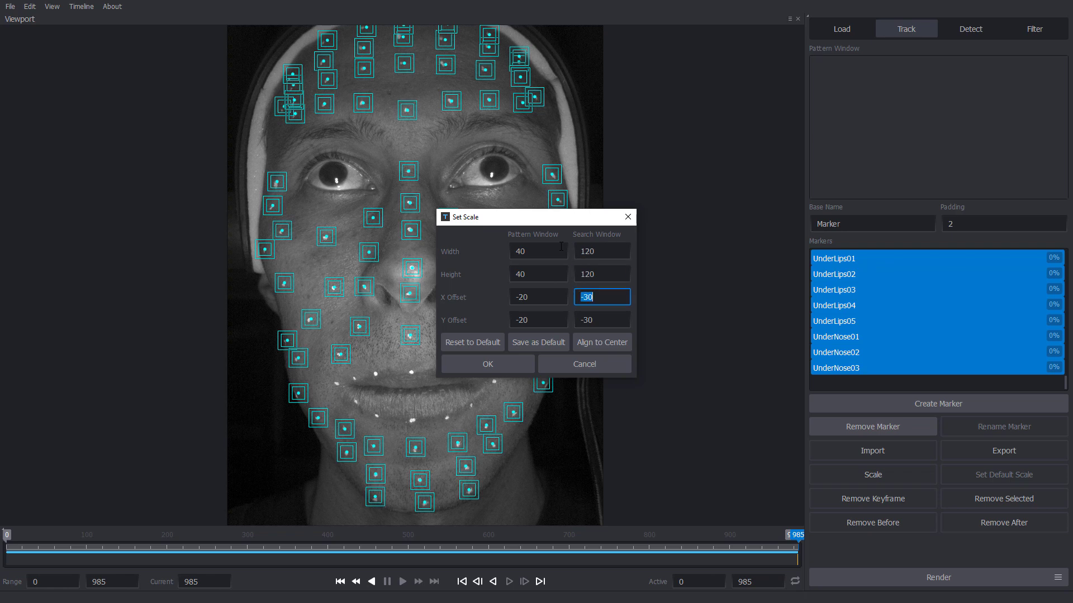
left_click(602, 342)
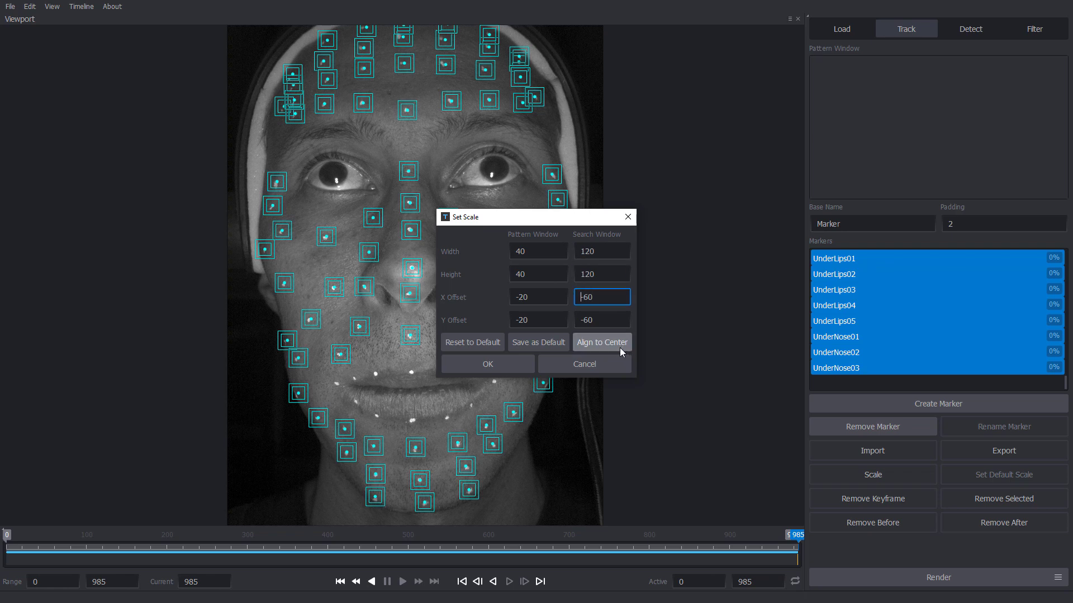
left_click(487, 363)
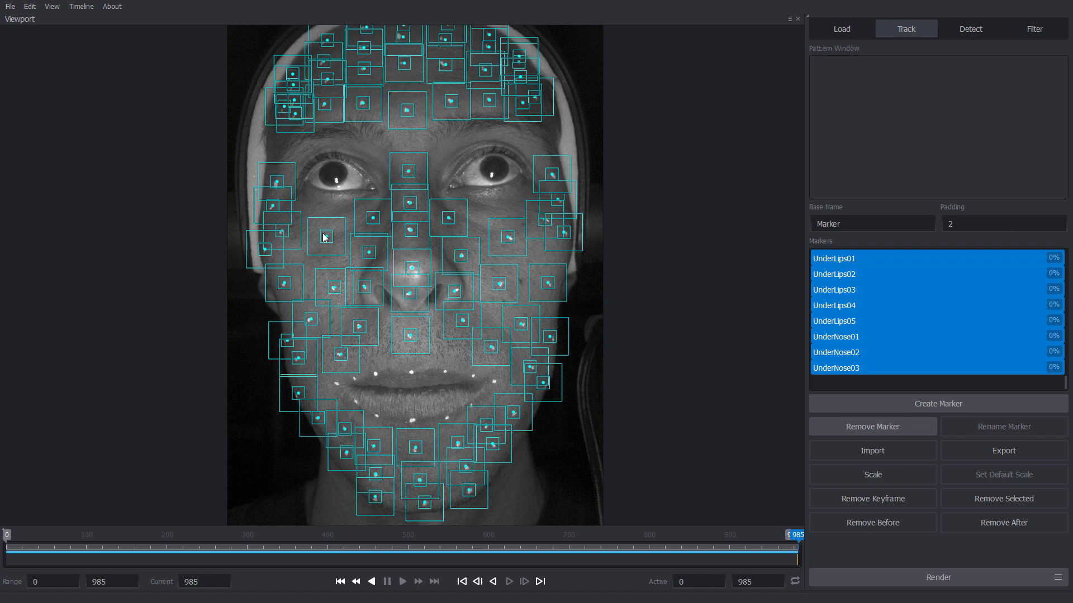
Uncheck Show Pattern And Search Boxes in the Markers preferences
left_click(30, 6)
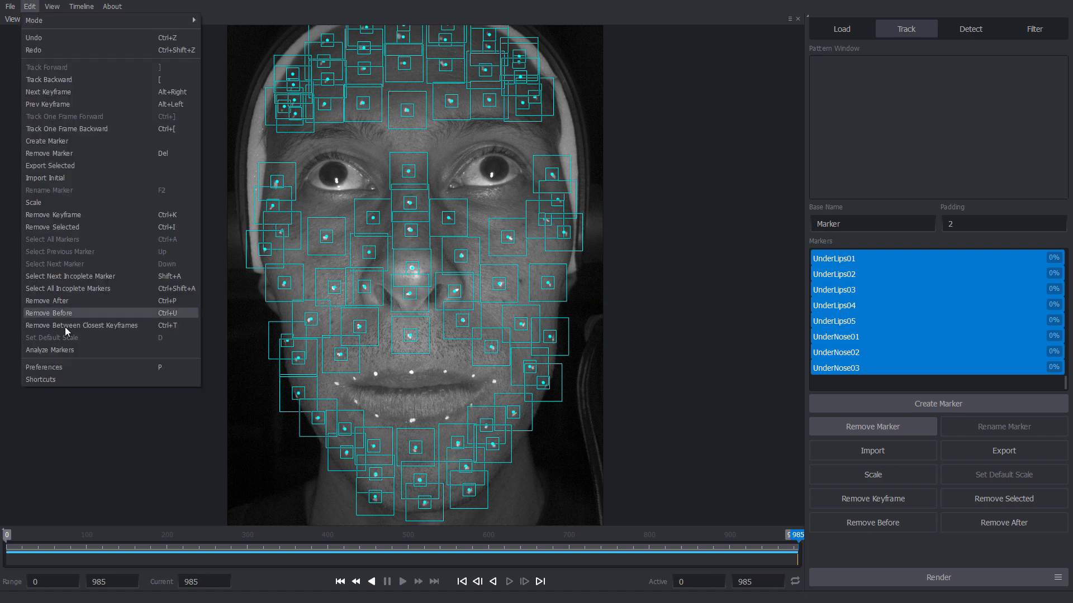
left_click(44, 368)
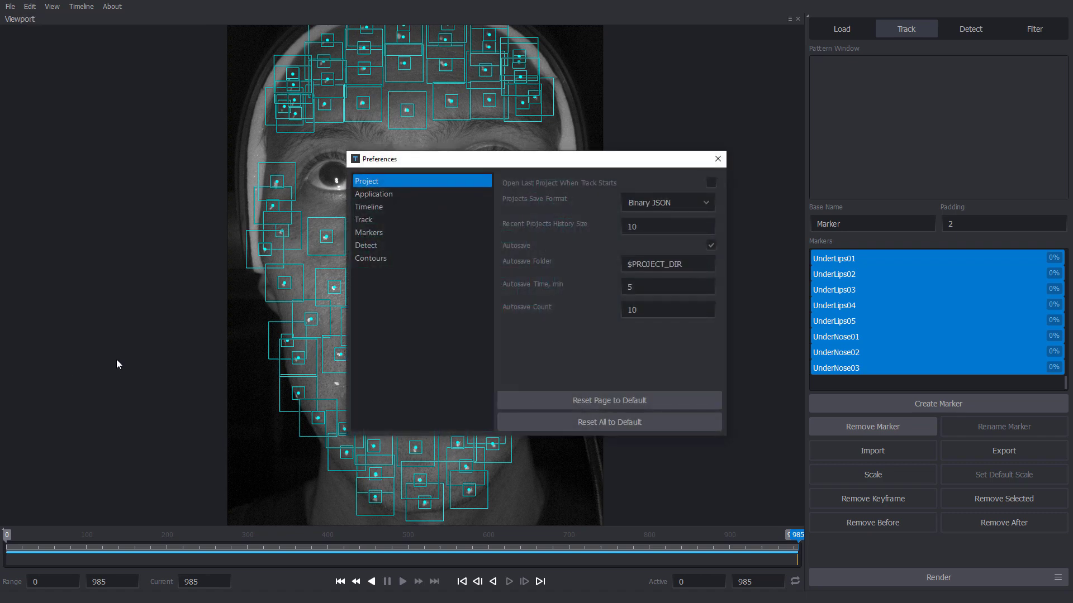
left_click(369, 232)
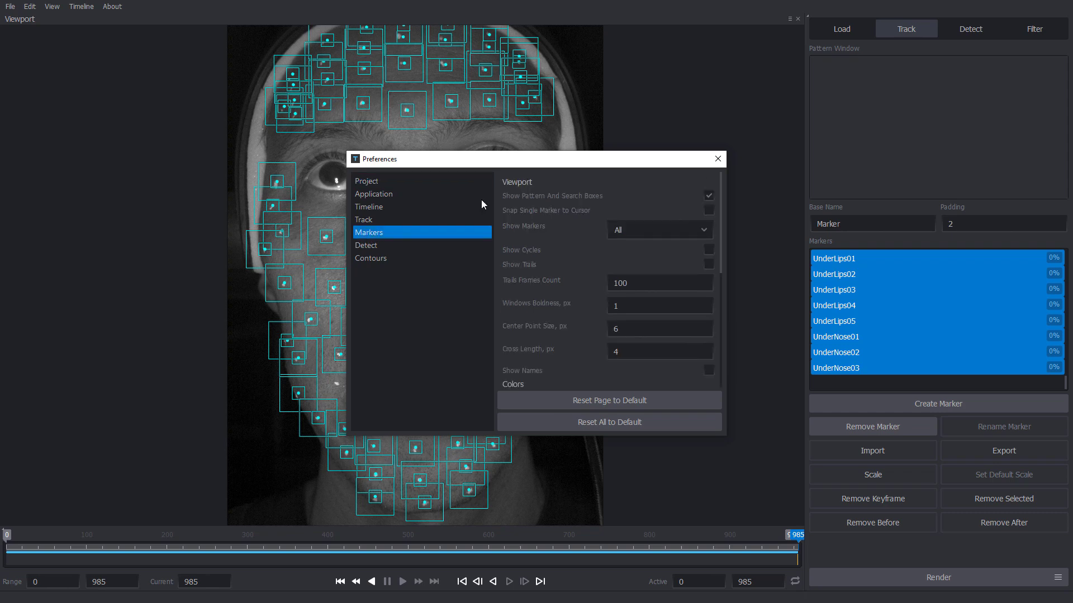
left_click(708, 196)
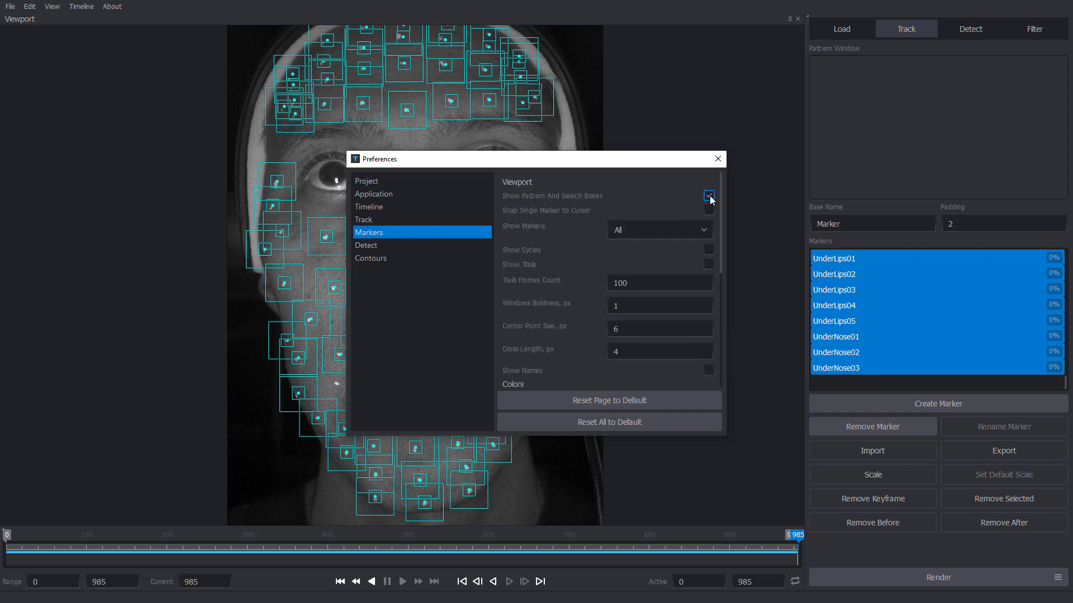
left_click(708, 196)
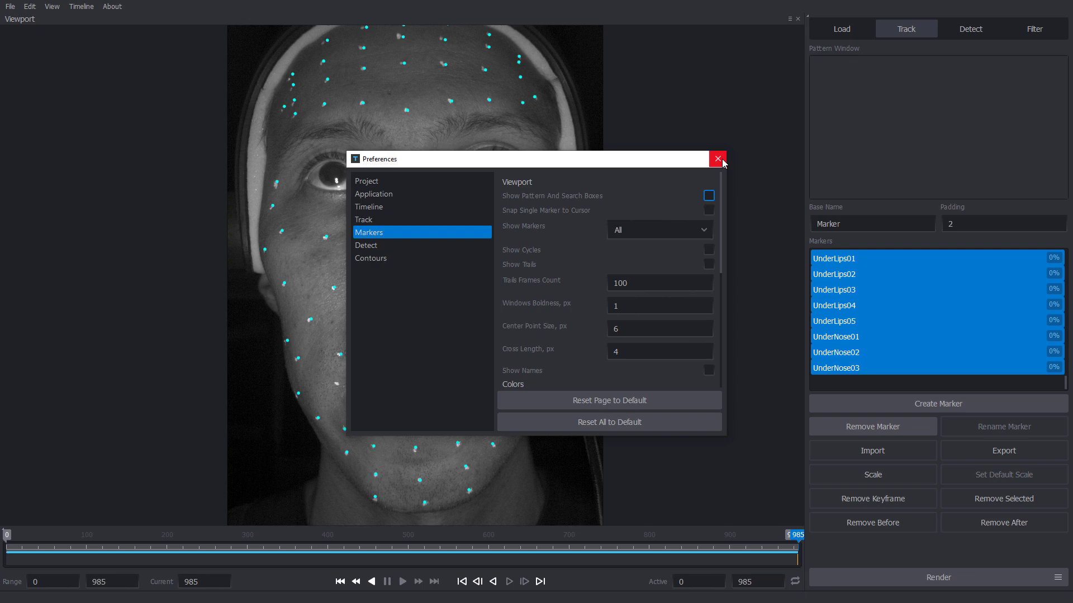
left_click(717, 158)
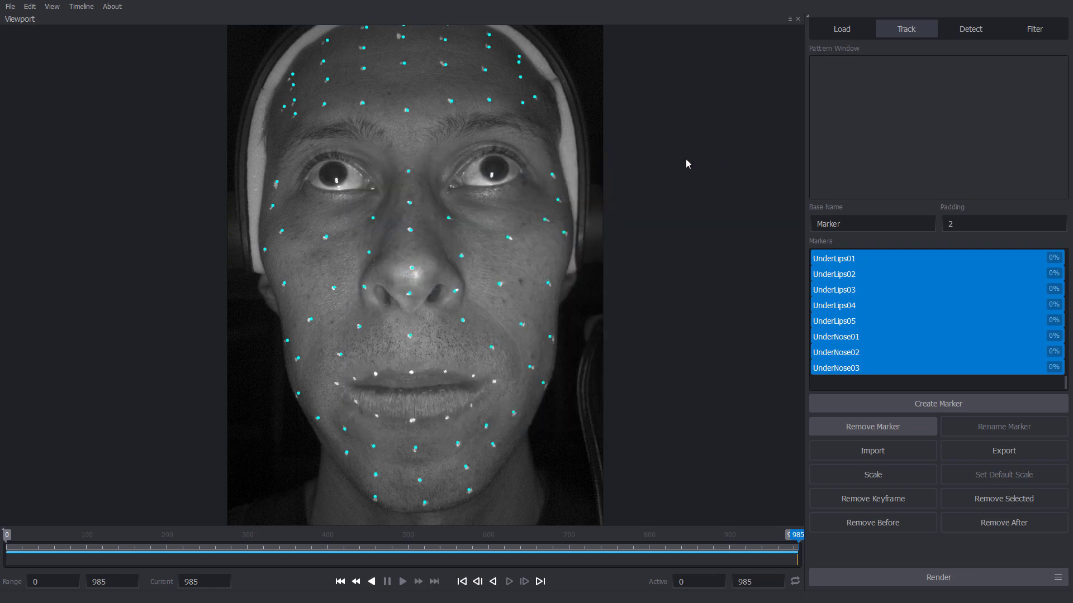
Turn on contour lines linking markers across brows, eyes, nose, lips and jaw
left_click(52, 6)
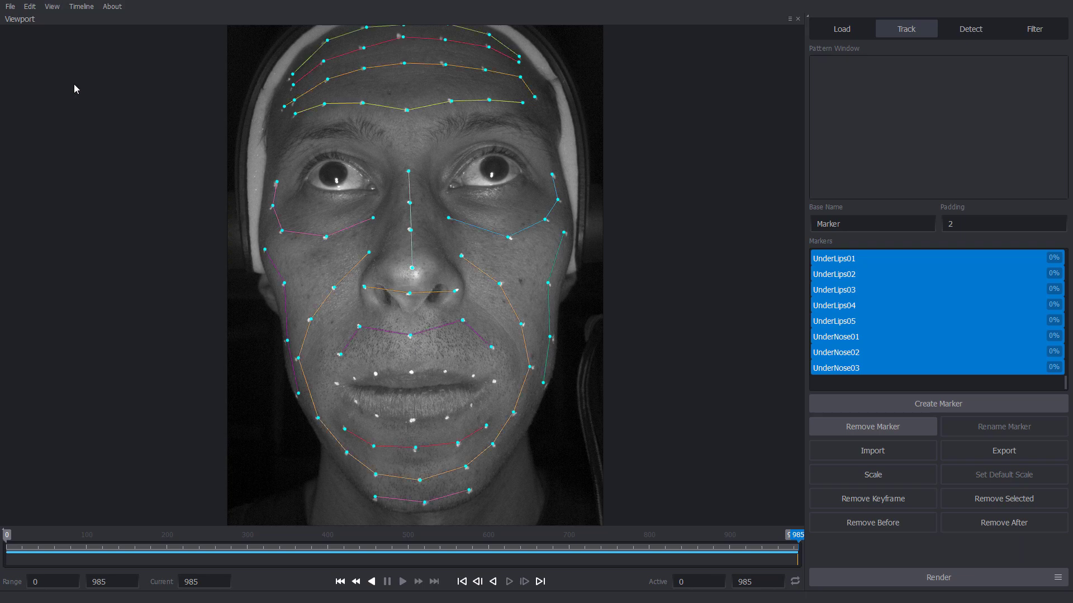
mouse_move(375, 340)
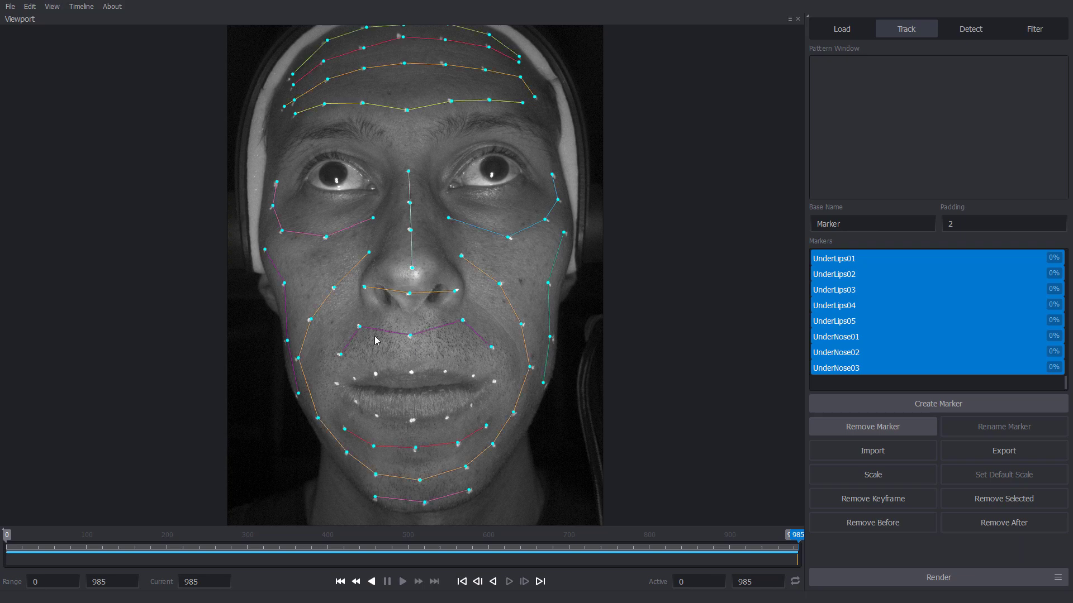
mouse_move(457, 281)
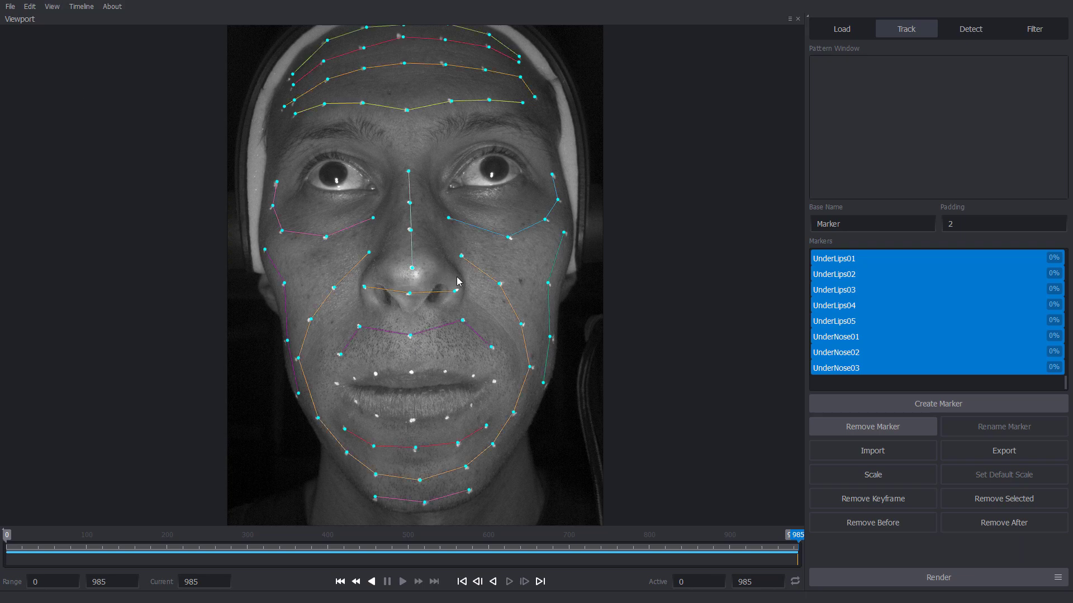
mouse_move(668, 315)
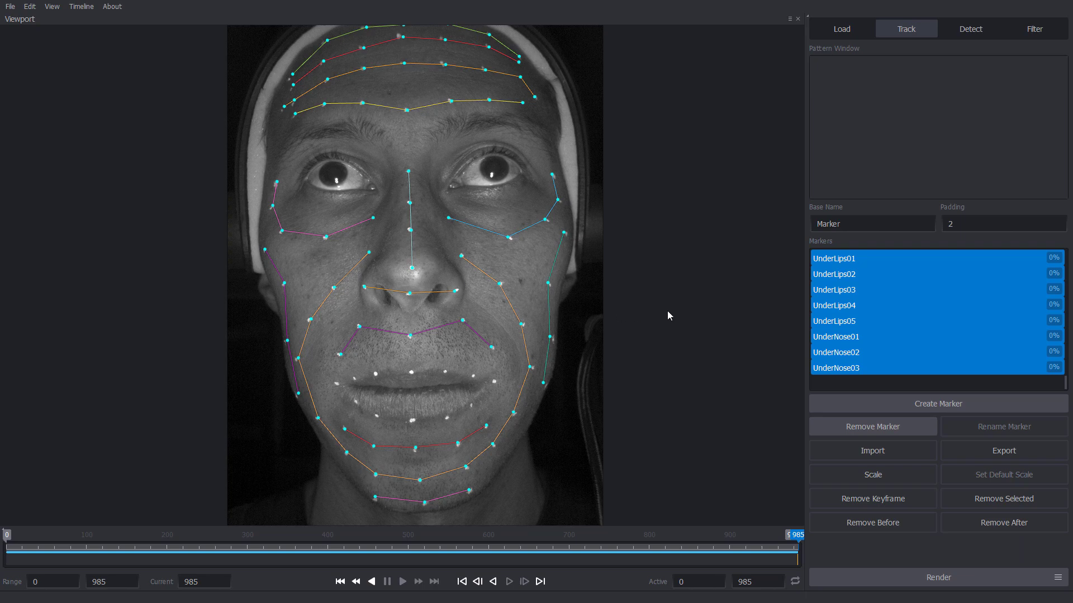
mouse_move(642, 311)
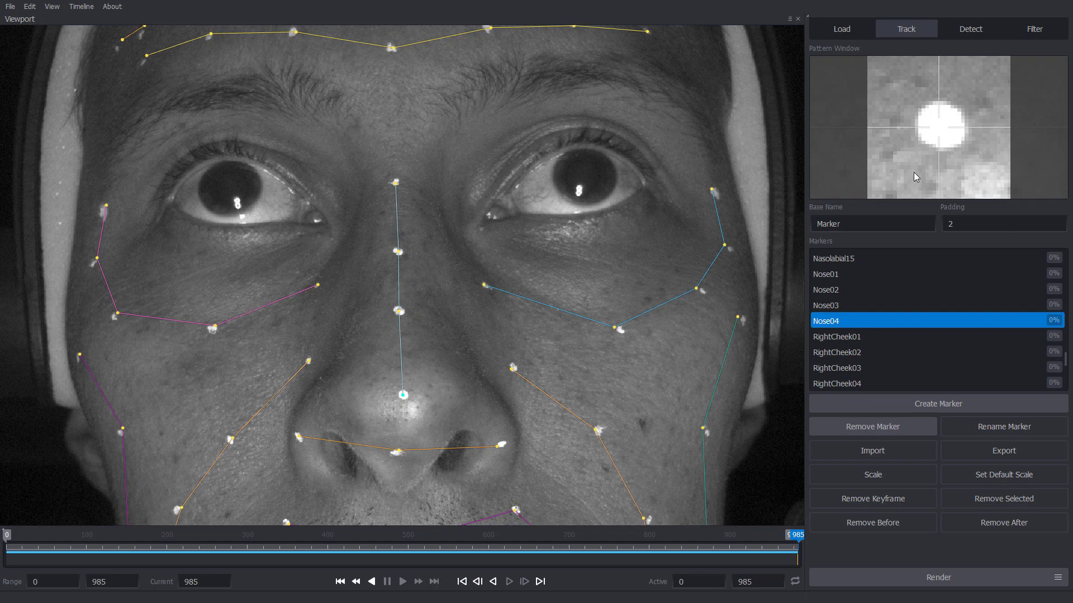
mouse_move(667, 363)
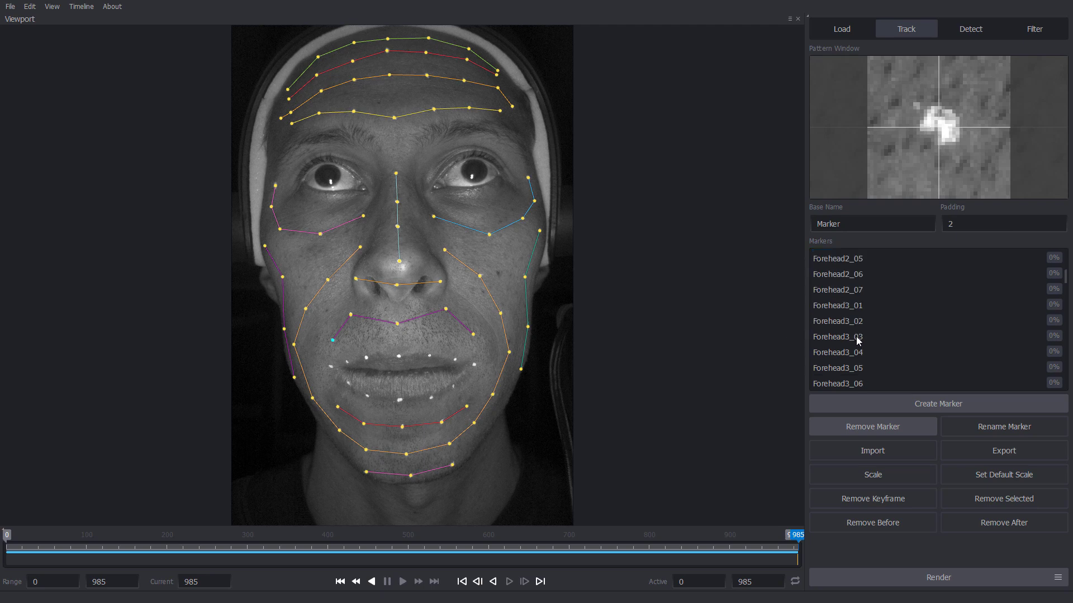
Track markers Nose01–Nose04 backward through the frame range with repeated Track Backward runs
scroll("down", 3)
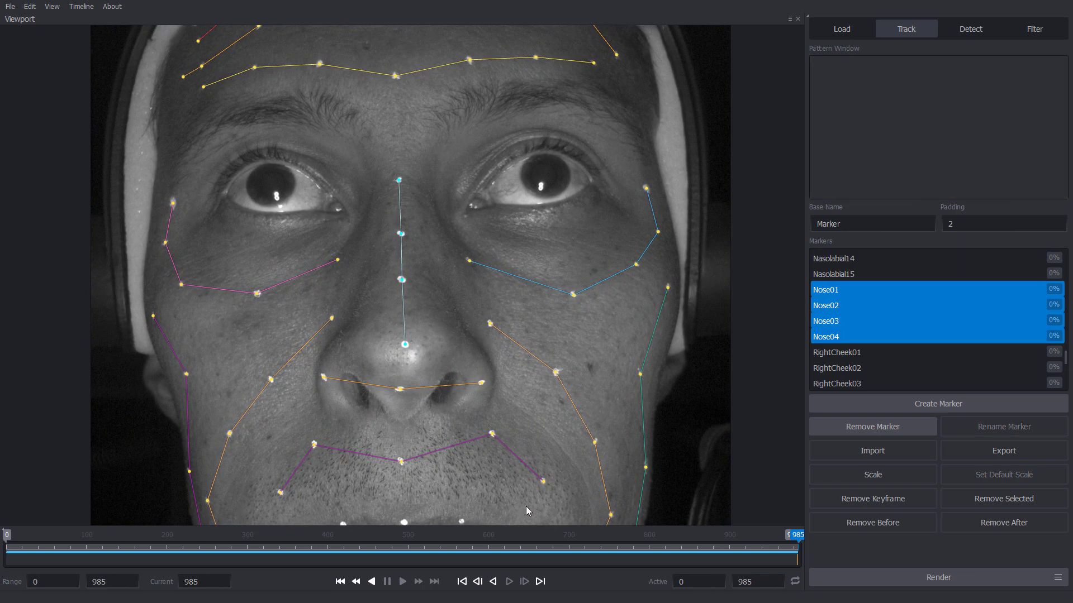
left_click(493, 582)
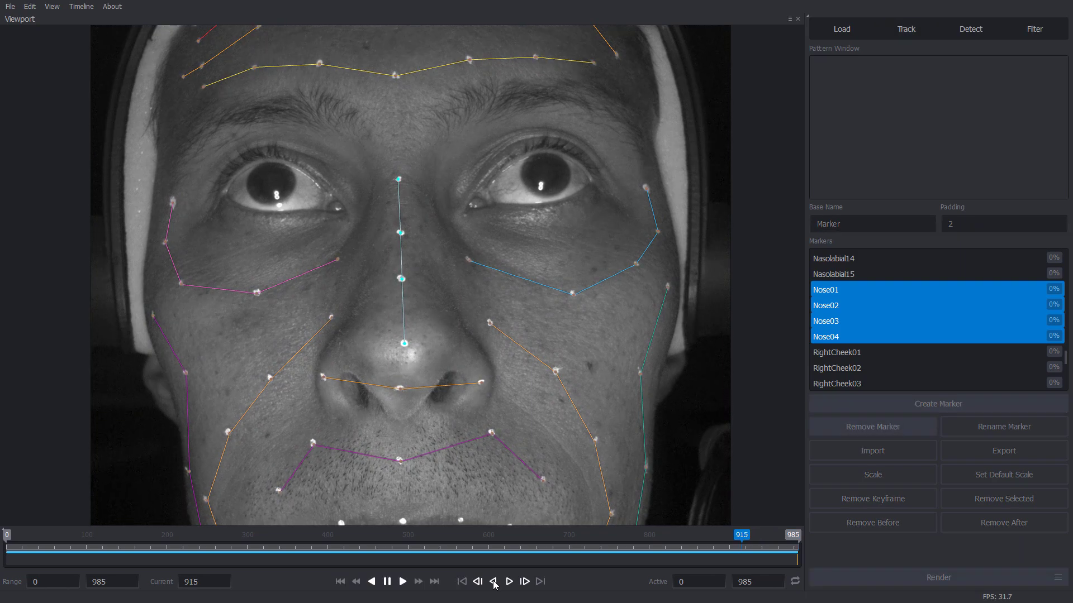
left_click(494, 581)
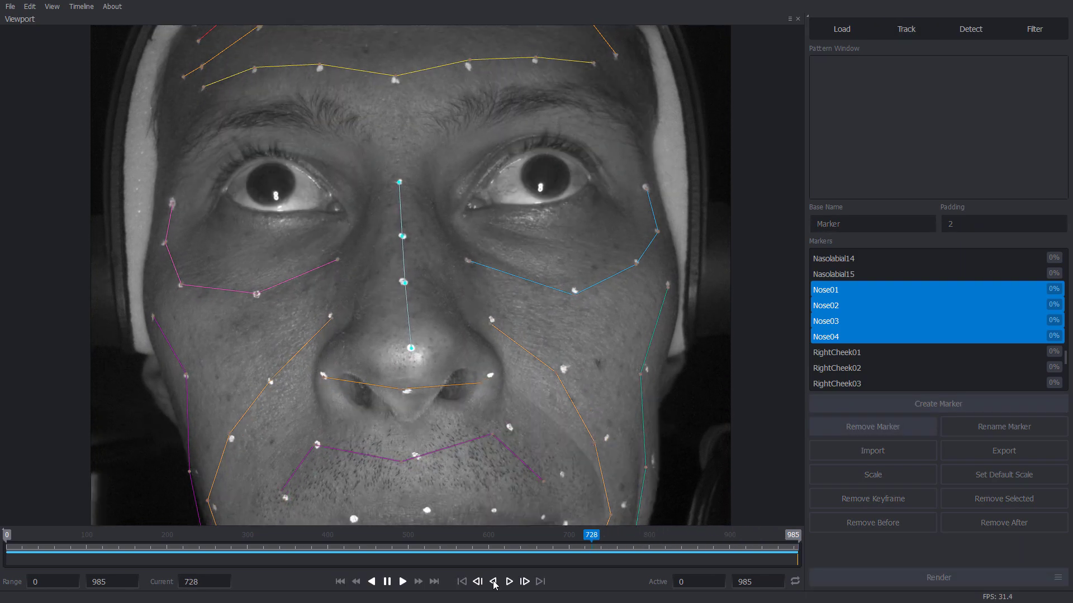
left_click(493, 583)
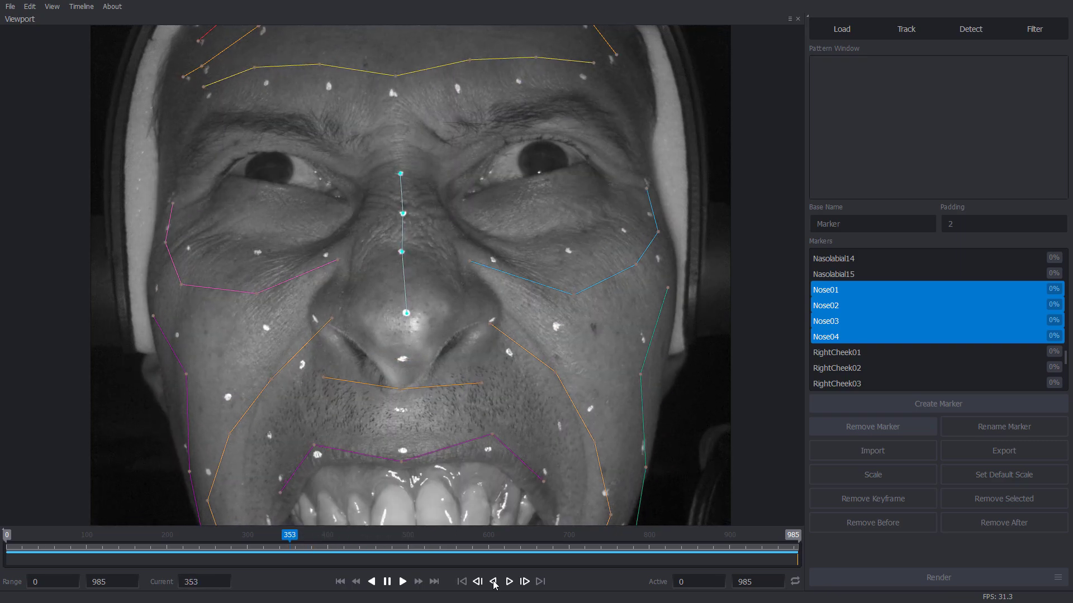
left_click(493, 582)
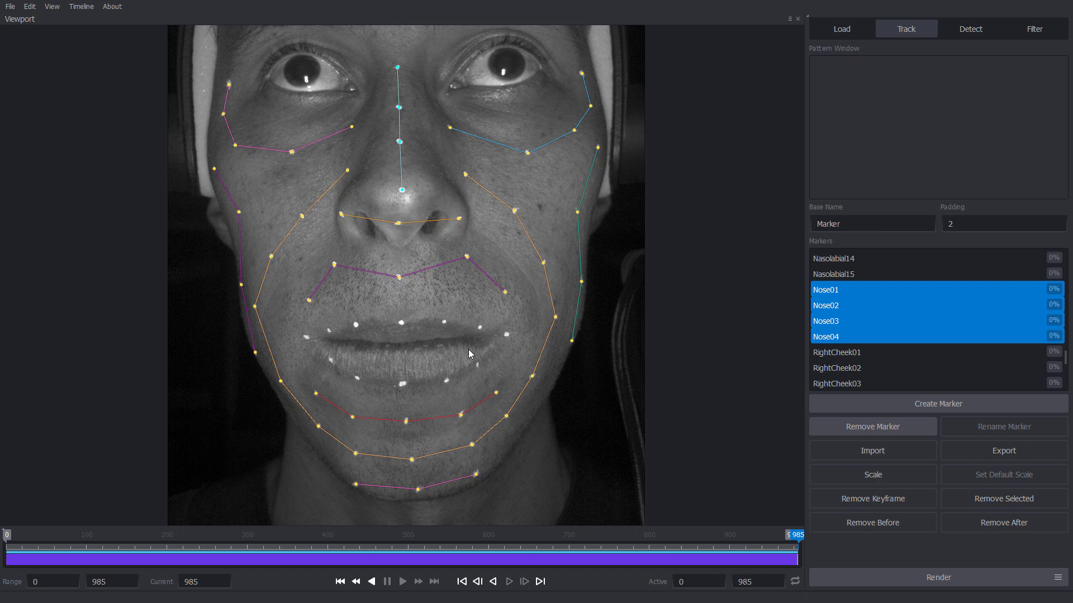
Keep running backward tracking on the Nasolabial markers until it reaches frame 0
scroll("up", 3)
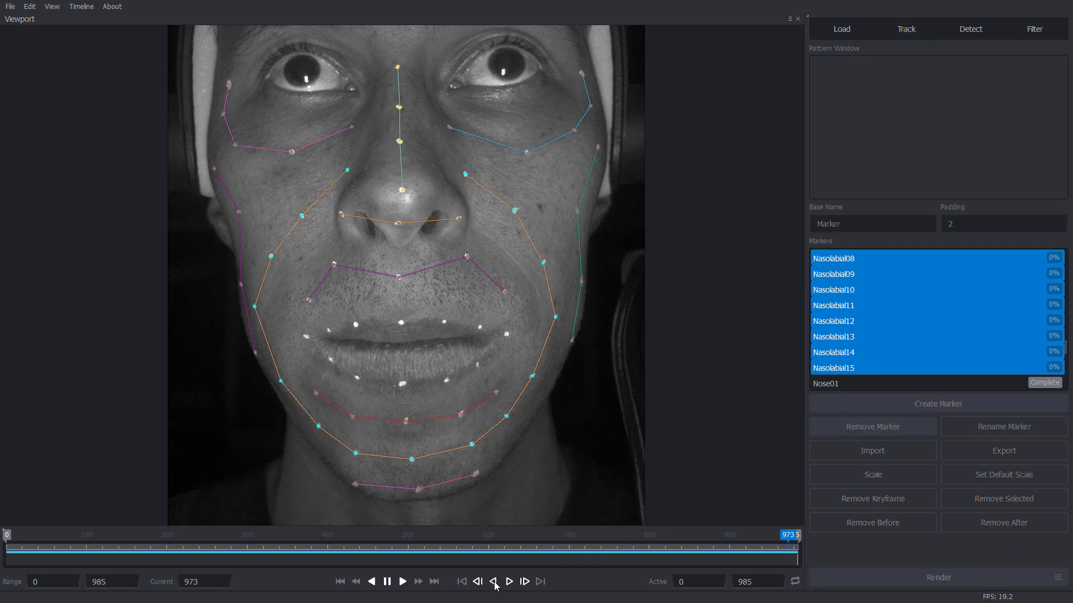
left_click(493, 582)
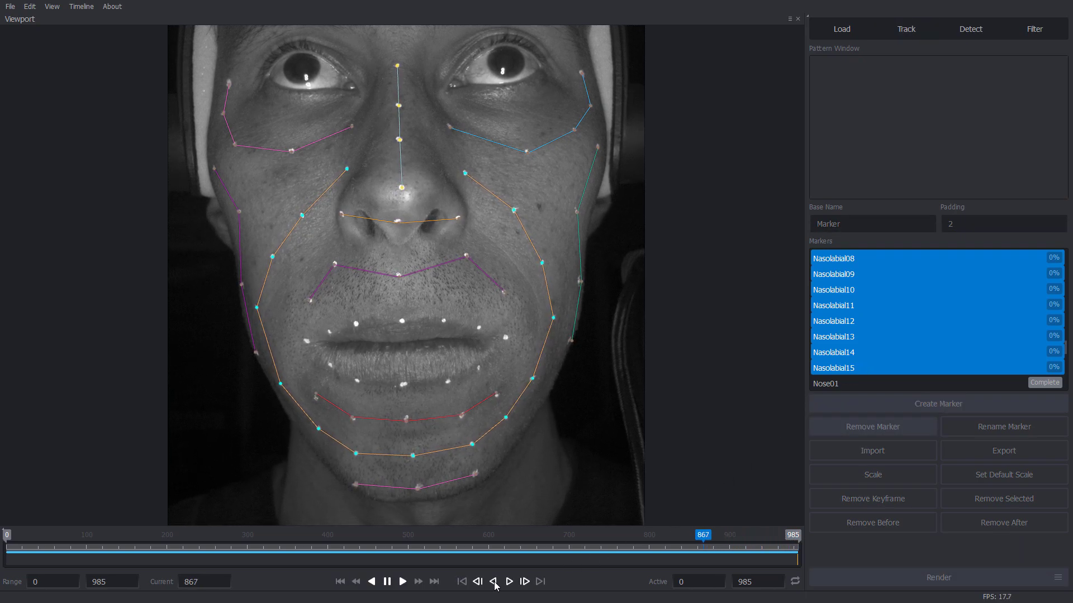
left_click(494, 582)
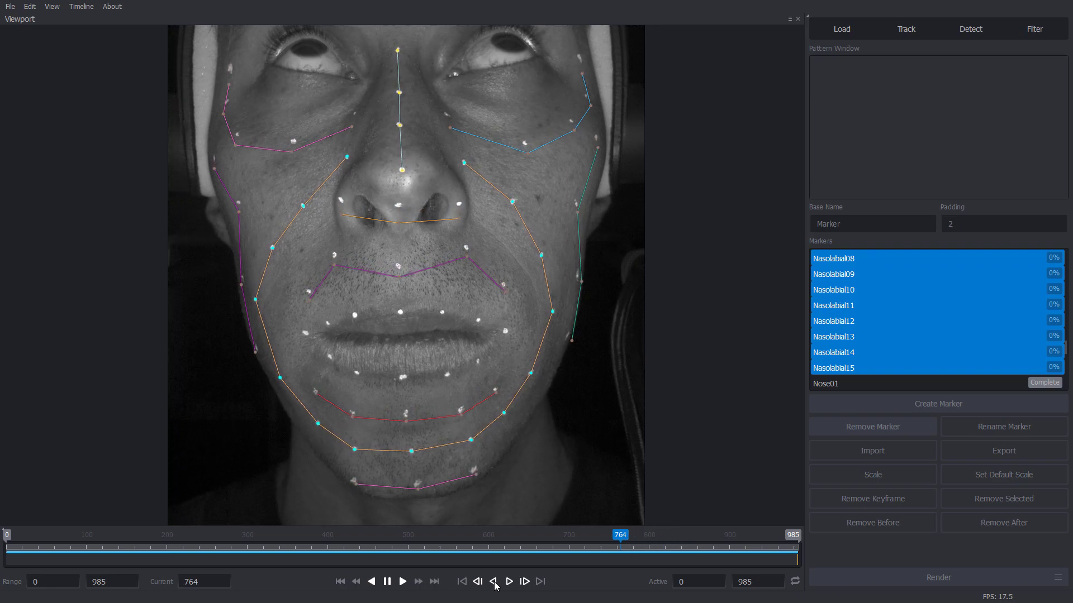
left_click(491, 582)
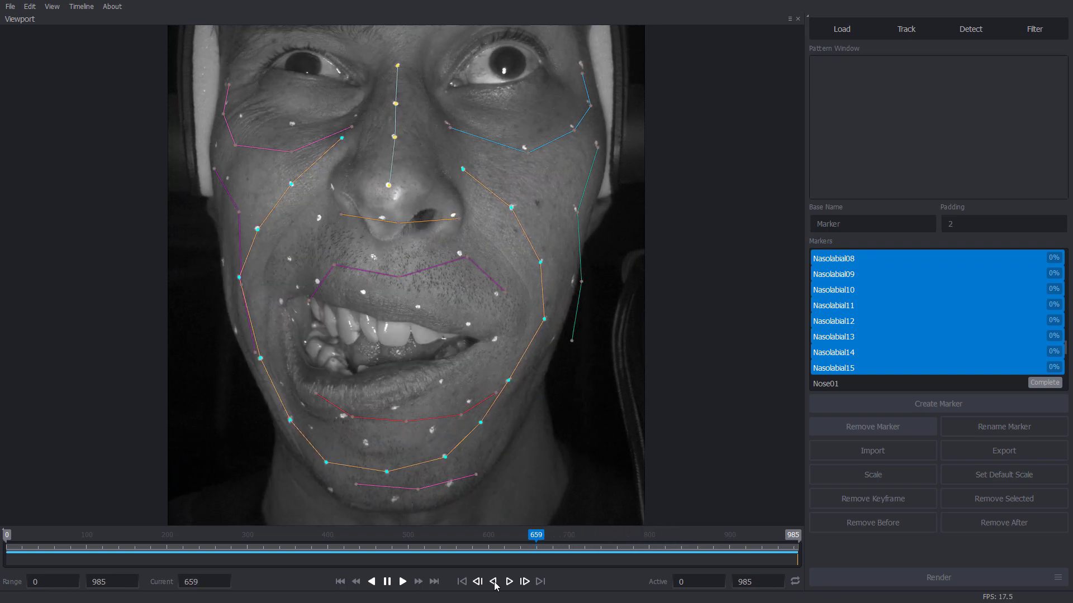
left_click(494, 582)
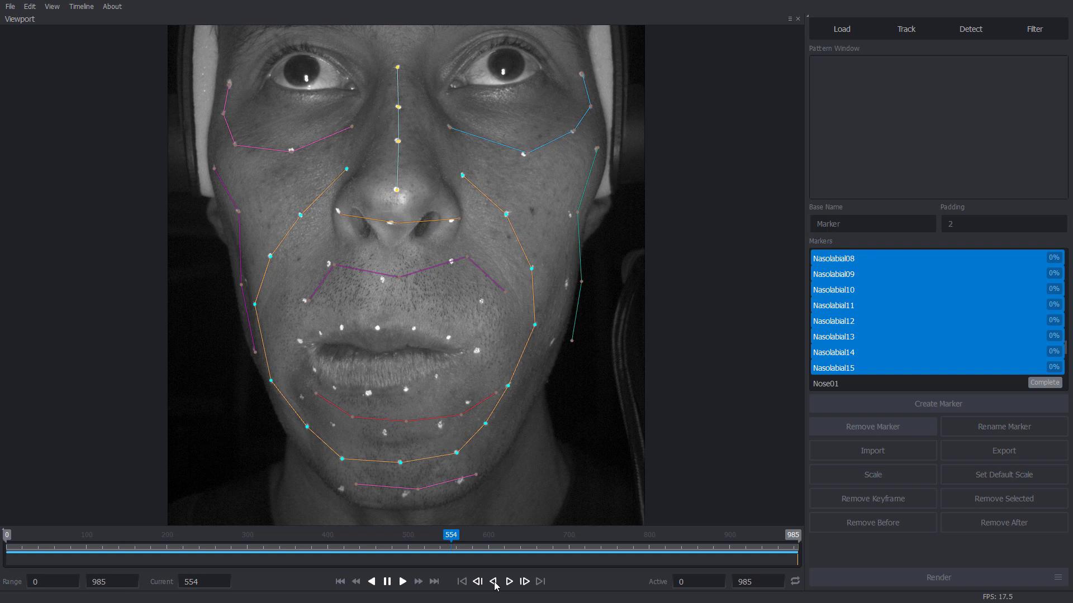
left_click(494, 582)
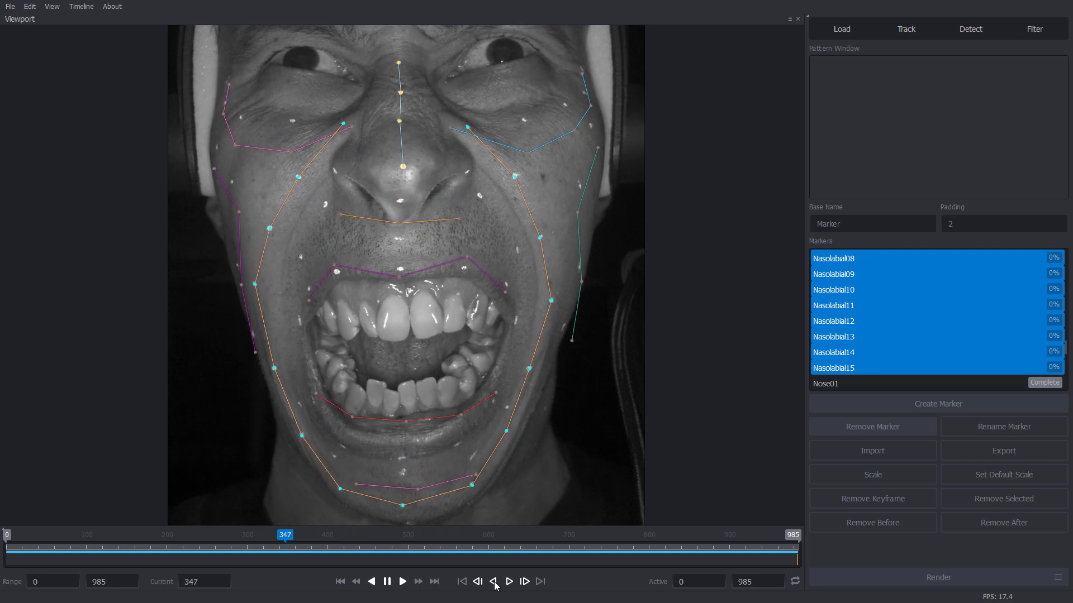
left_click(493, 582)
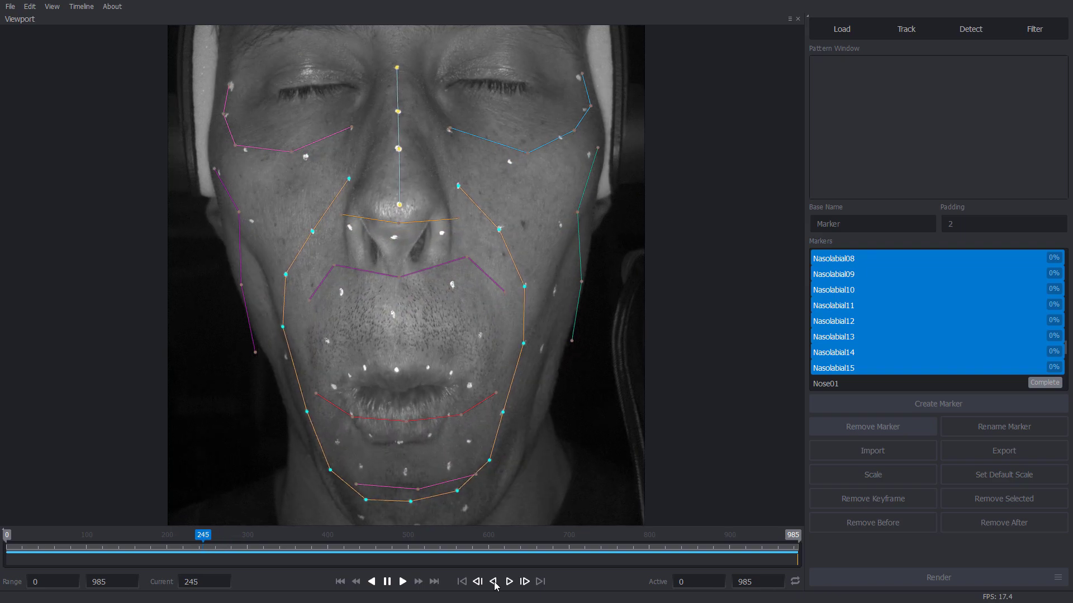
left_click(492, 582)
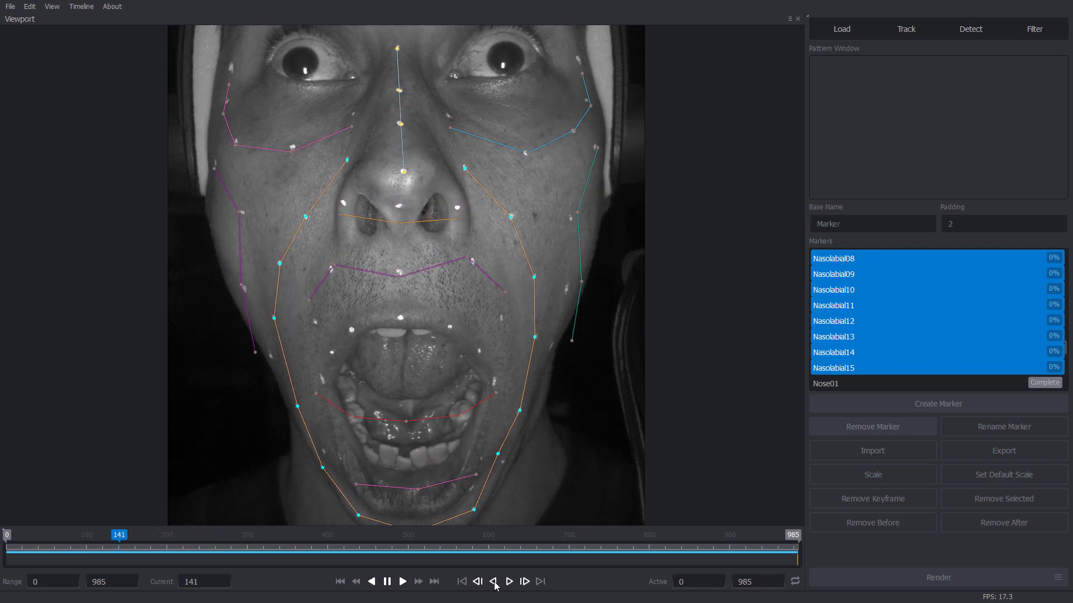
left_click(492, 582)
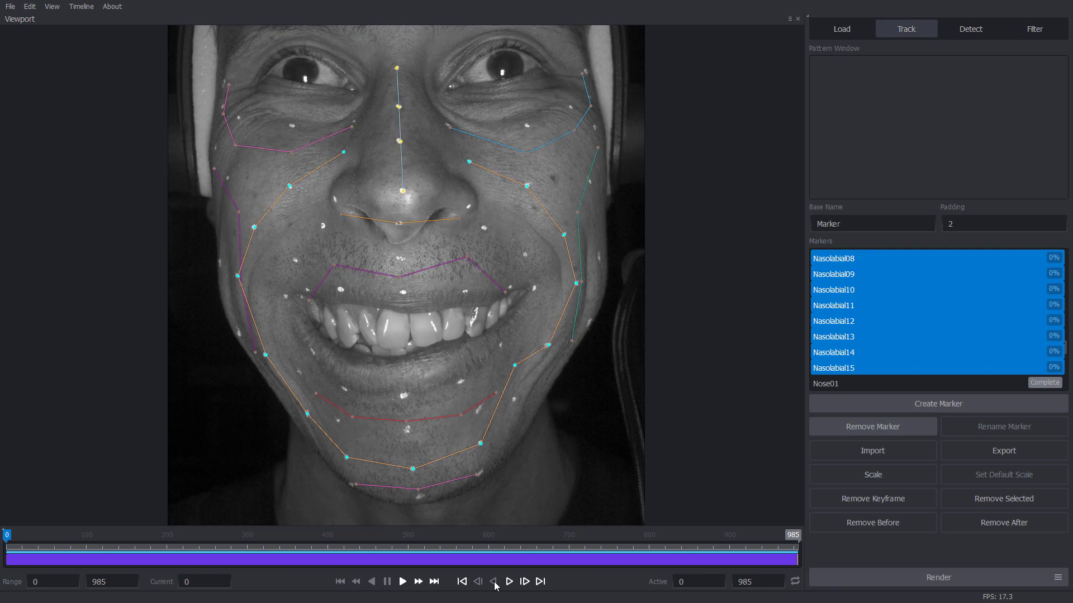
mouse_move(515, 368)
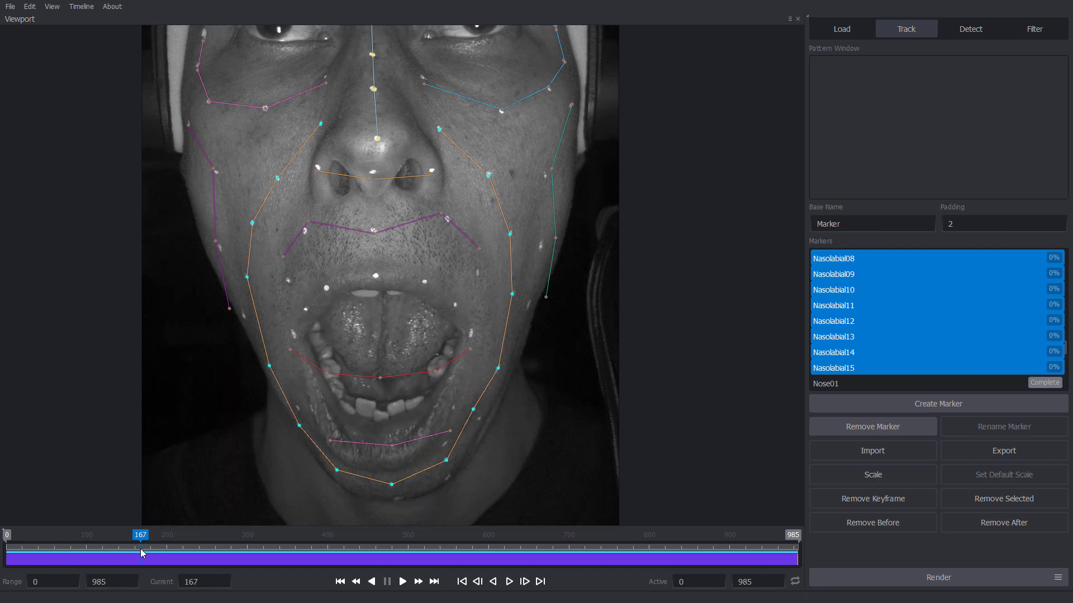
Step between frames 167 and 168 to inspect tracking with the mouth wide open
left_click(478, 582)
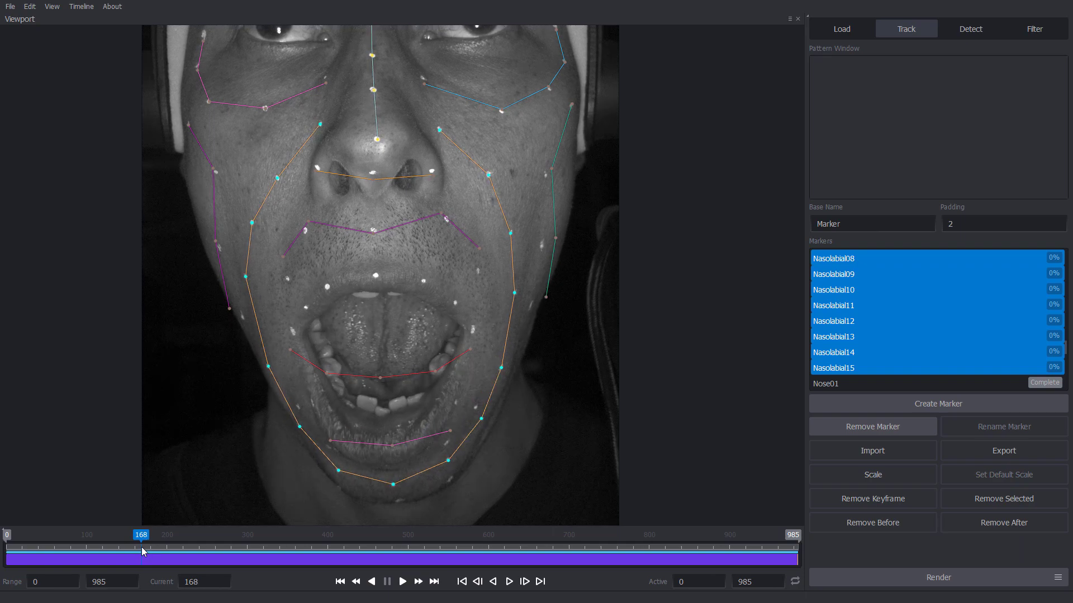
left_click(476, 582)
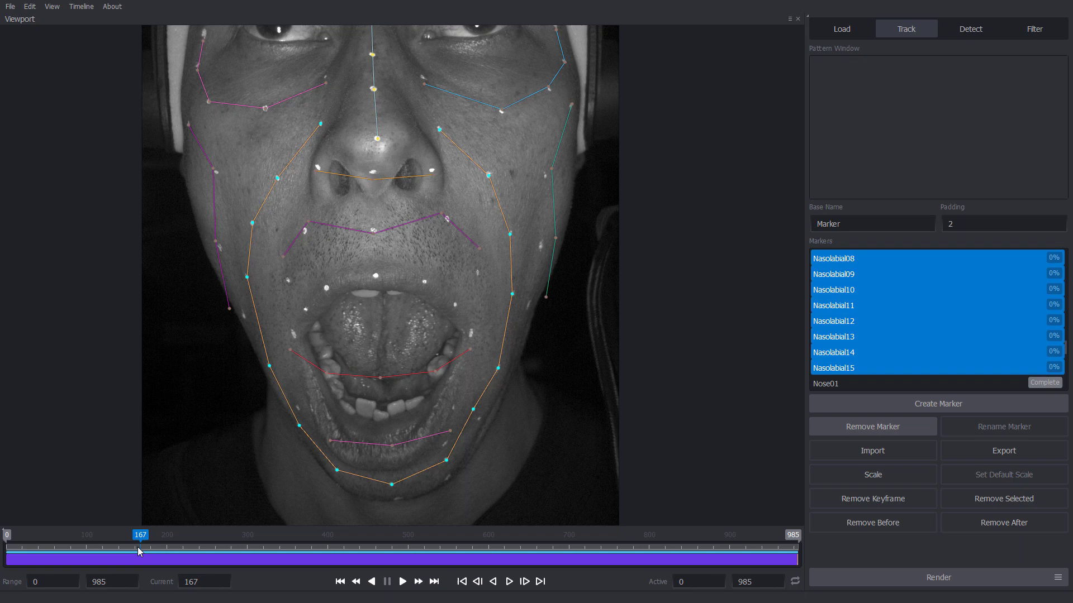
left_click(474, 411)
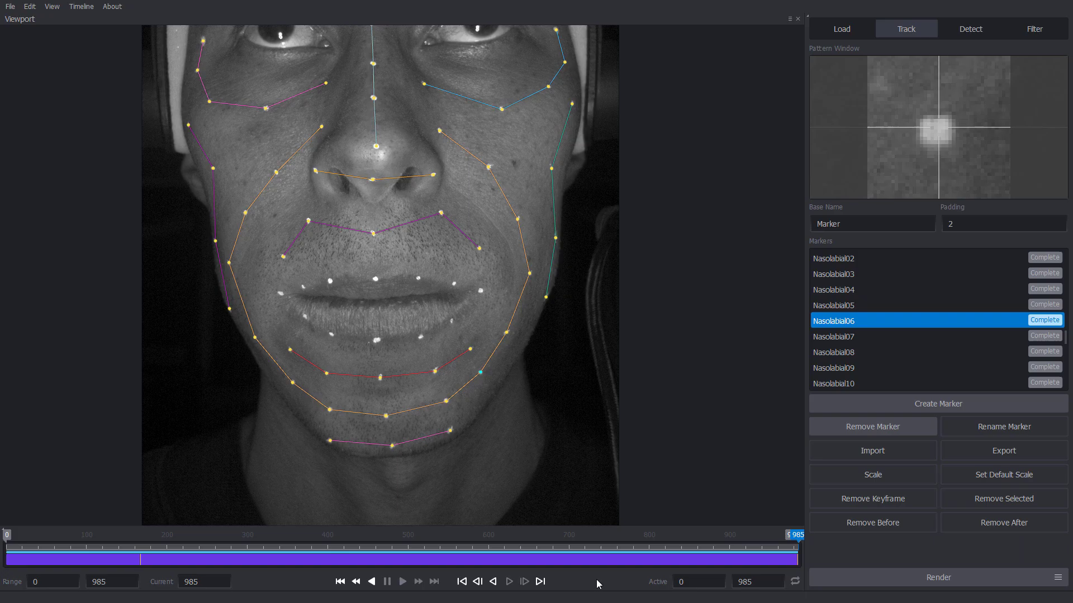
mouse_move(588, 580)
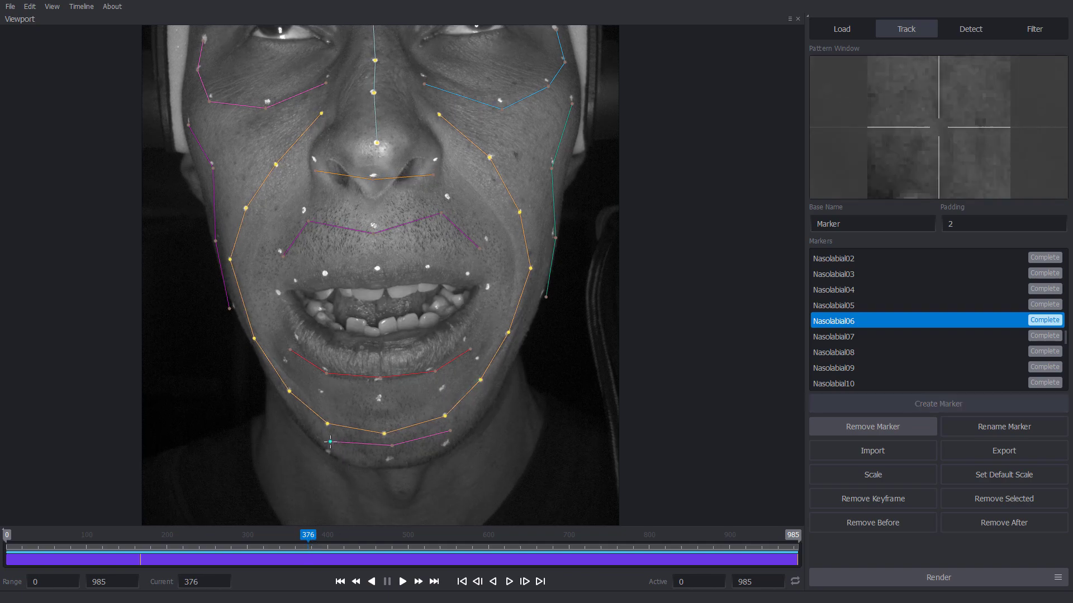
Place Chin01 on the left chin dot at frame 376
left_click(329, 451)
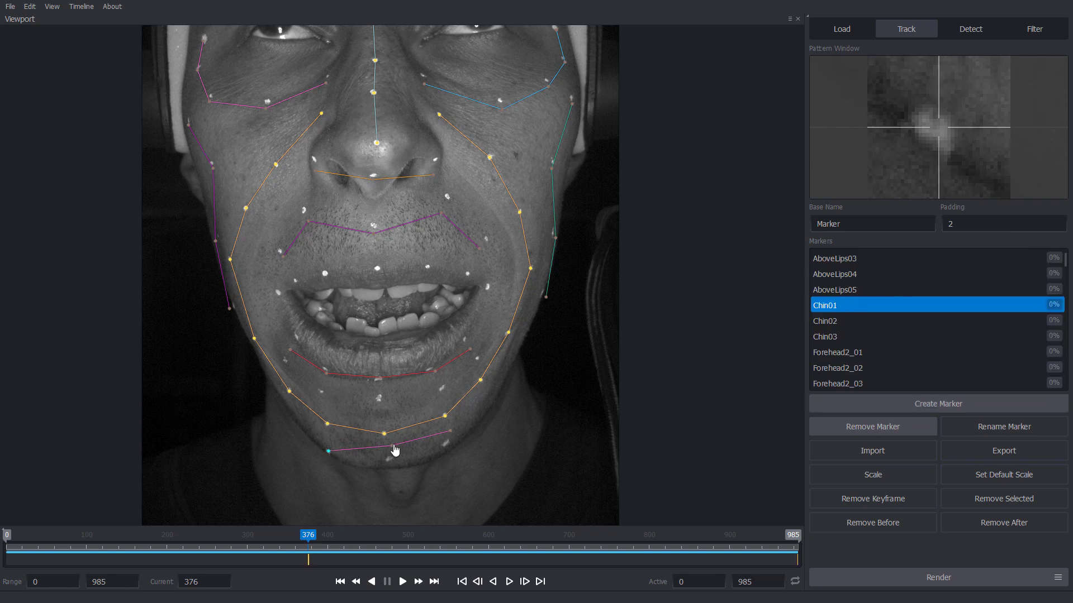
Key the chin markers onto their dots at frames 376, 291, 122, 93 and 47
left_click(826, 321)
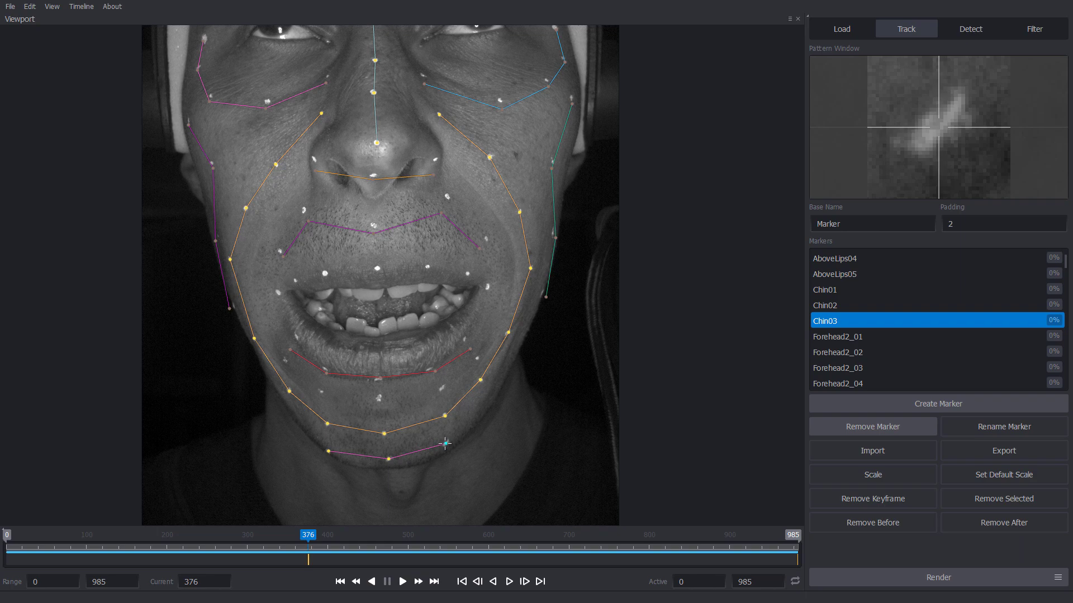
left_click(308, 535)
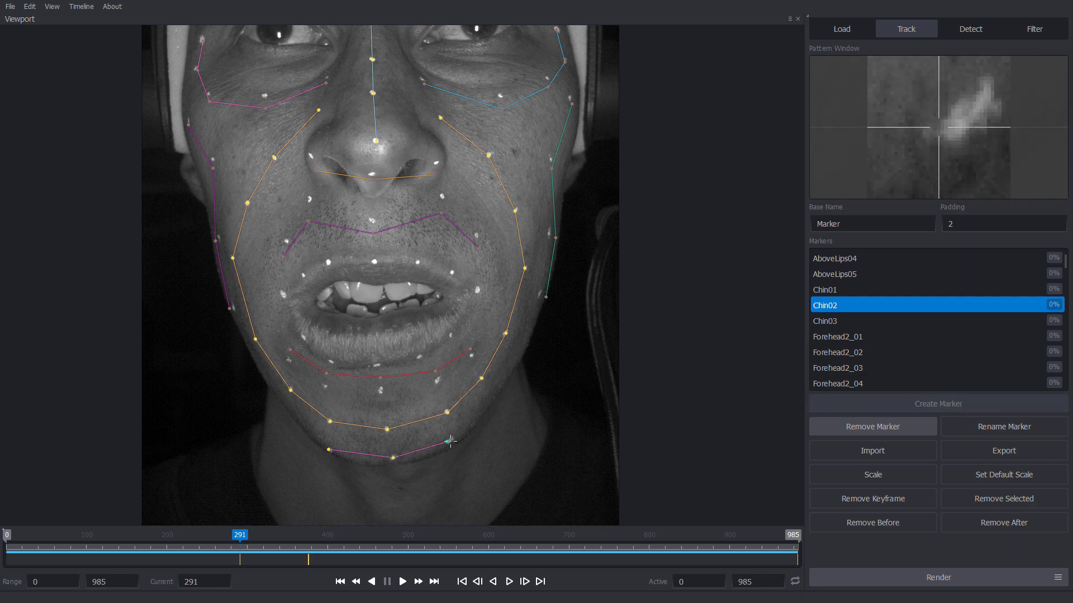
left_click(825, 321)
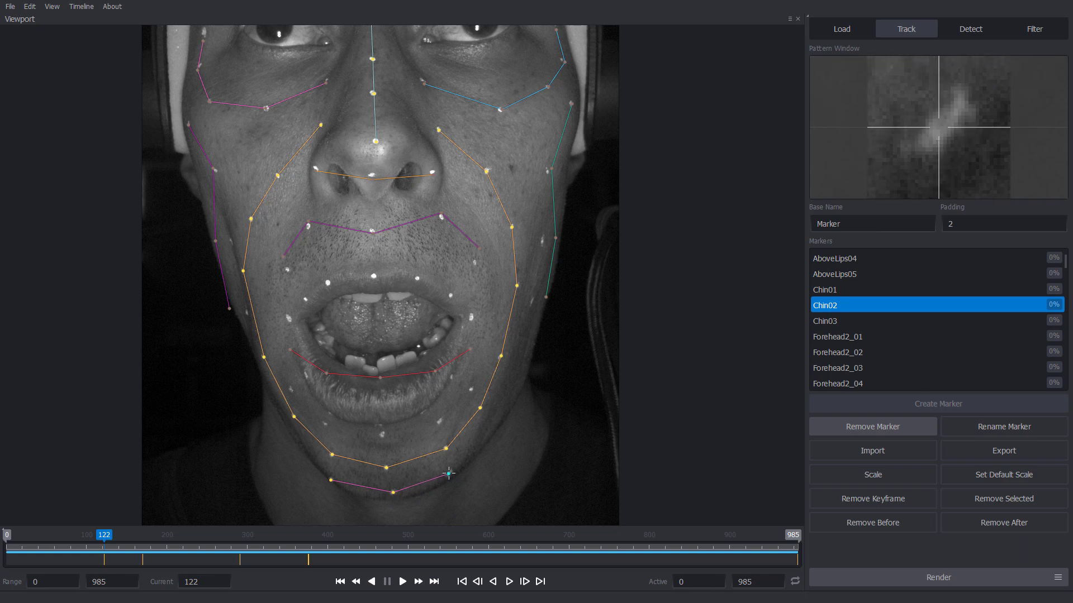
left_click(825, 321)
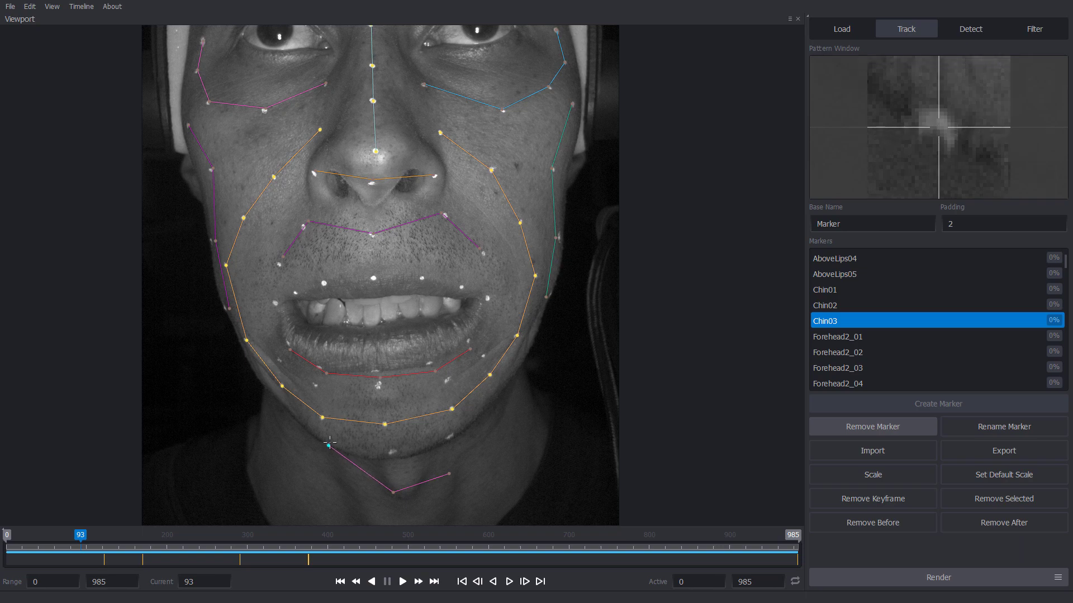
left_click(826, 305)
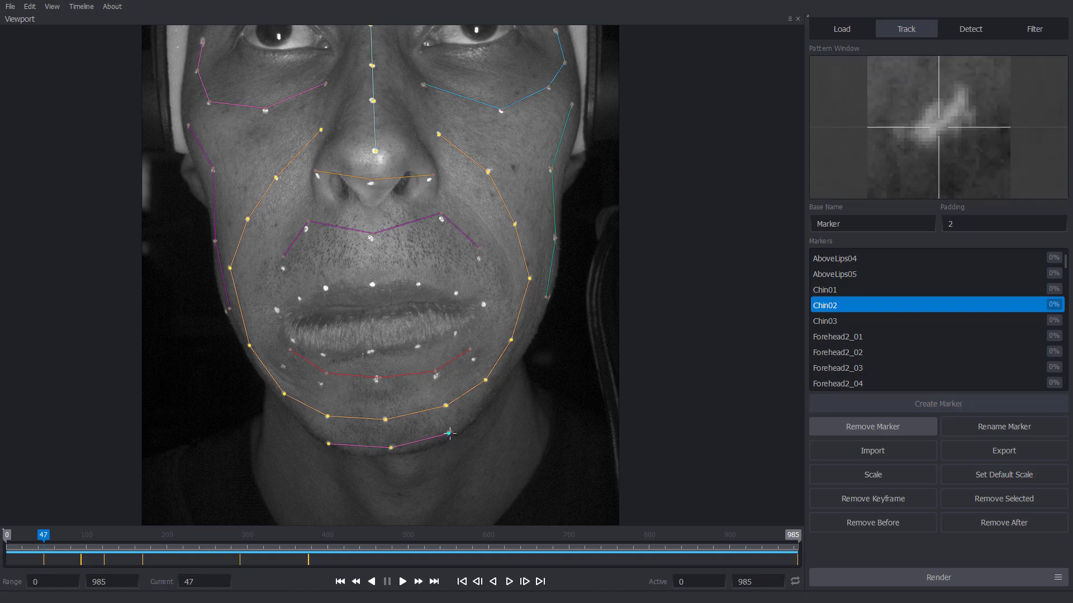
left_click(855, 320)
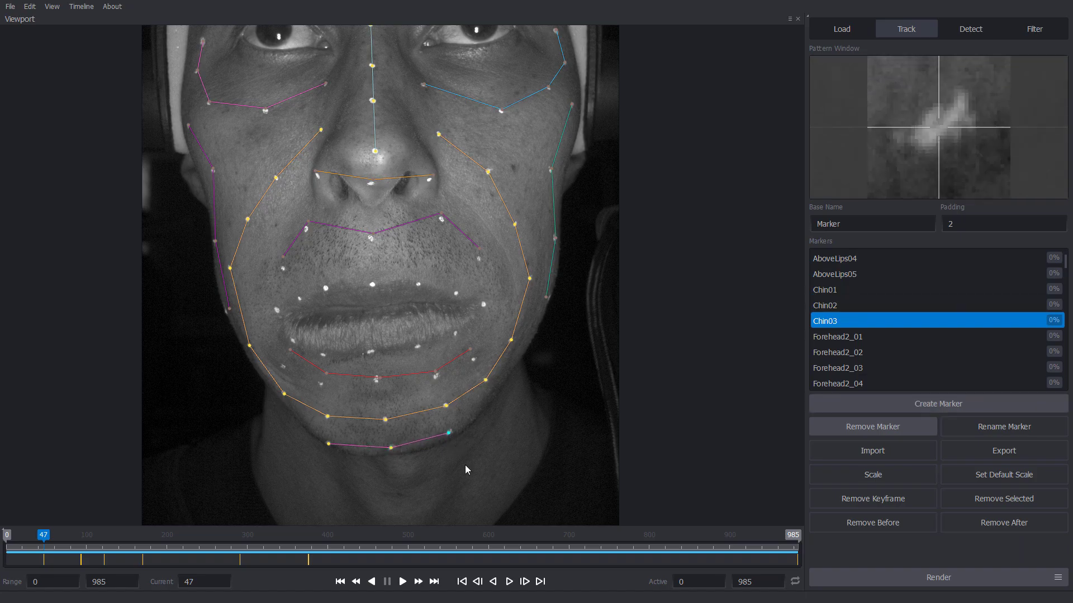
From the last frame, track Chin01–Chin03 backward until the first keyframe stop
left_click(435, 582)
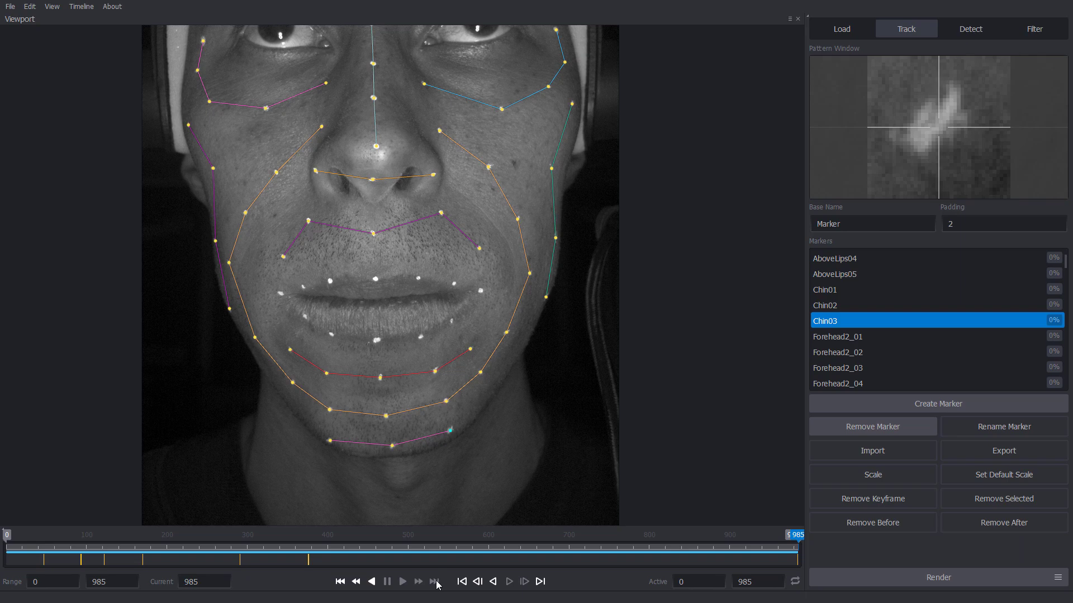
left_click(825, 305)
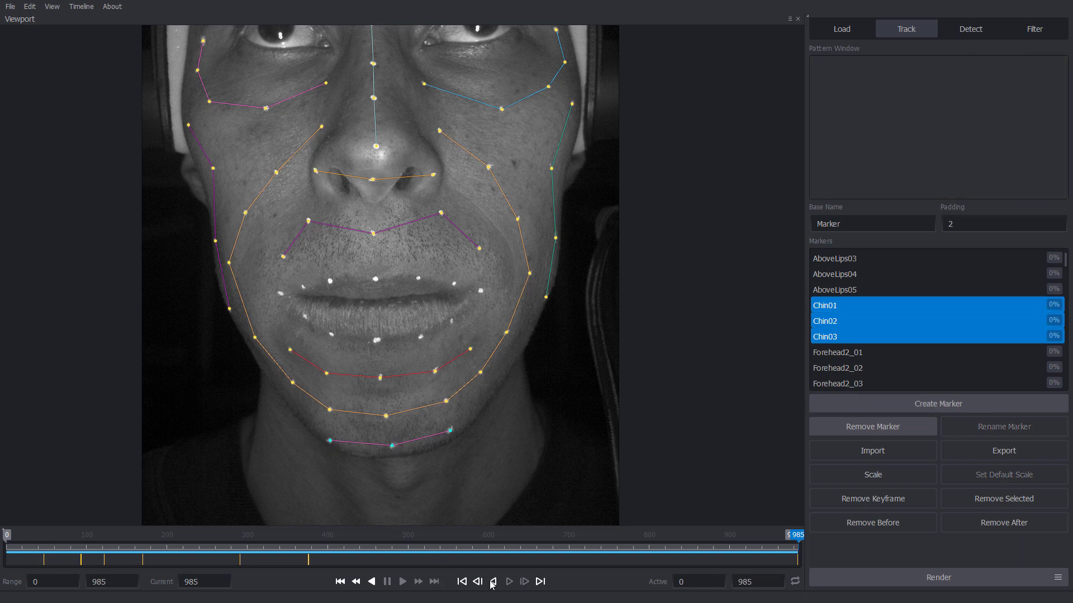
left_click(492, 581)
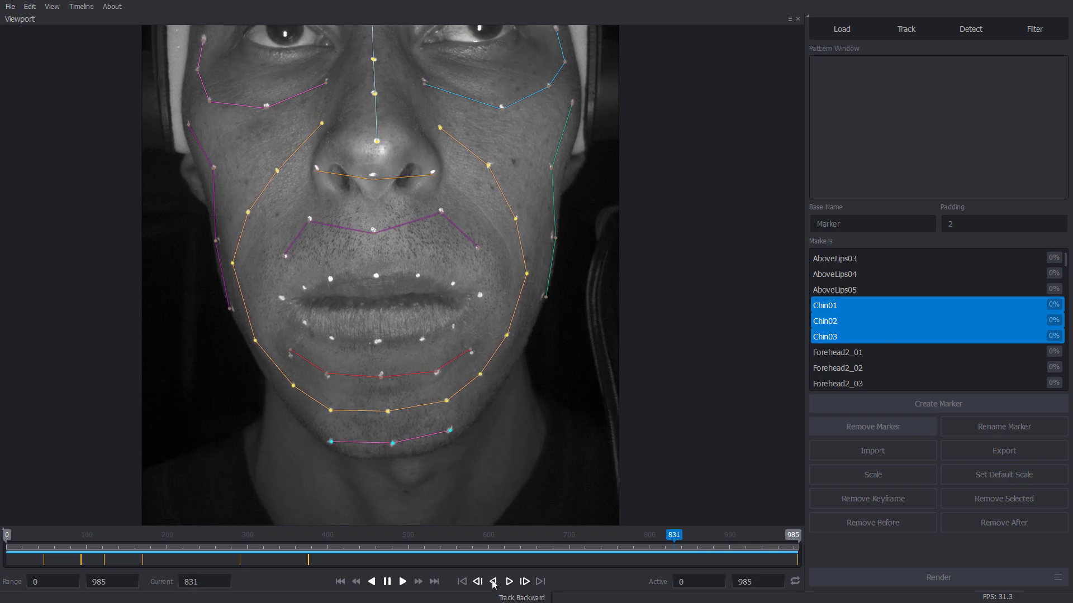
left_click(492, 582)
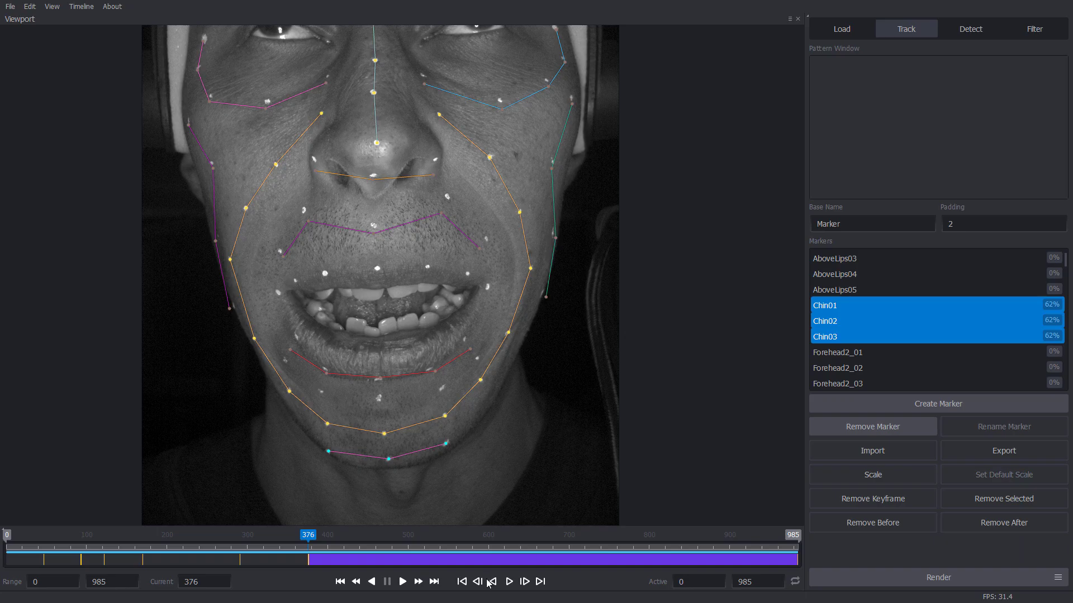
Resume backward chin tracking past each keyframe stop toward frame 0
left_click(461, 581)
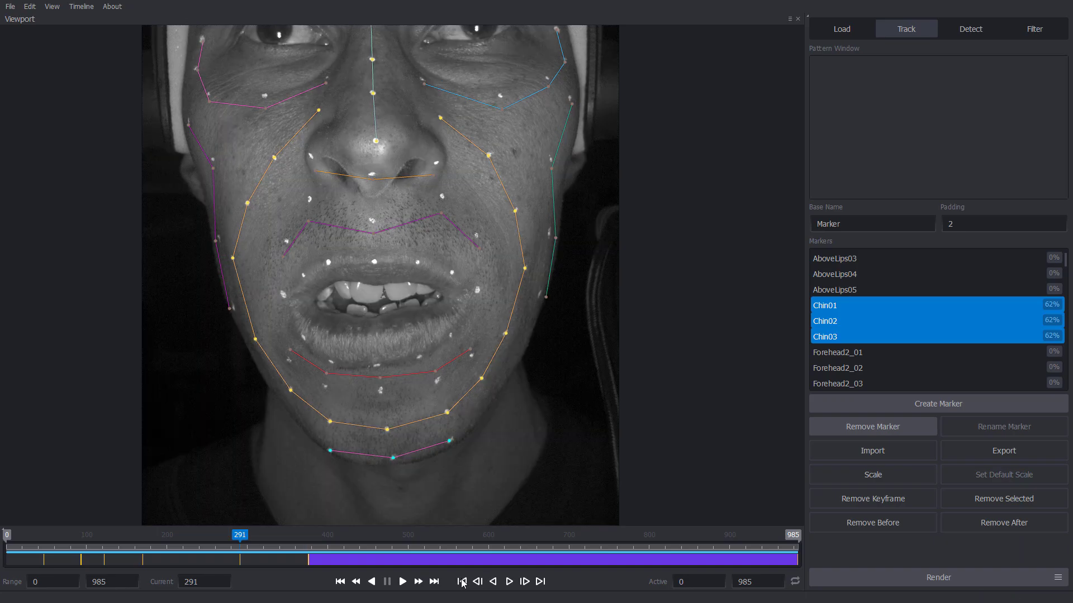
left_click(493, 582)
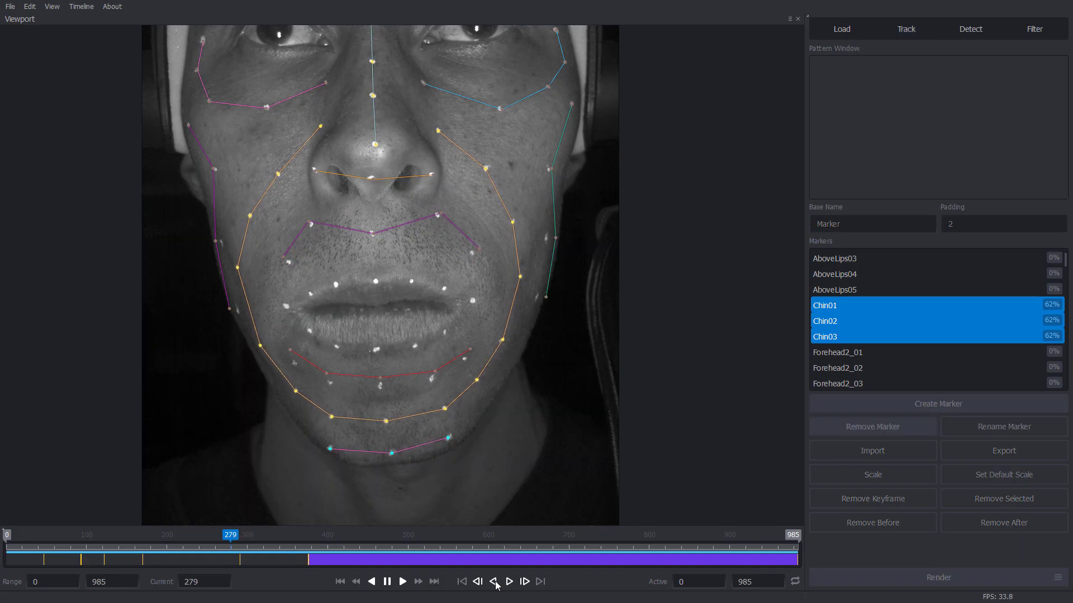
left_click(493, 582)
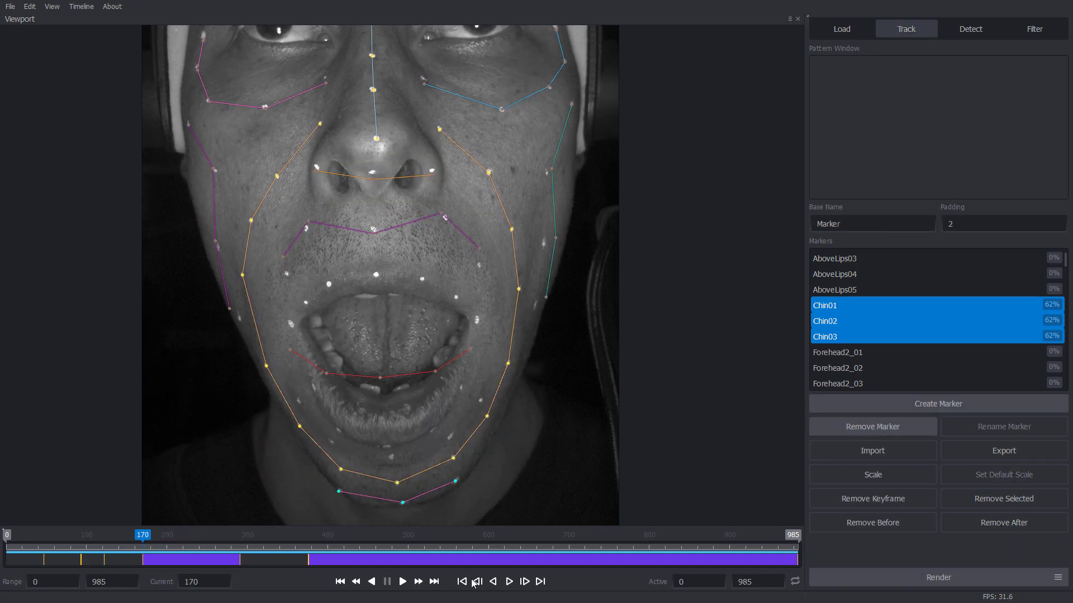
left_click(491, 582)
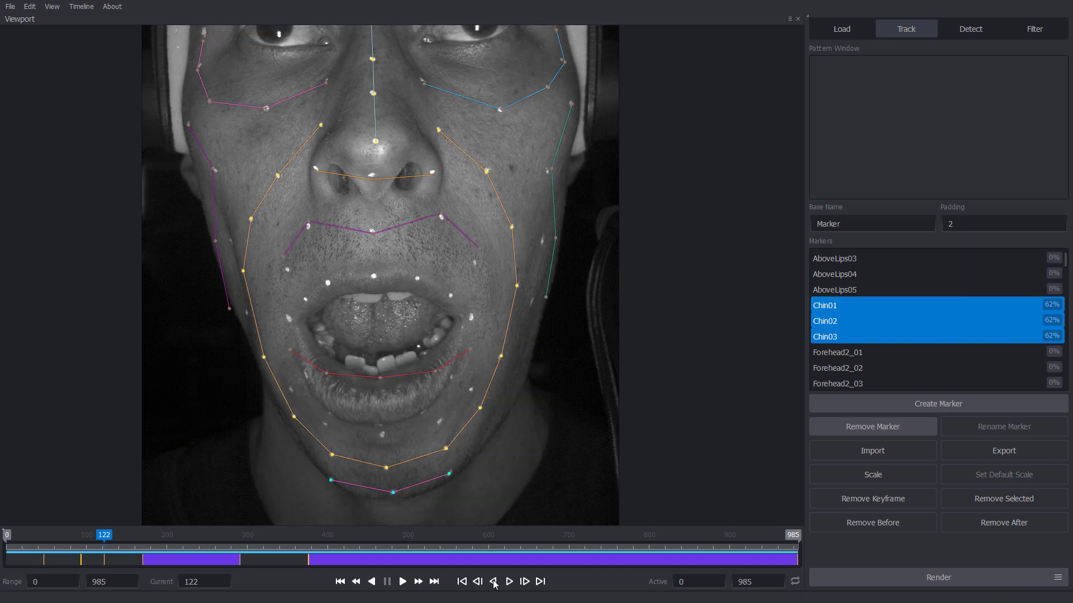
left_click(462, 582)
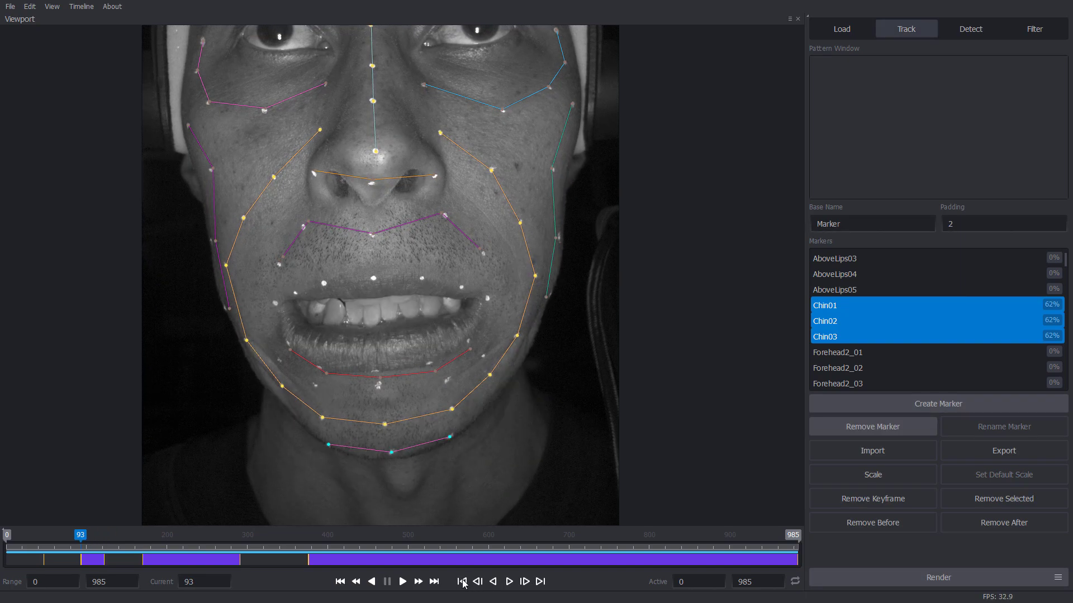
left_click(461, 582)
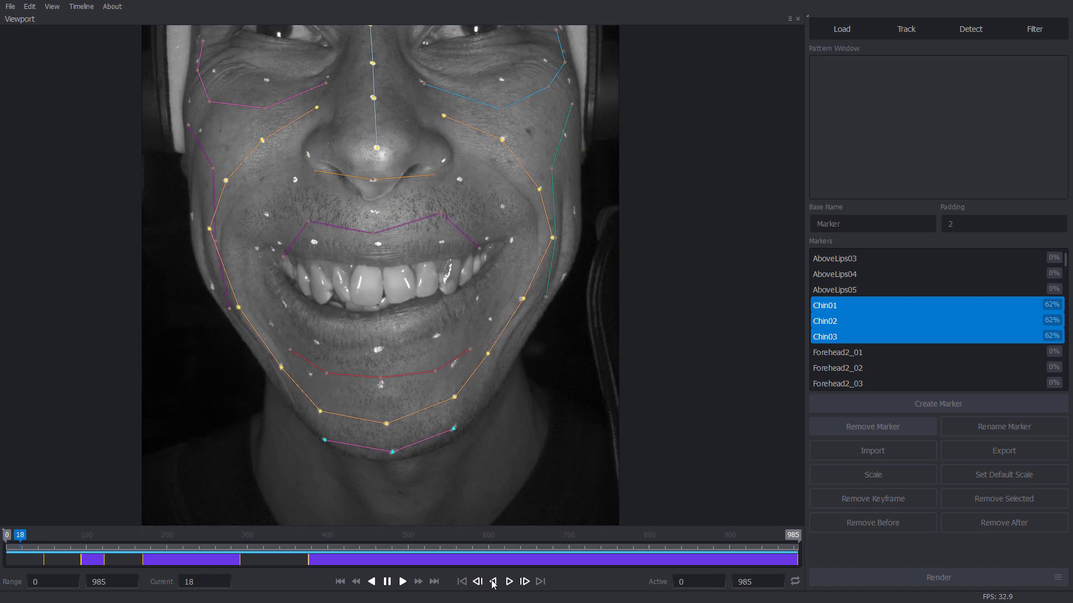
left_click(461, 581)
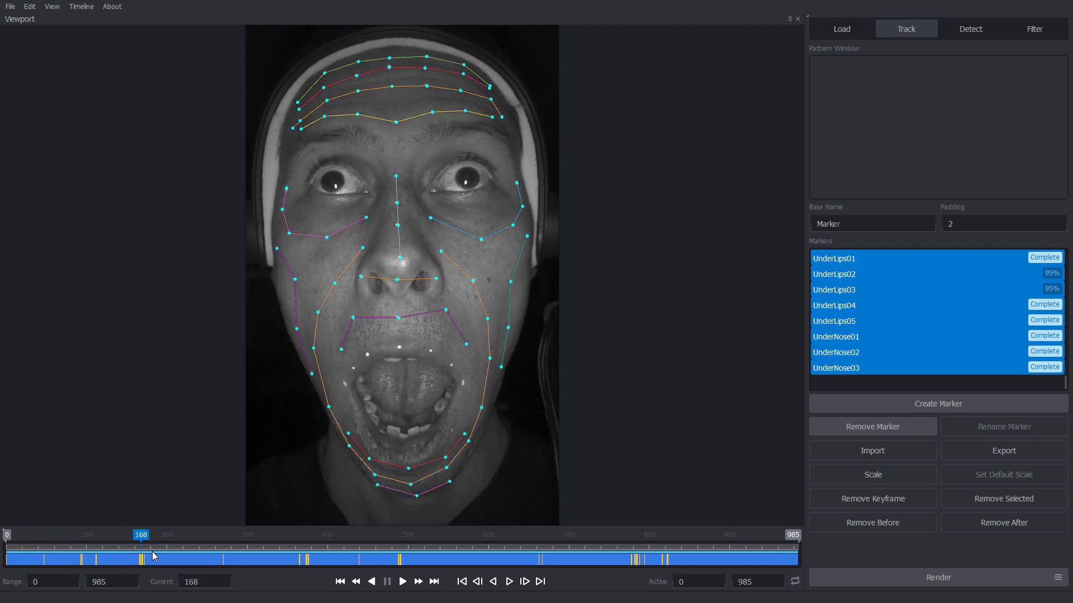
Jump to frame 576 to review the markers on the twisted-mouth expression
left_click(417, 534)
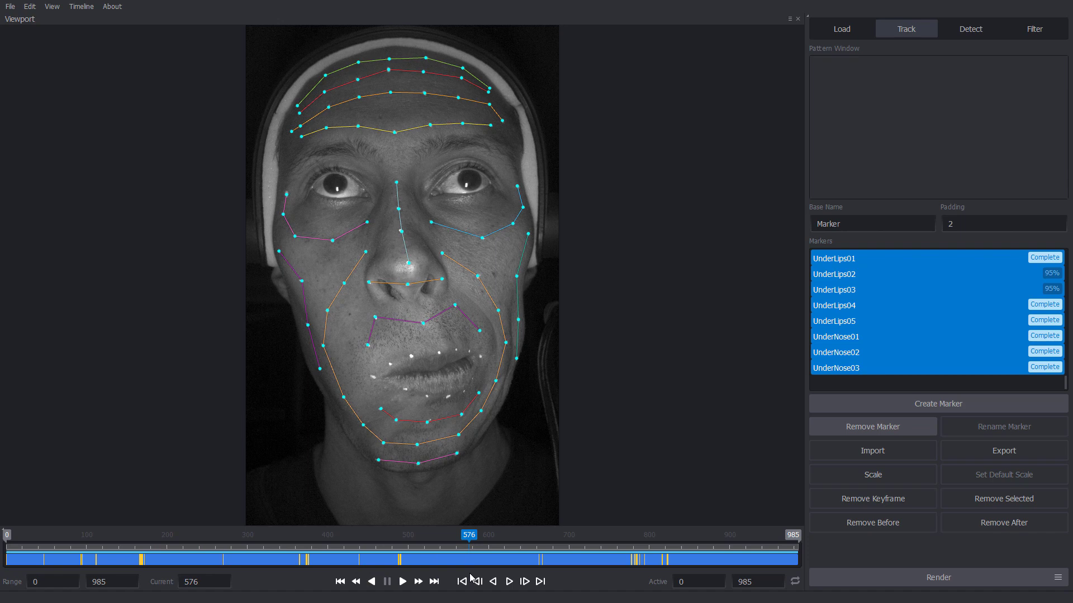
mouse_move(774, 470)
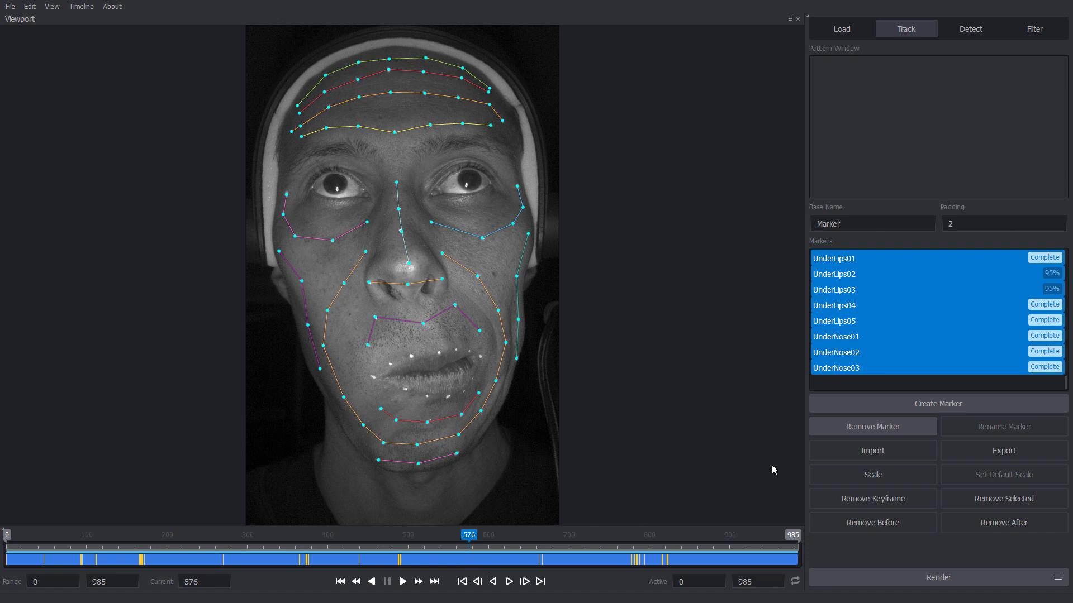
mouse_move(853, 377)
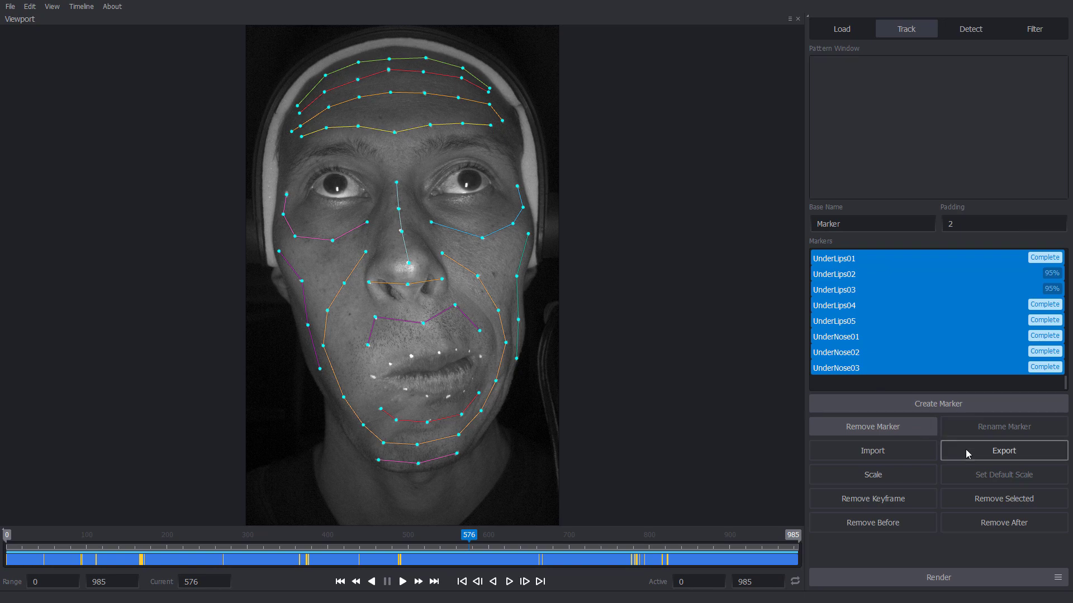
Export the markers into a new 'top' folder under Gallery/Take01/Tracking
left_click(1003, 451)
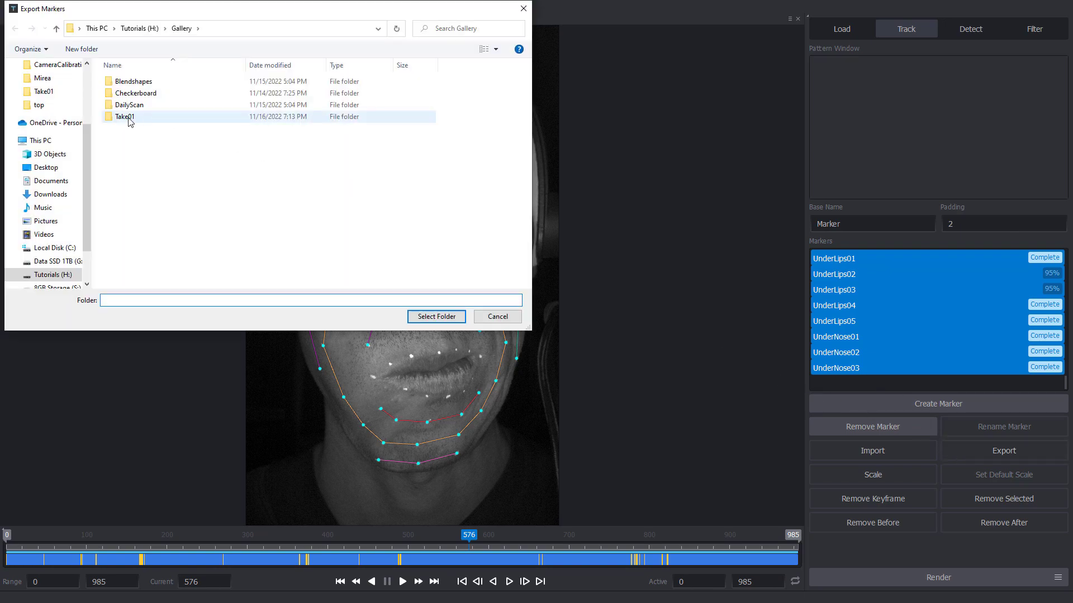
double_click(125, 116)
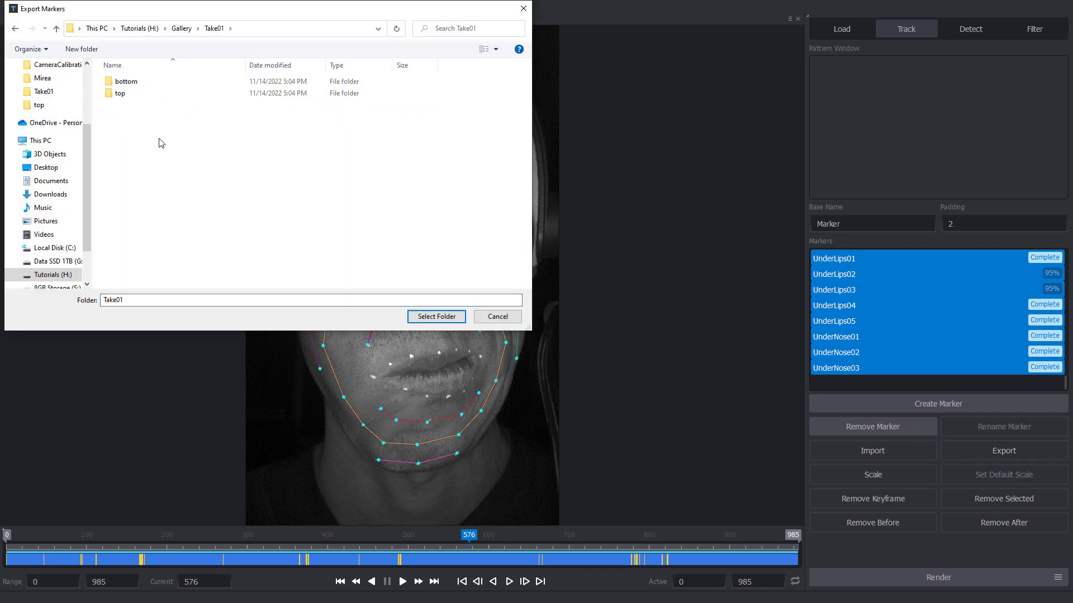
left_click(81, 49)
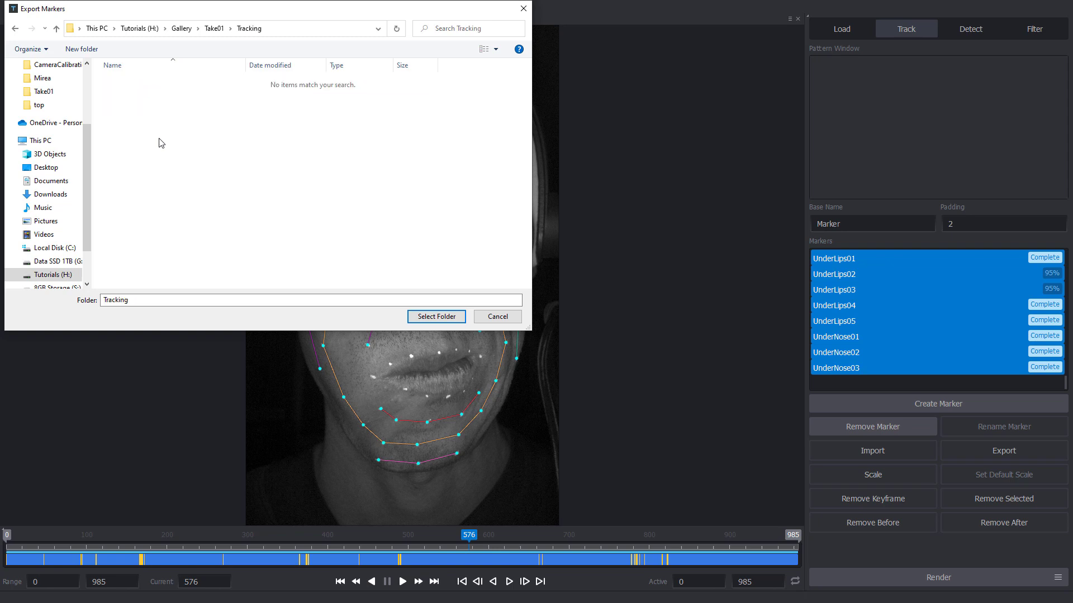
left_click(80, 49)
type("top")
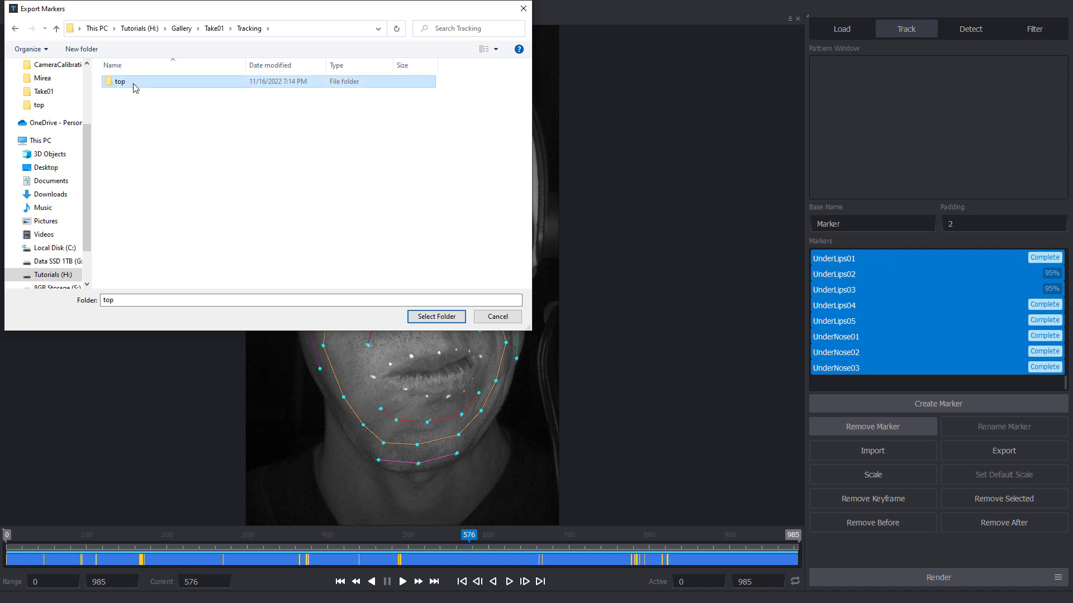
left_click(435, 316)
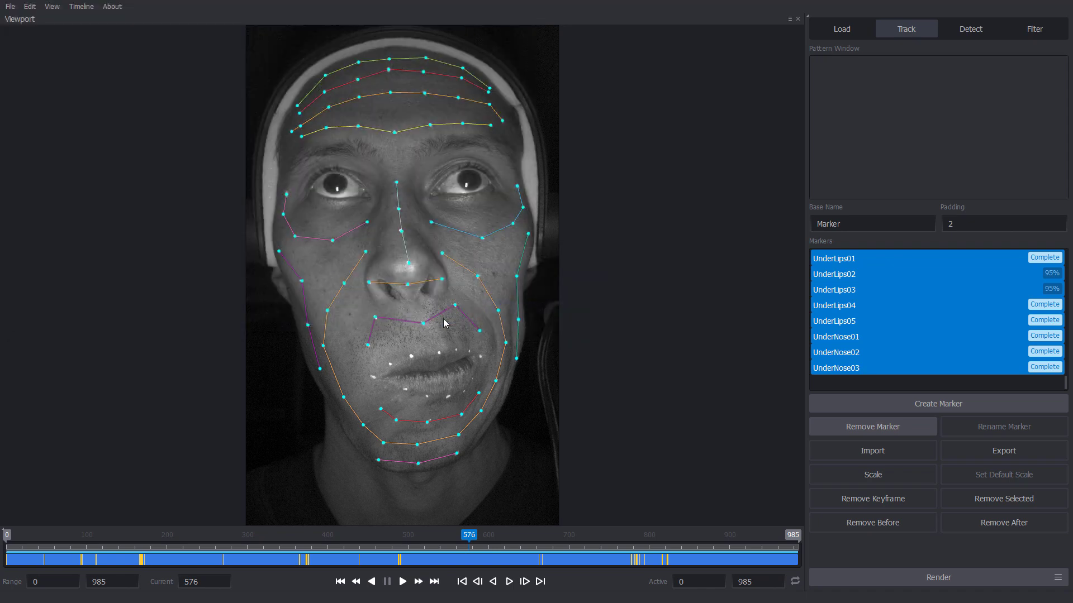
mouse_move(625, 368)
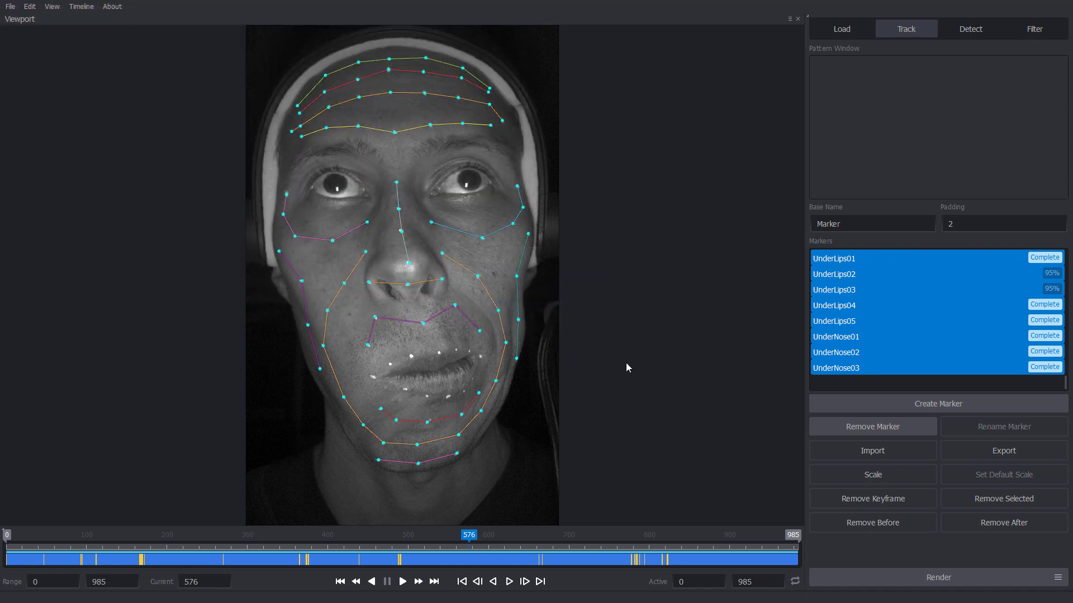